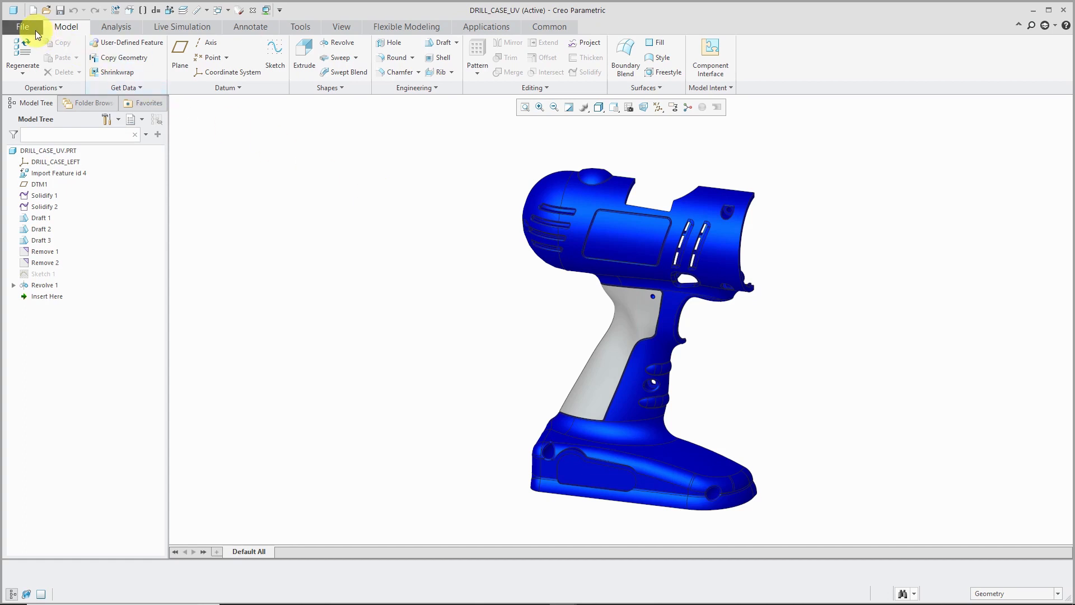
- Assign nylon.mtl as the drill case part's material via Model Properties
{"action": "left_click", "coordinate": [23, 26]}
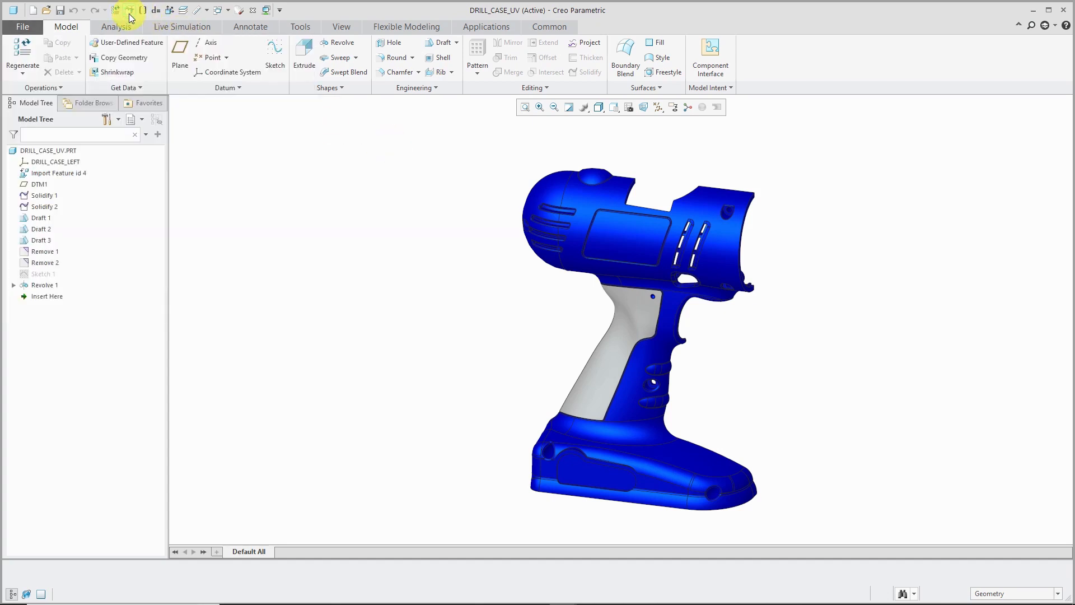
{"action": "left_click", "coordinate": [130, 12]}
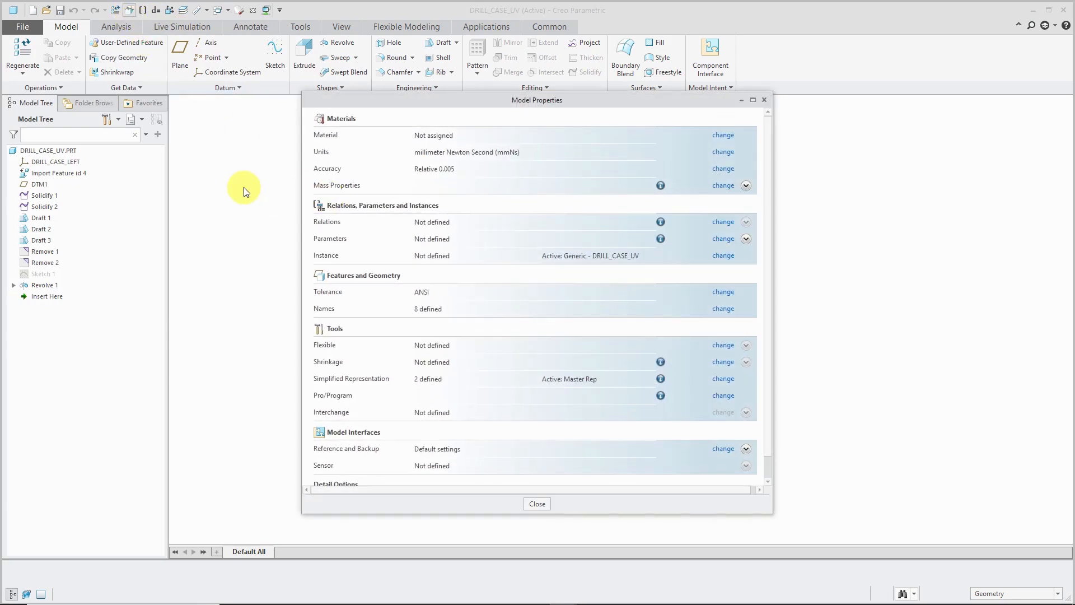
{"action": "mouse_move", "coordinate": [253, 183]}
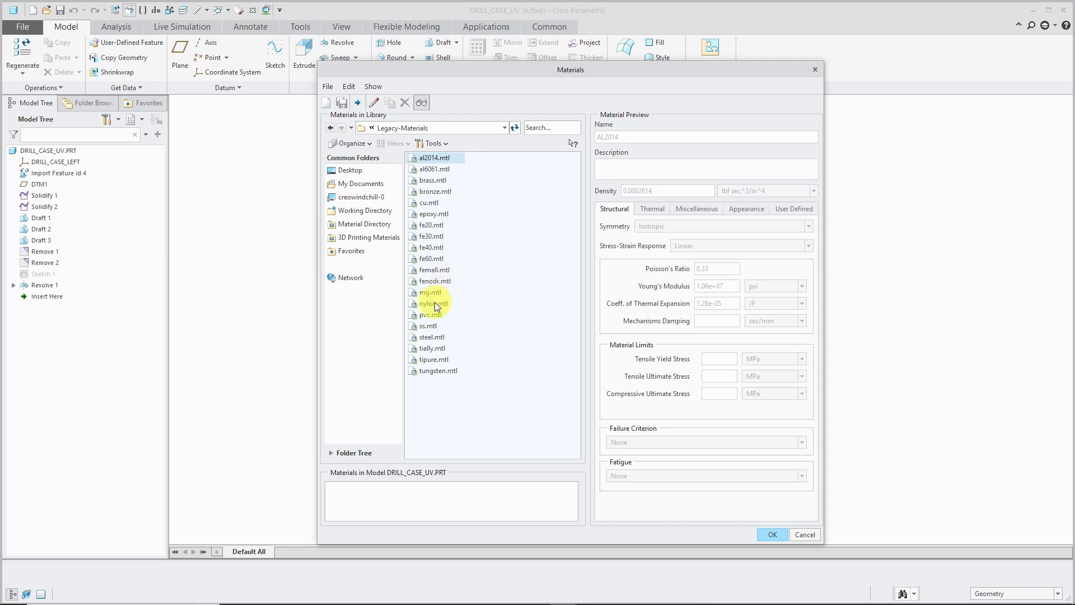
{"action": "right_click", "coordinate": [430, 303]}
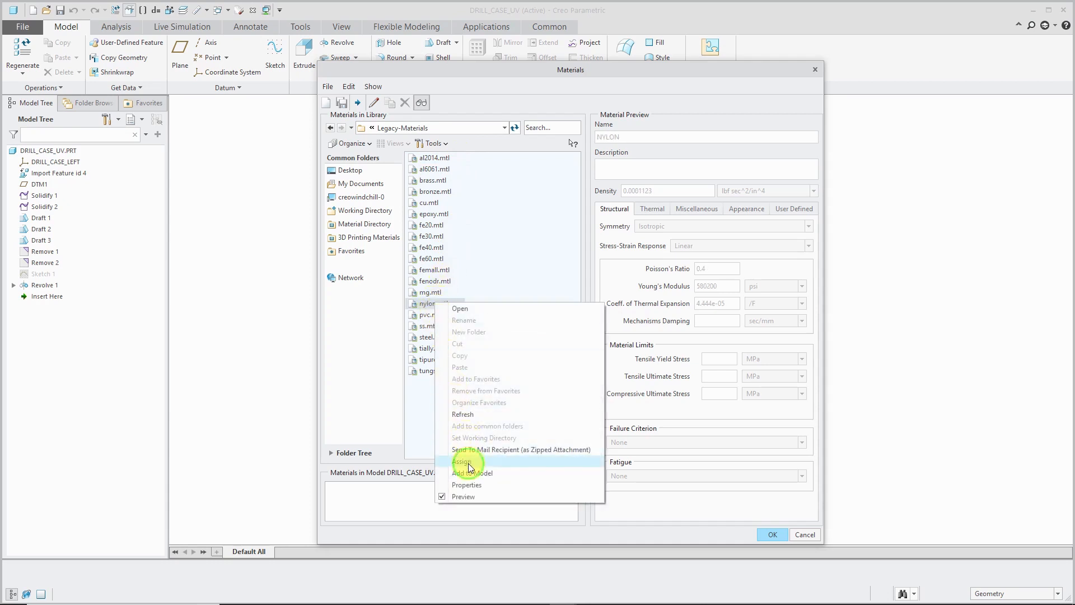
{"action": "left_click", "coordinate": [462, 460]}
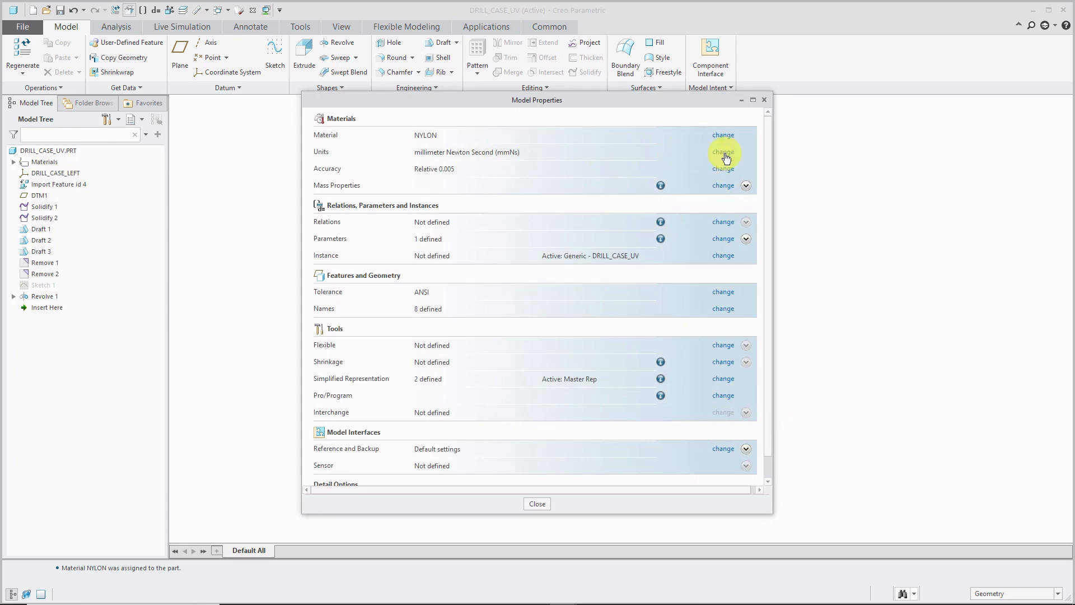
- Calculate the drill case's volume, mass, area and inertia in Mass Properties and accept them
{"action": "left_click", "coordinate": [722, 151]}
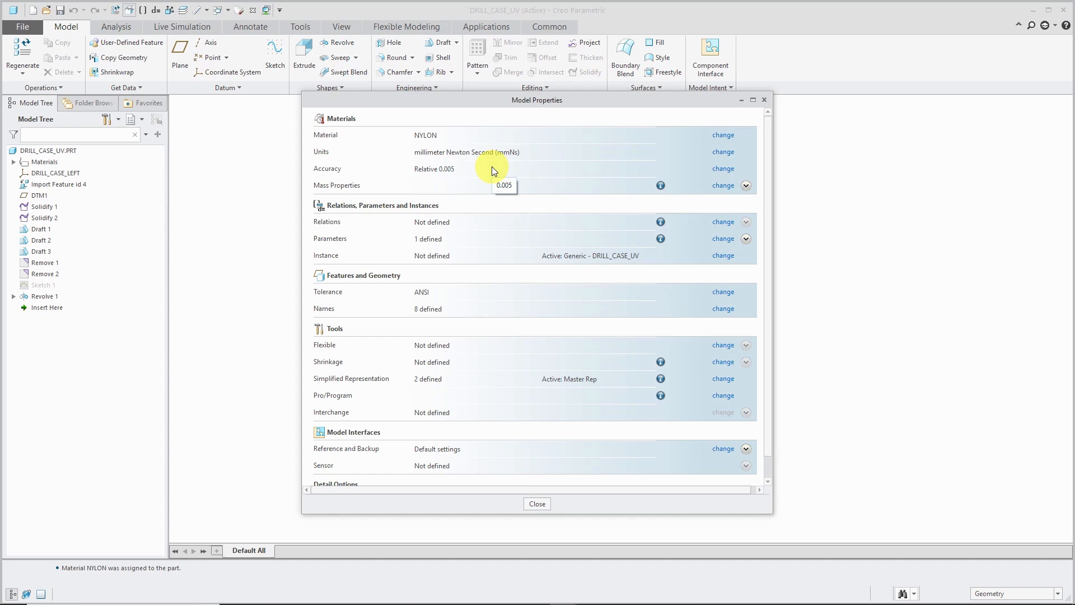
{"action": "mouse_move", "coordinate": [424, 136]}
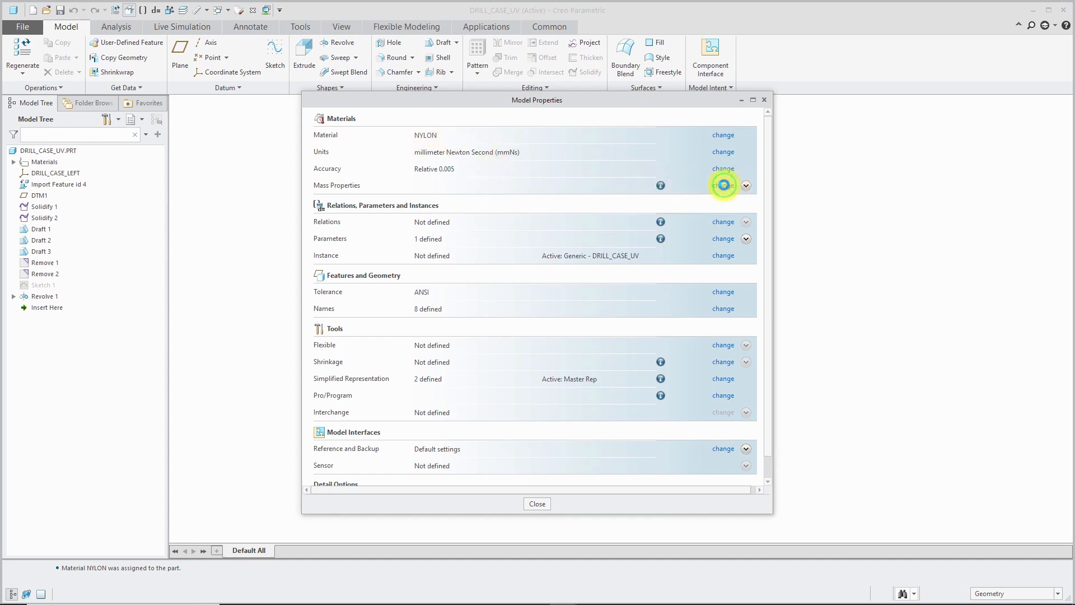
{"action": "left_click", "coordinate": [722, 185]}
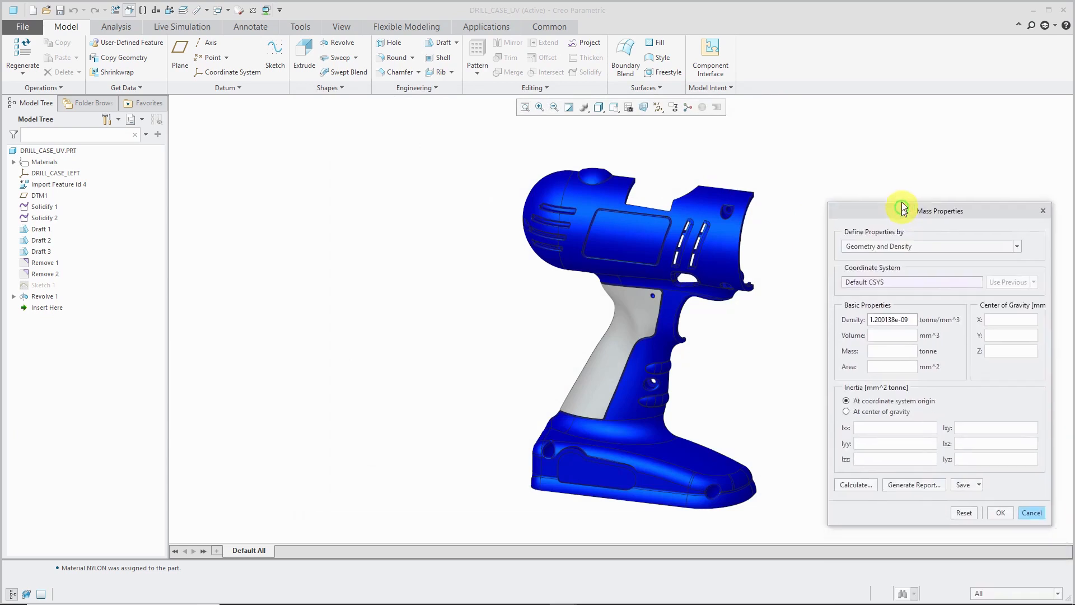
{"action": "left_click", "coordinate": [854, 485]}
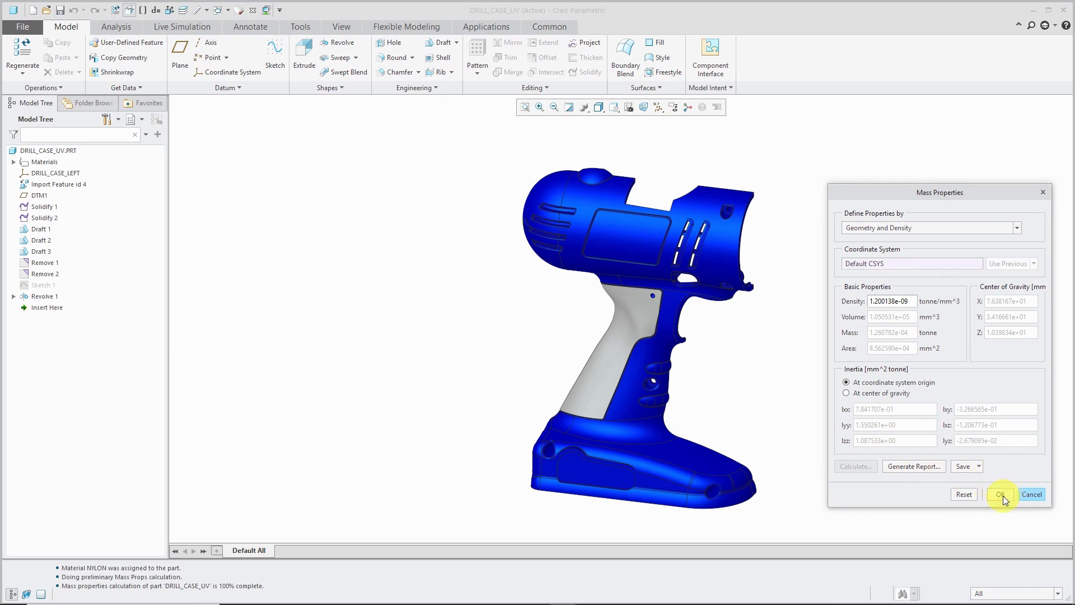
{"action": "left_click", "coordinate": [1000, 494]}
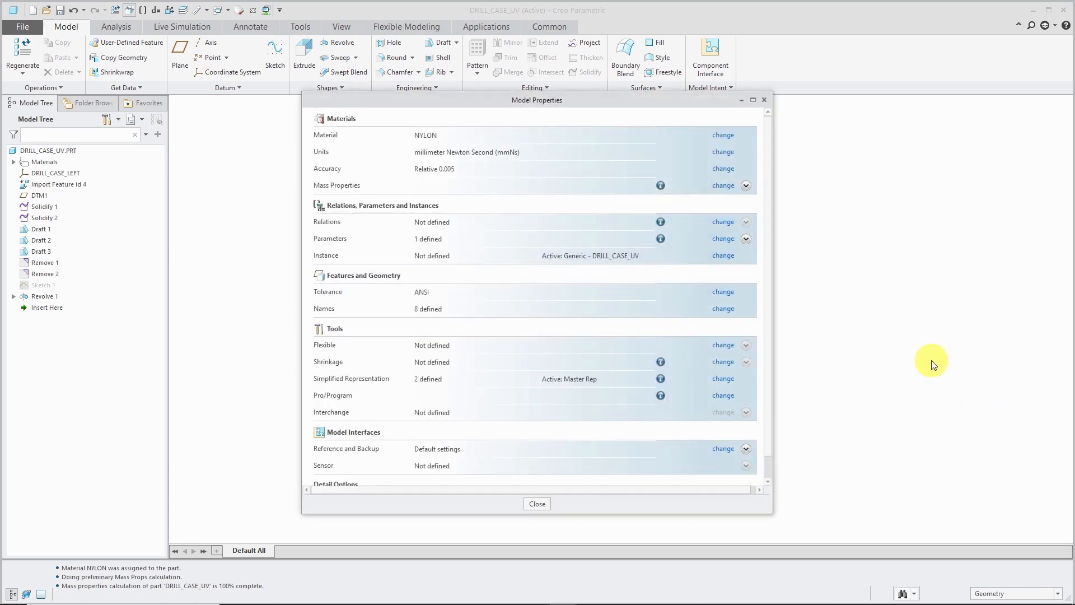
{"action": "mouse_move", "coordinate": [382, 233]}
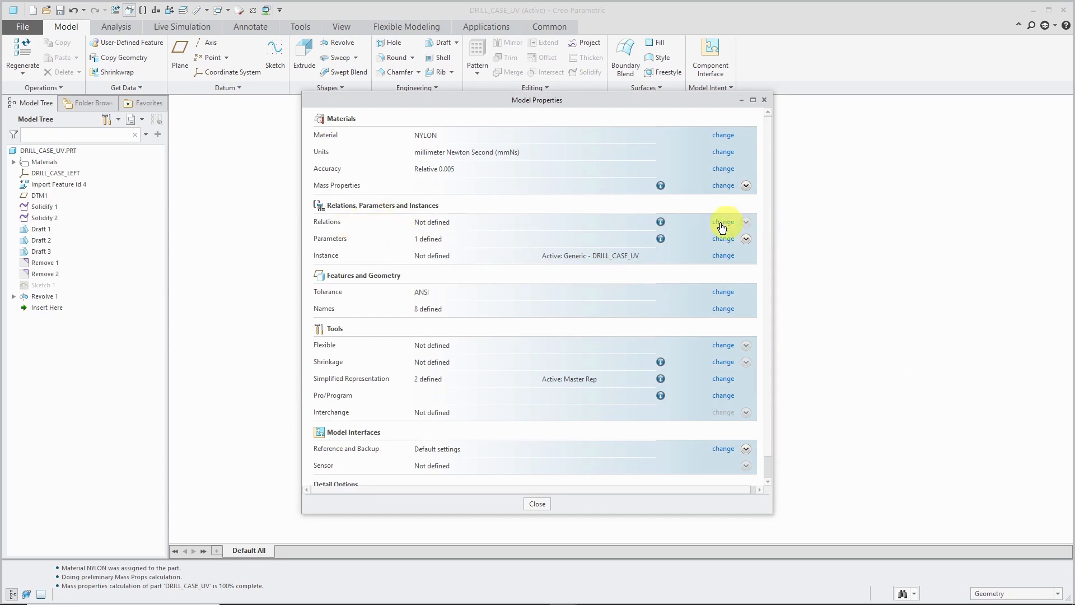
{"action": "left_click", "coordinate": [722, 222]}
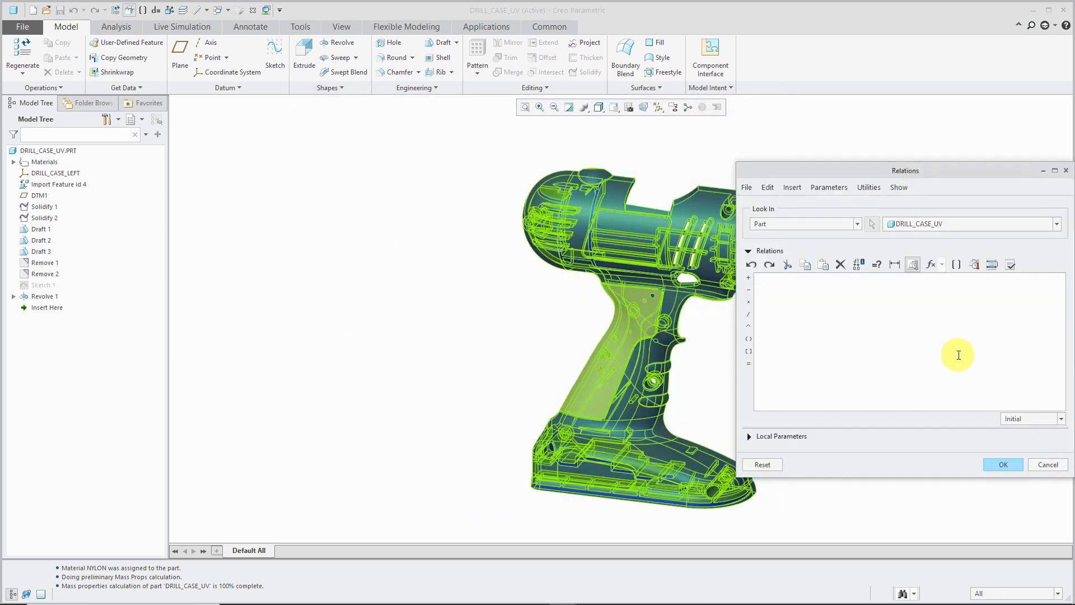
{"action": "left_click", "coordinate": [1047, 463]}
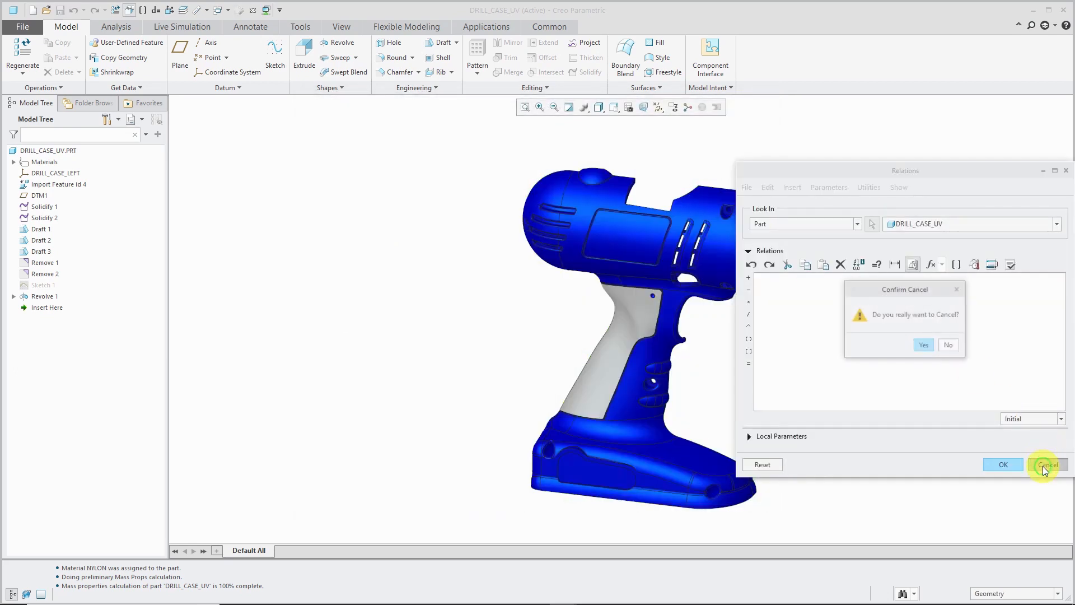
{"action": "left_click", "coordinate": [922, 345]}
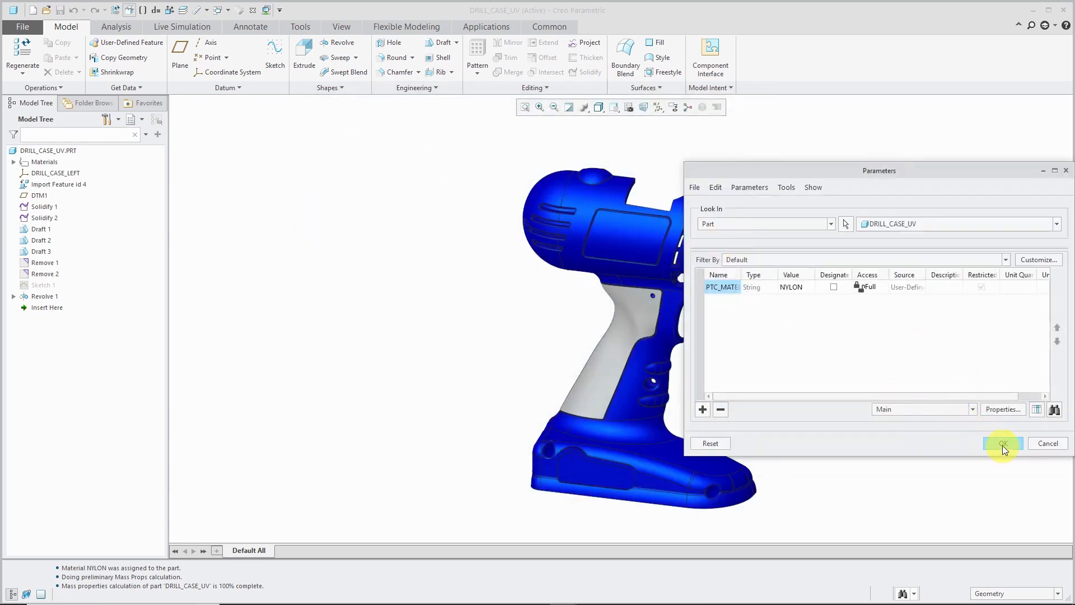
{"action": "left_click", "coordinate": [1001, 443]}
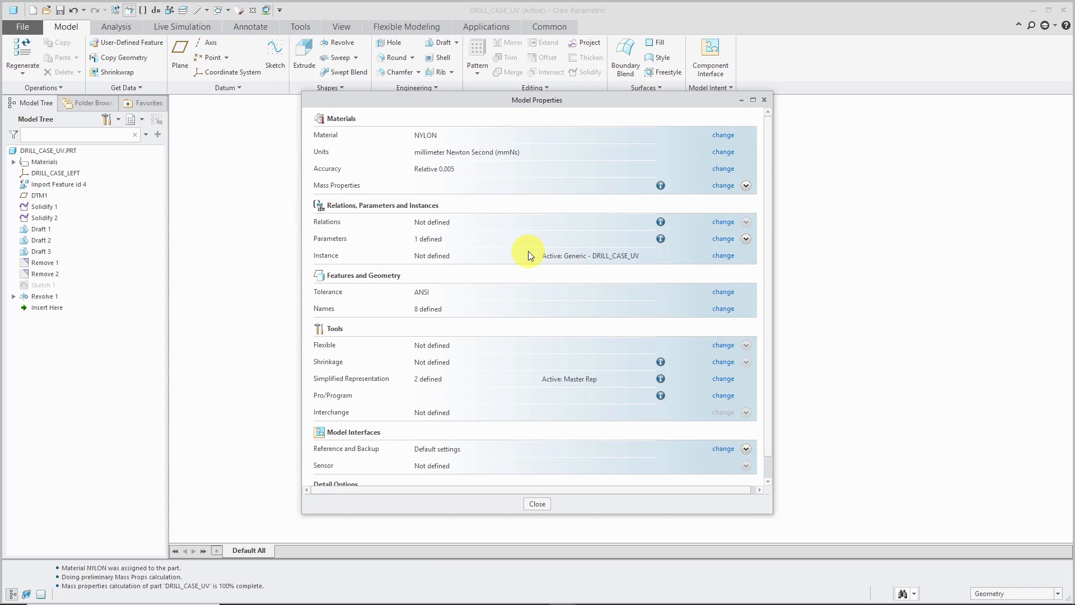
{"action": "mouse_move", "coordinate": [612, 266]}
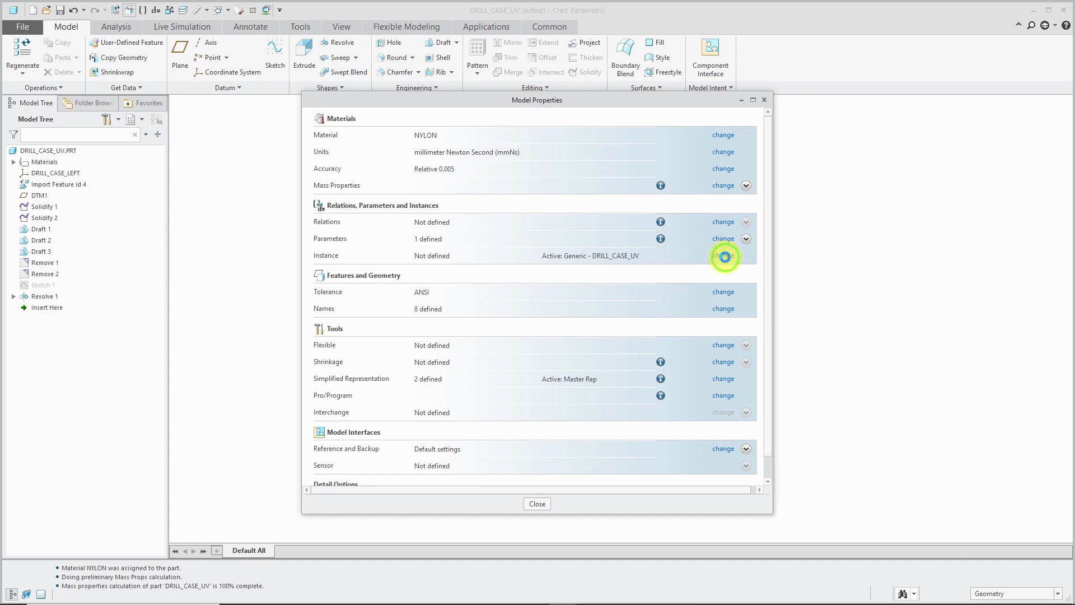
{"action": "left_click", "coordinate": [723, 255]}
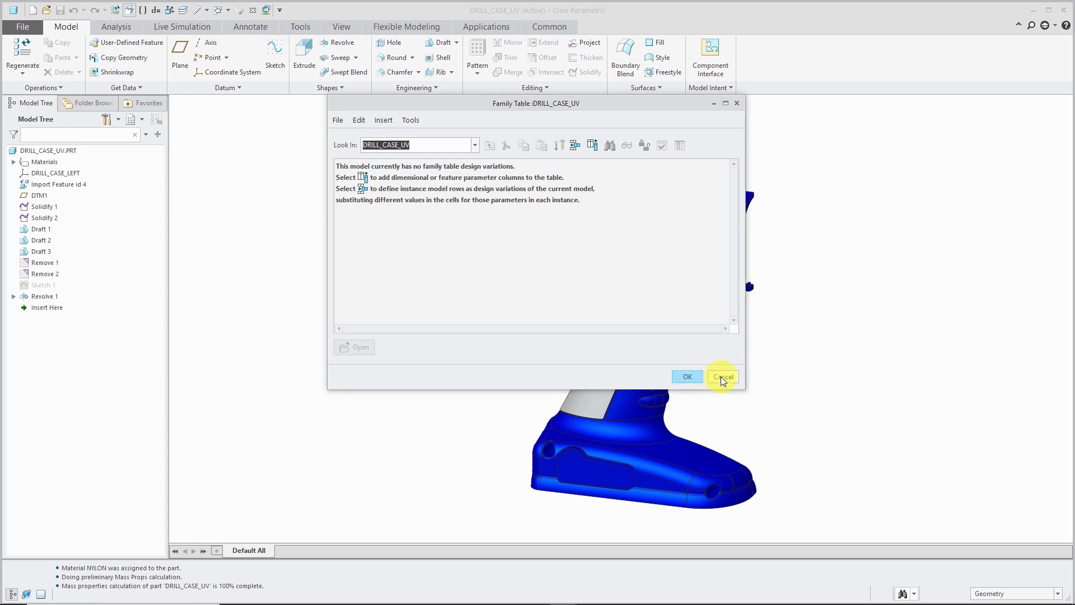
{"action": "left_click", "coordinate": [720, 377]}
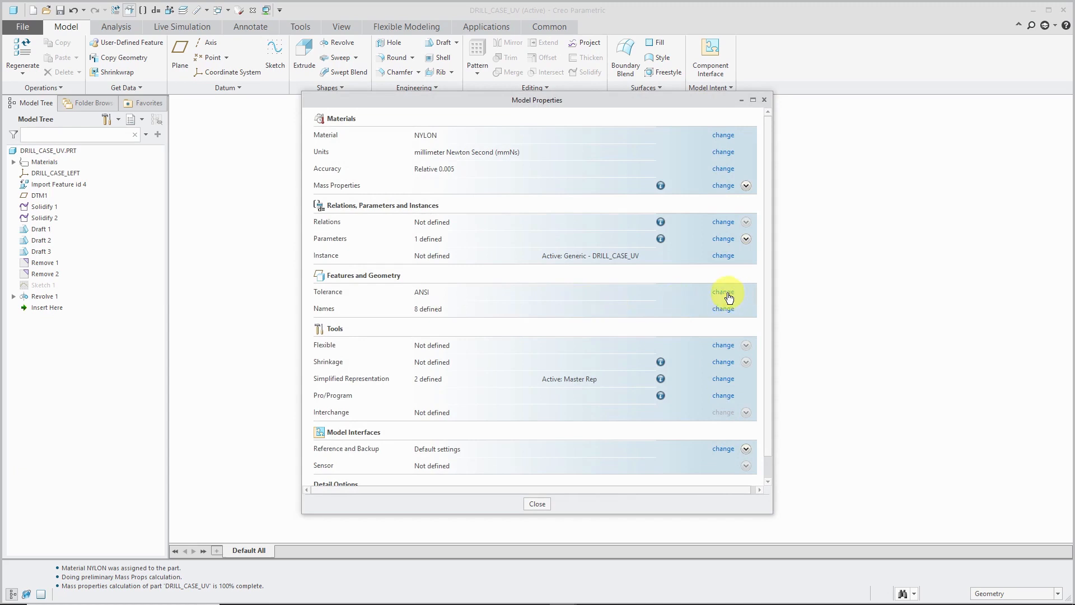
{"action": "left_click", "coordinate": [722, 291]}
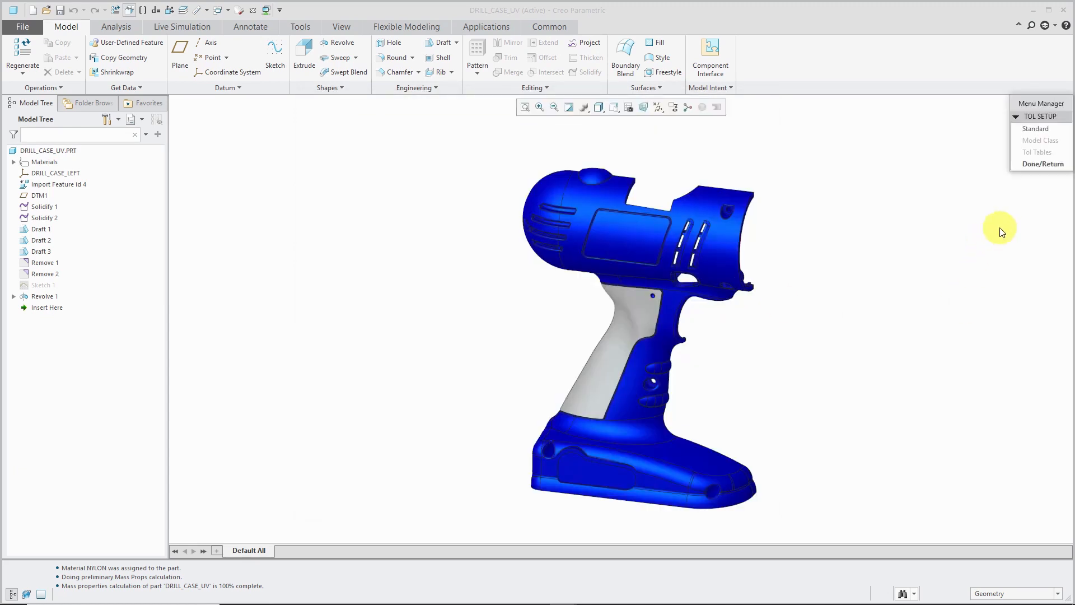
{"action": "left_click", "coordinate": [1040, 164]}
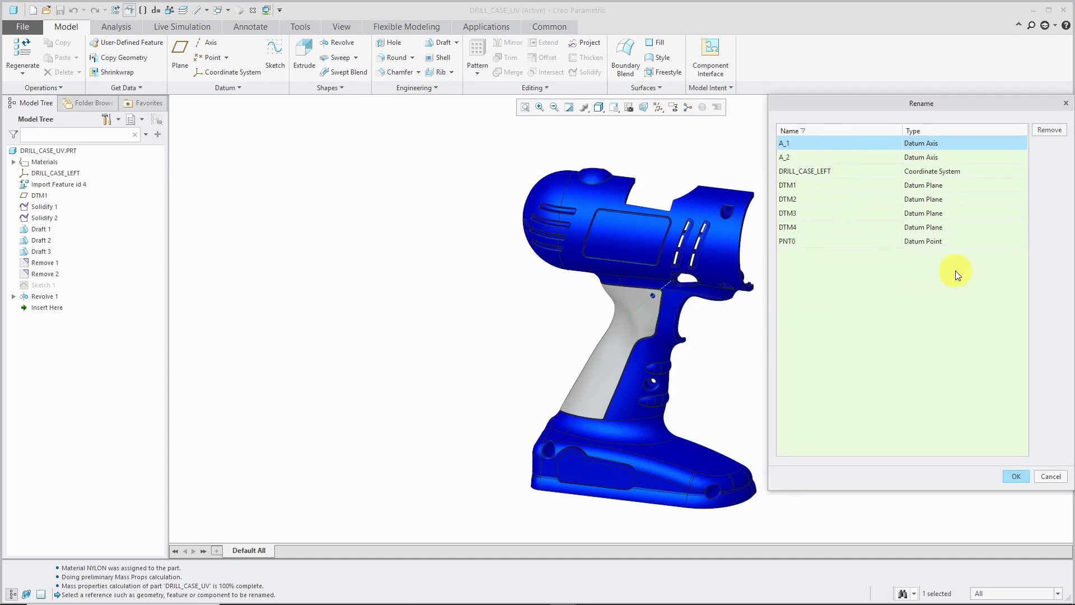
{"action": "mouse_move", "coordinate": [999, 406]}
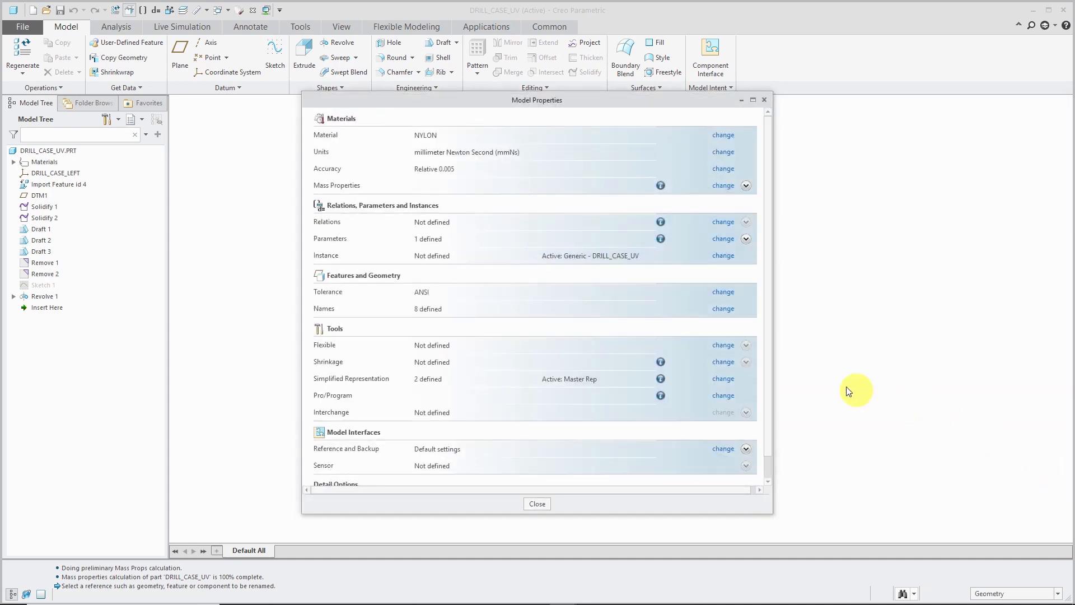
{"action": "scroll", "scroll_direction": "down", "scroll_amount": 3}
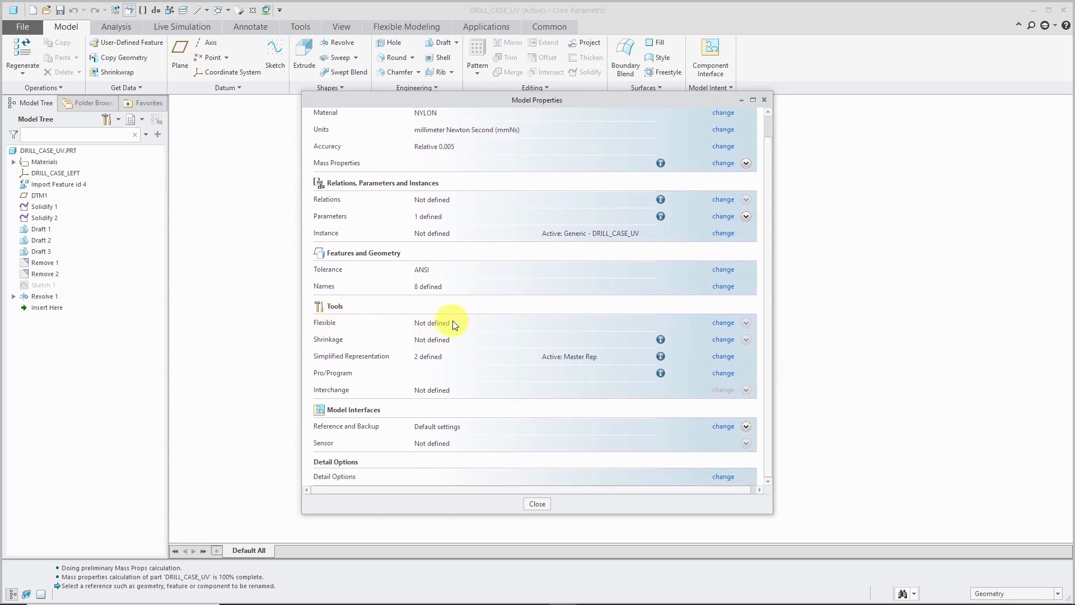
{"action": "mouse_move", "coordinate": [722, 323]}
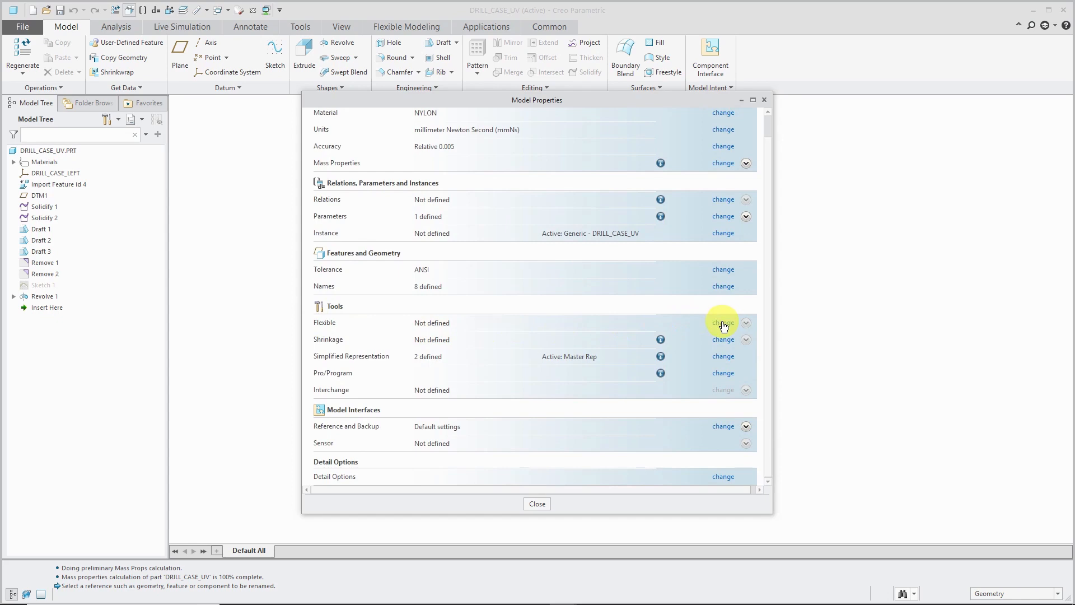
- Review the flexible varied items setup, including materials, without adding anything
{"action": "left_click", "coordinate": [722, 322]}
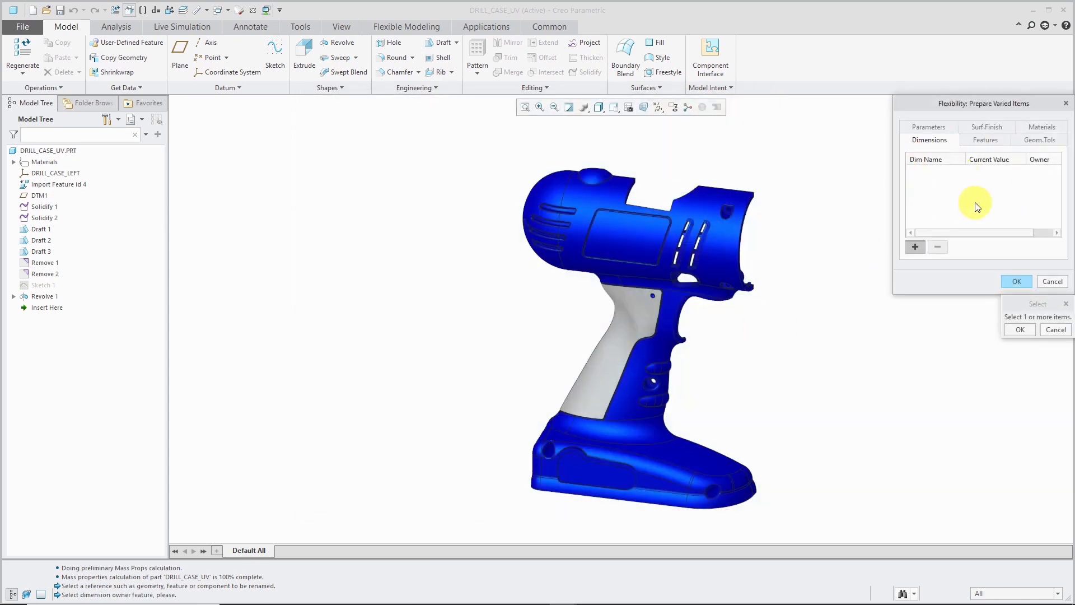
{"action": "mouse_move", "coordinate": [817, 191]}
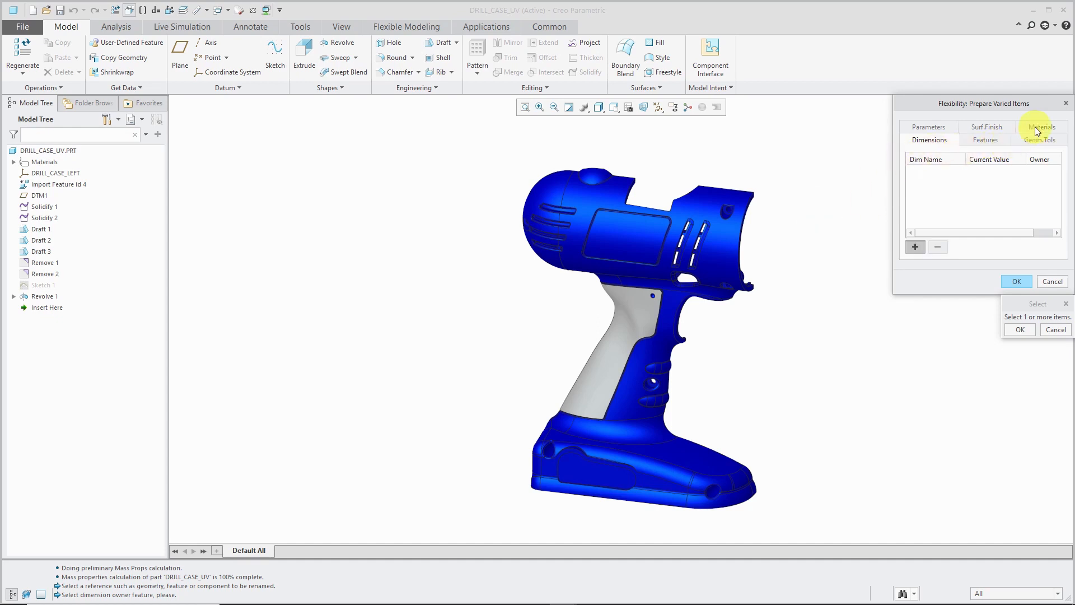
{"action": "left_click", "coordinate": [1040, 127]}
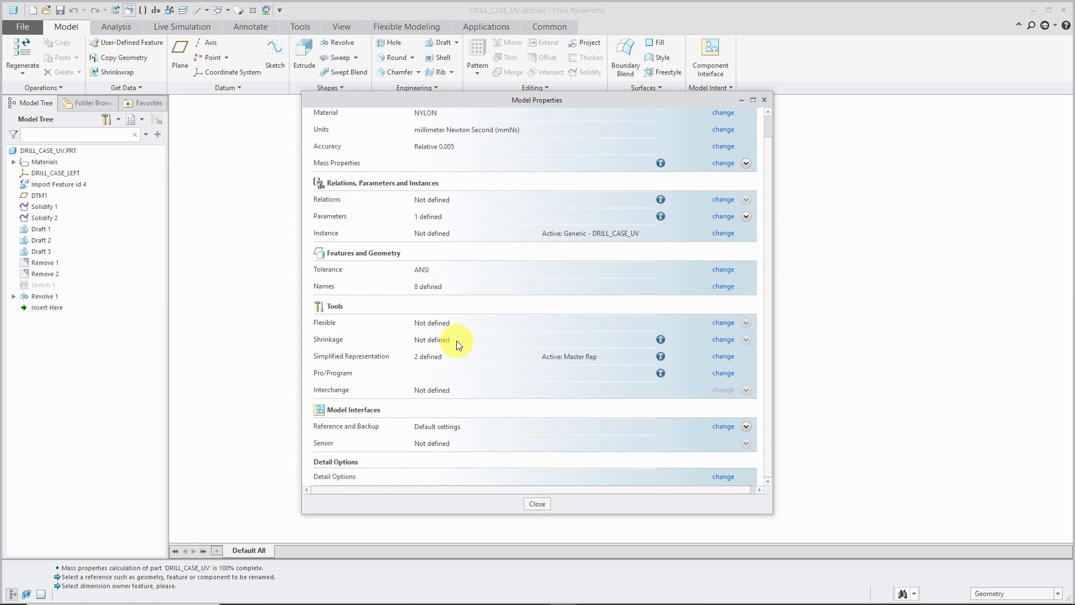
{"action": "mouse_move", "coordinate": [722, 346]}
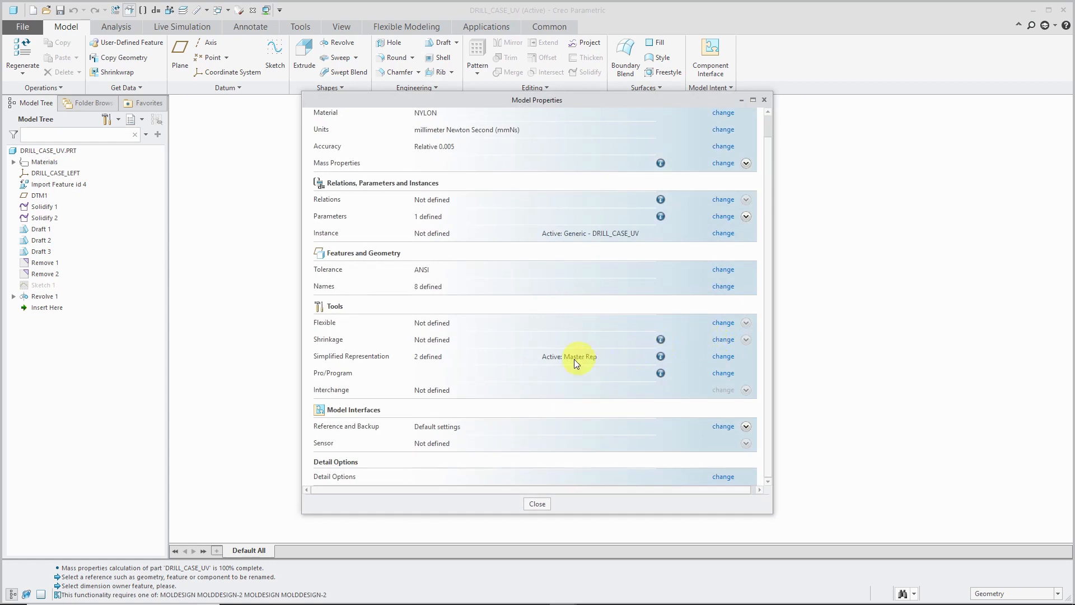
{"action": "mouse_move", "coordinate": [451, 362]}
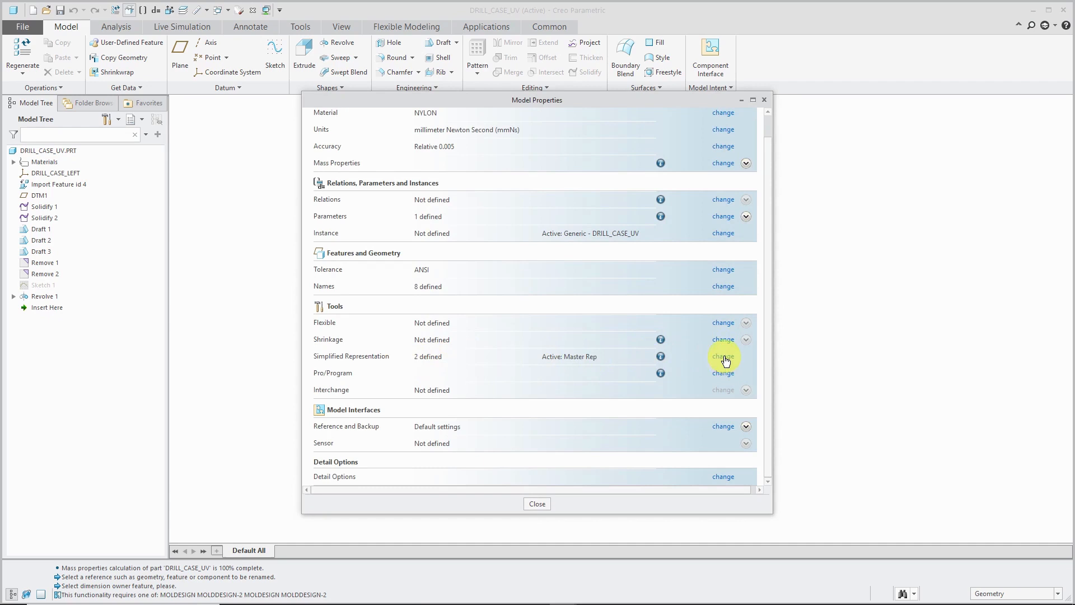
{"action": "left_click", "coordinate": [722, 356]}
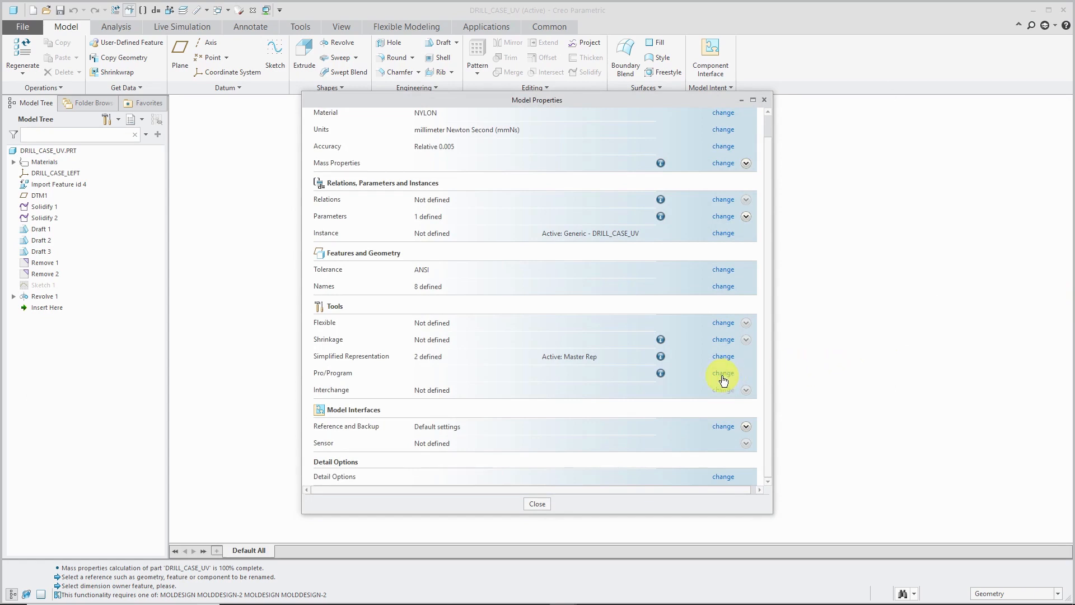
{"action": "left_click", "coordinate": [722, 371]}
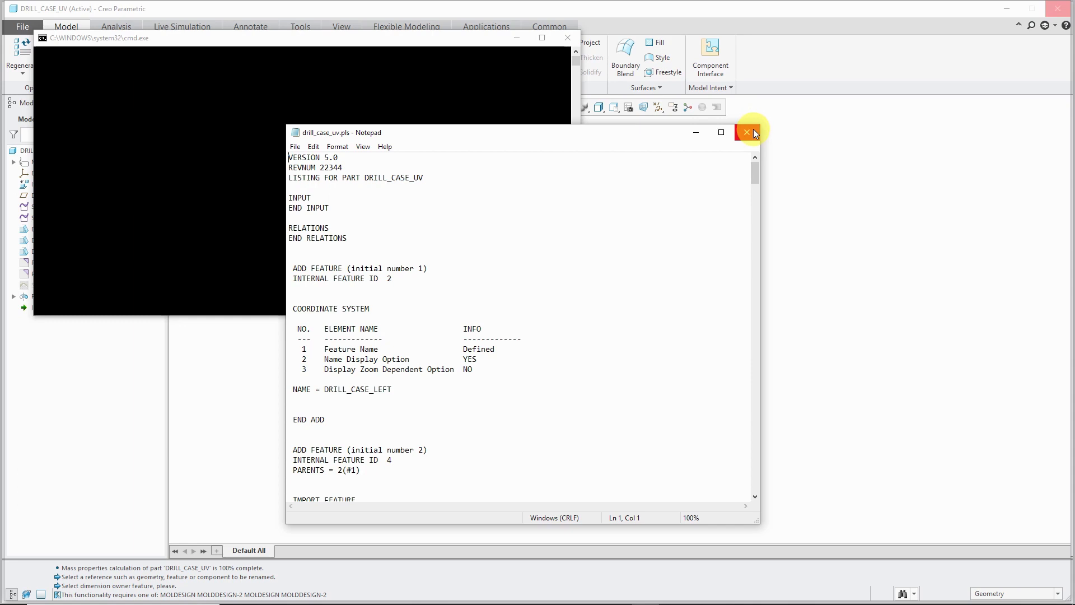
{"action": "scroll", "scroll_direction": "down", "scroll_amount": 3}
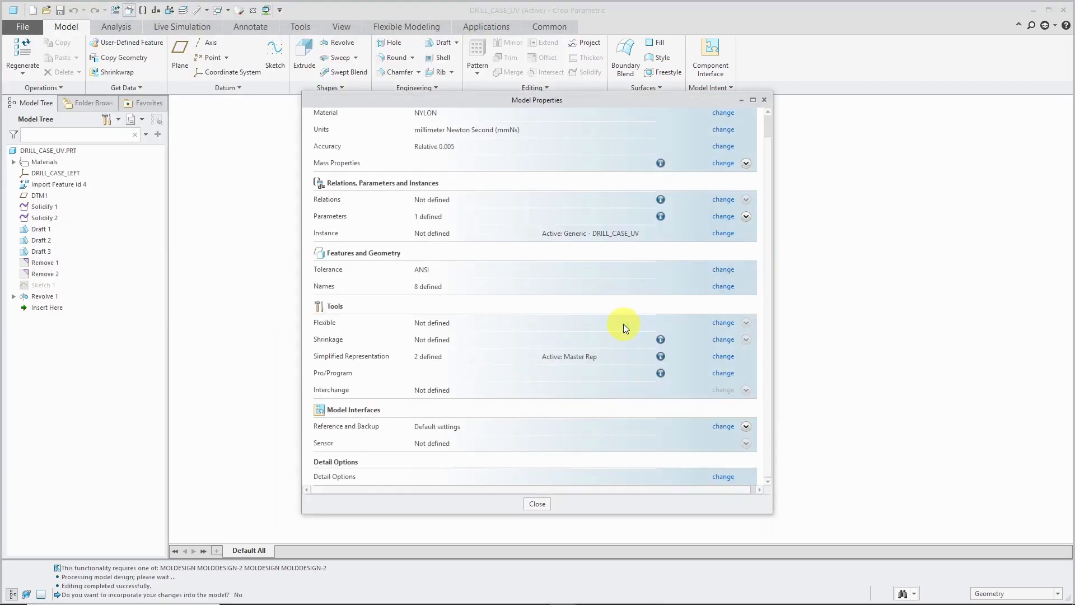
{"action": "mouse_move", "coordinate": [449, 401]}
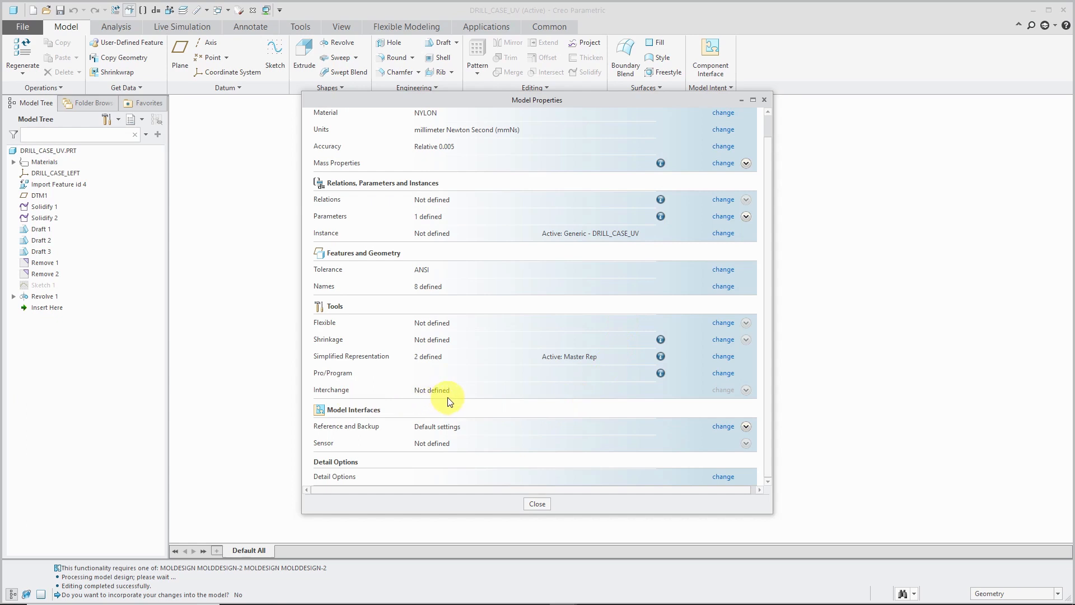
{"action": "mouse_move", "coordinate": [399, 401]}
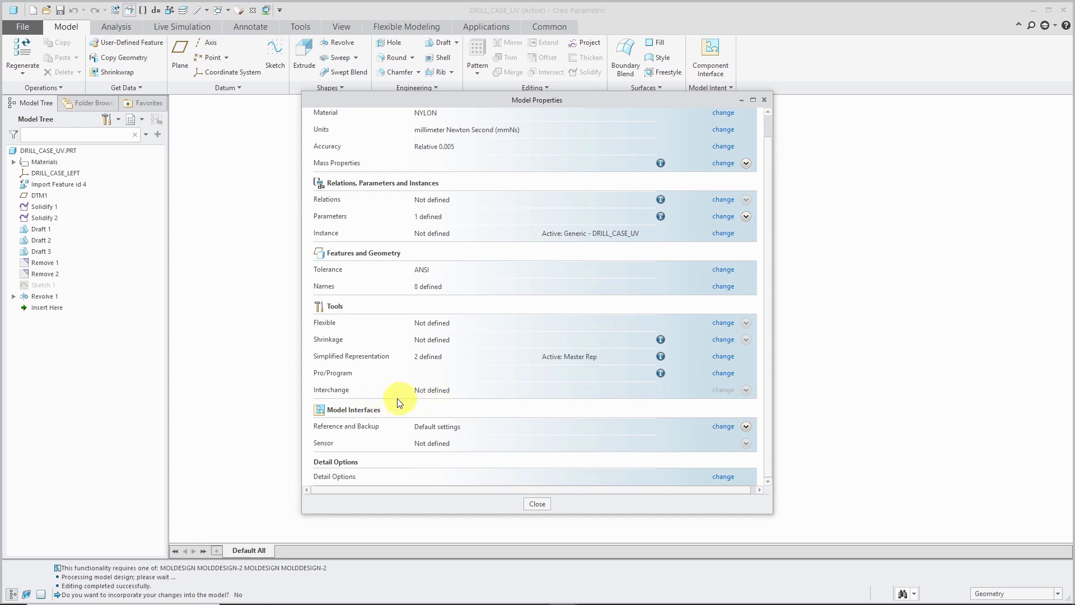
{"action": "mouse_move", "coordinate": [624, 401]}
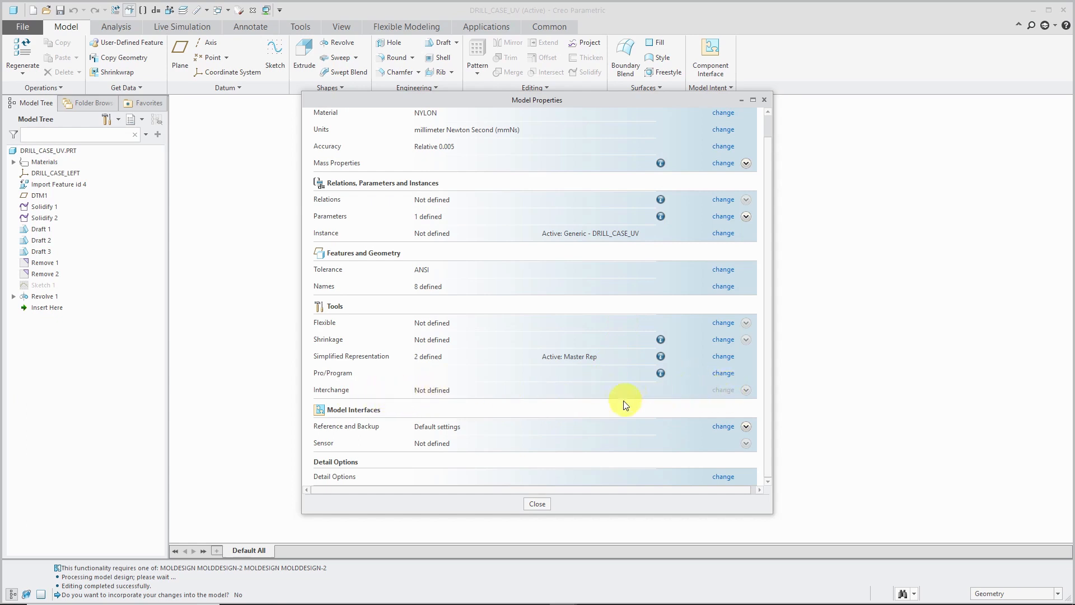
{"action": "mouse_move", "coordinate": [389, 404]}
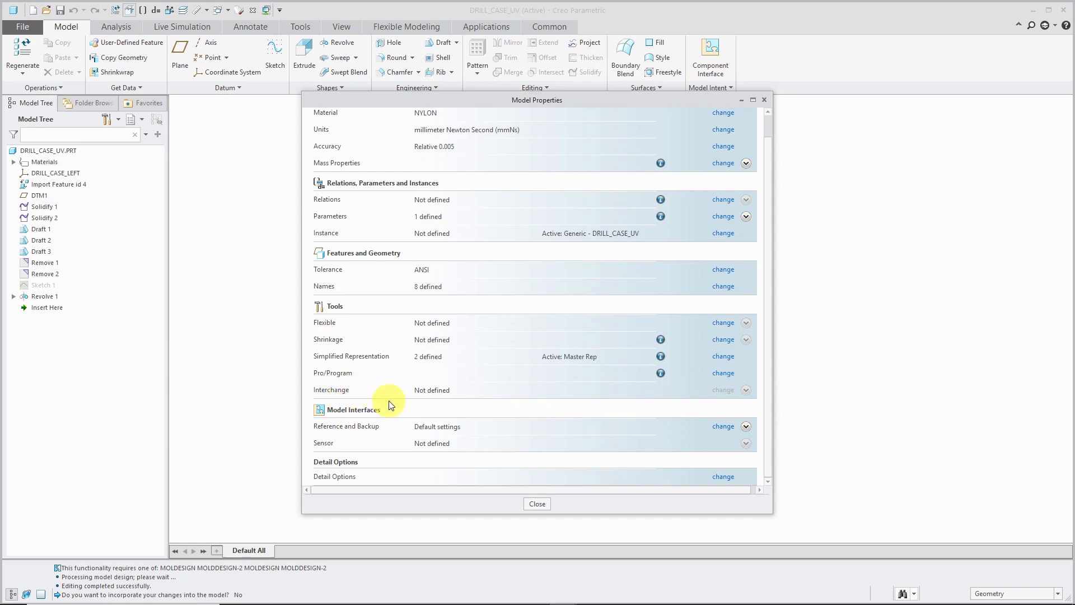
{"action": "mouse_move", "coordinate": [746, 349]}
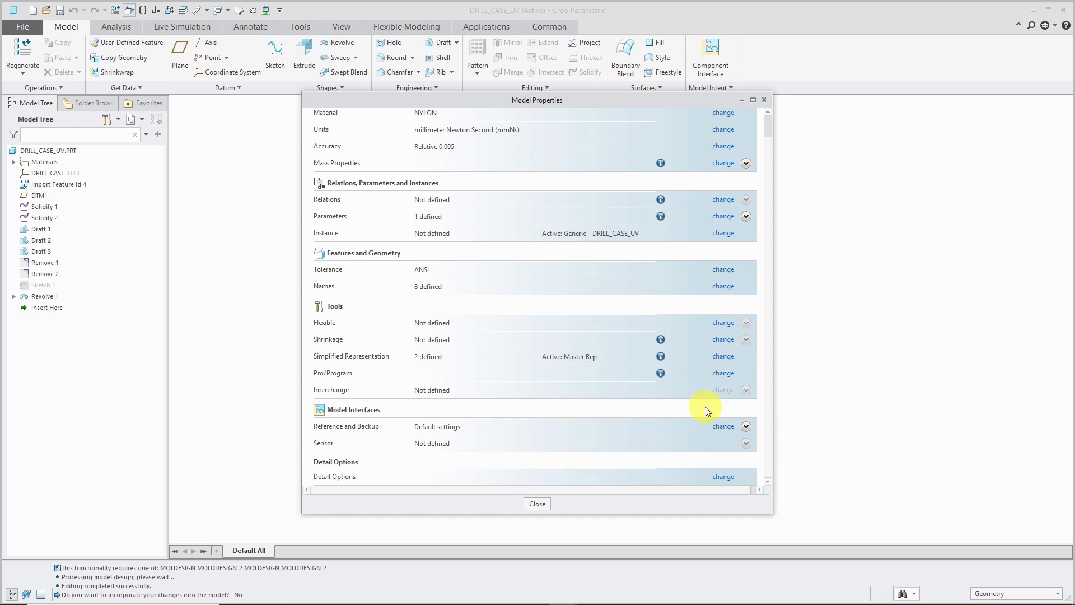
{"action": "mouse_move", "coordinate": [463, 436]}
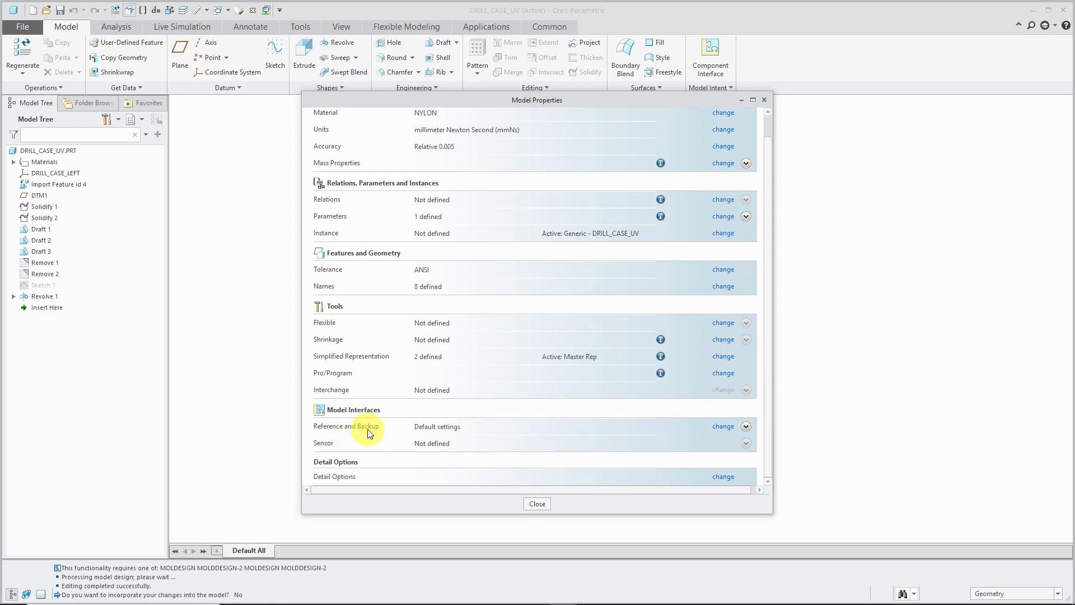
{"action": "mouse_move", "coordinate": [722, 429]}
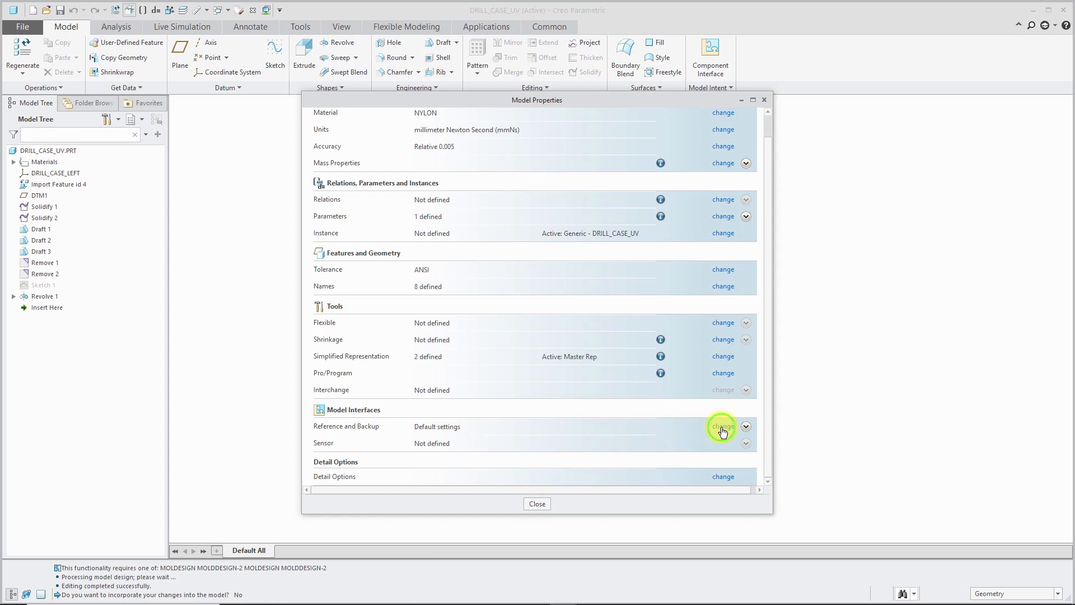
{"action": "left_click", "coordinate": [722, 425]}
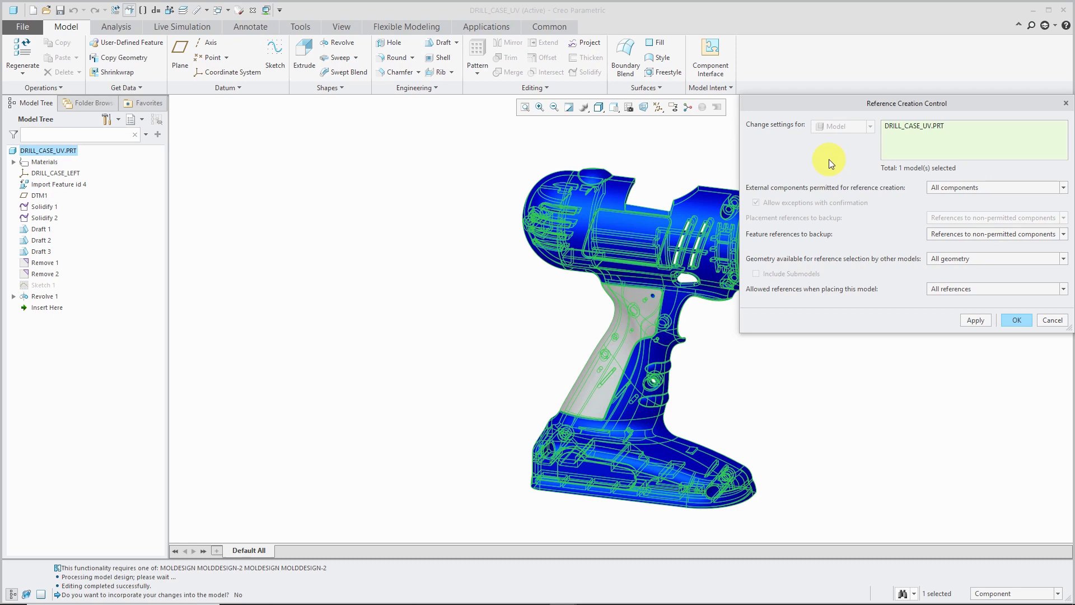
{"action": "mouse_move", "coordinate": [848, 356]}
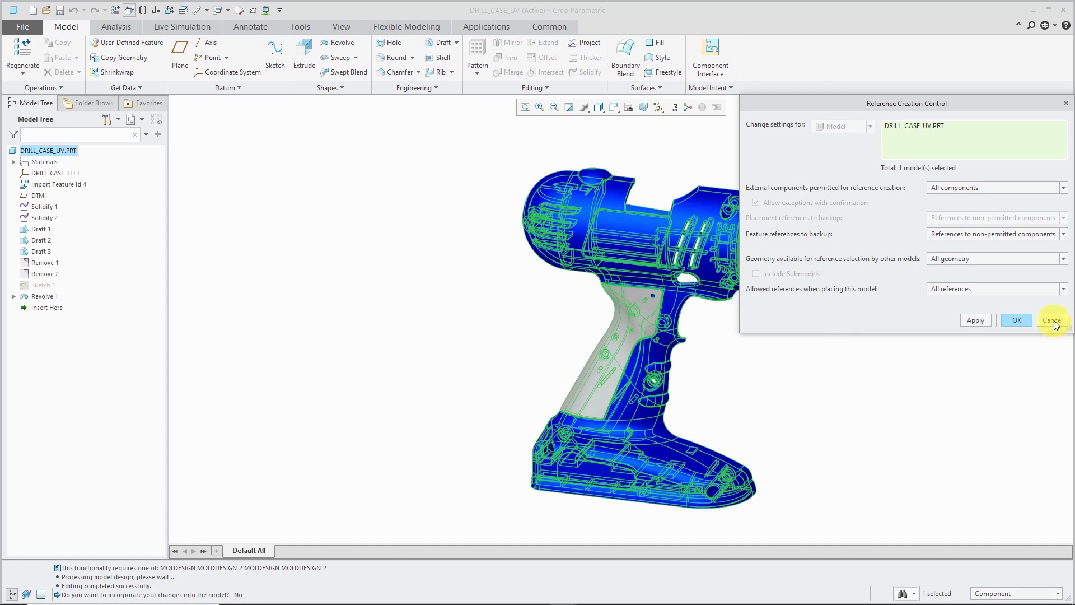
{"action": "left_click", "coordinate": [1052, 319]}
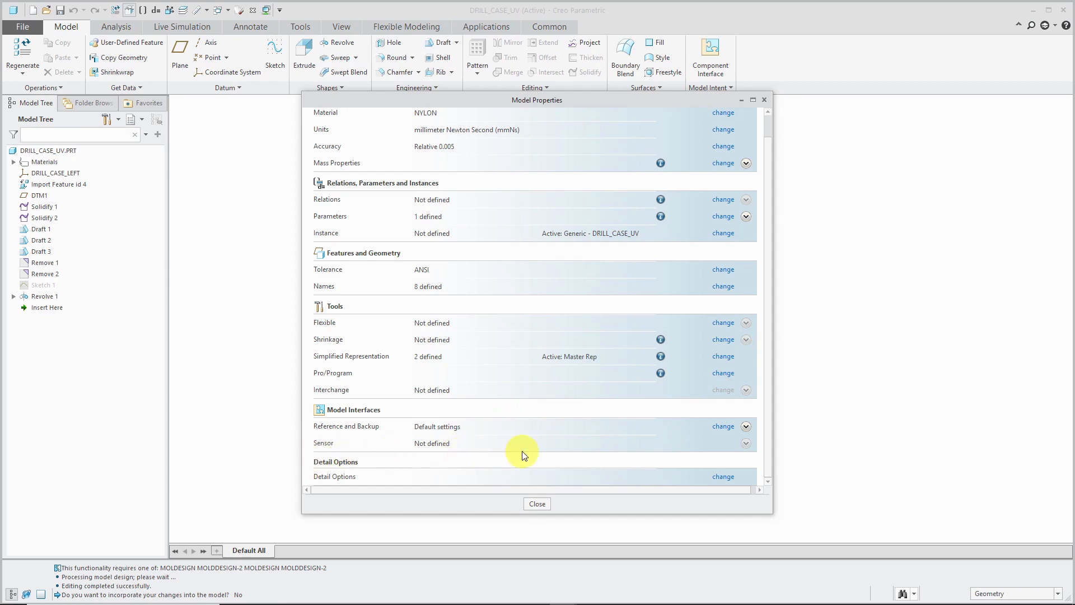
{"action": "mouse_move", "coordinate": [530, 448]}
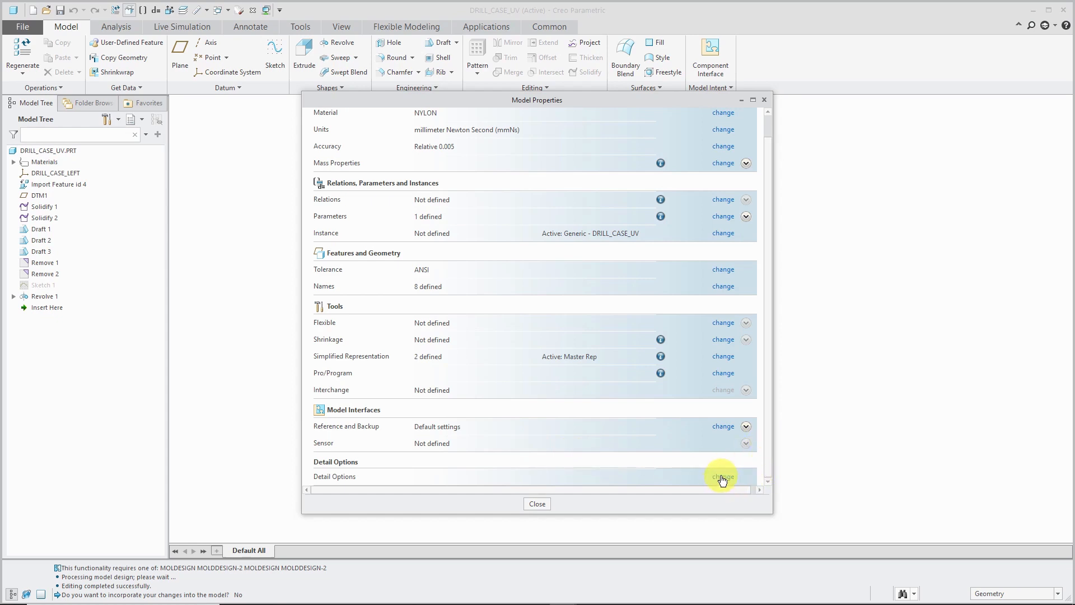
{"action": "left_click", "coordinate": [722, 476]}
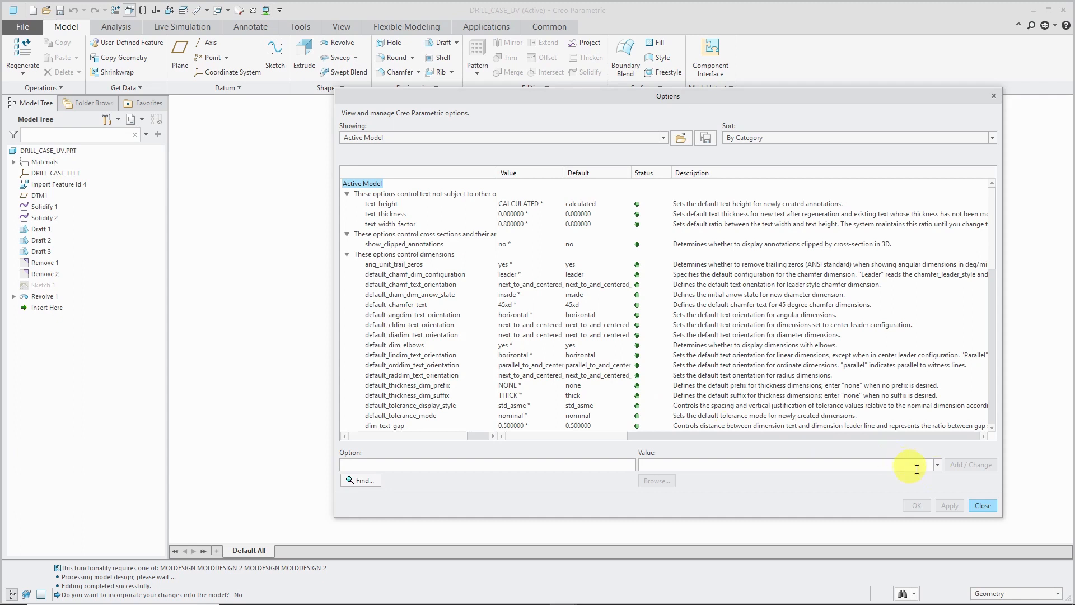
{"action": "left_click", "coordinate": [982, 505]}
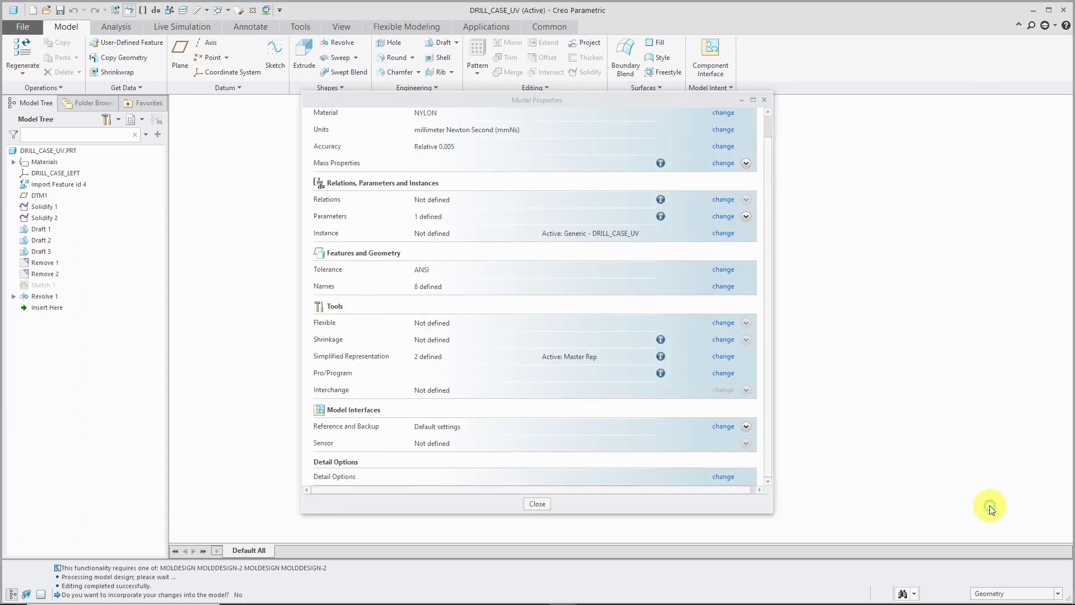
{"action": "mouse_move", "coordinate": [614, 512]}
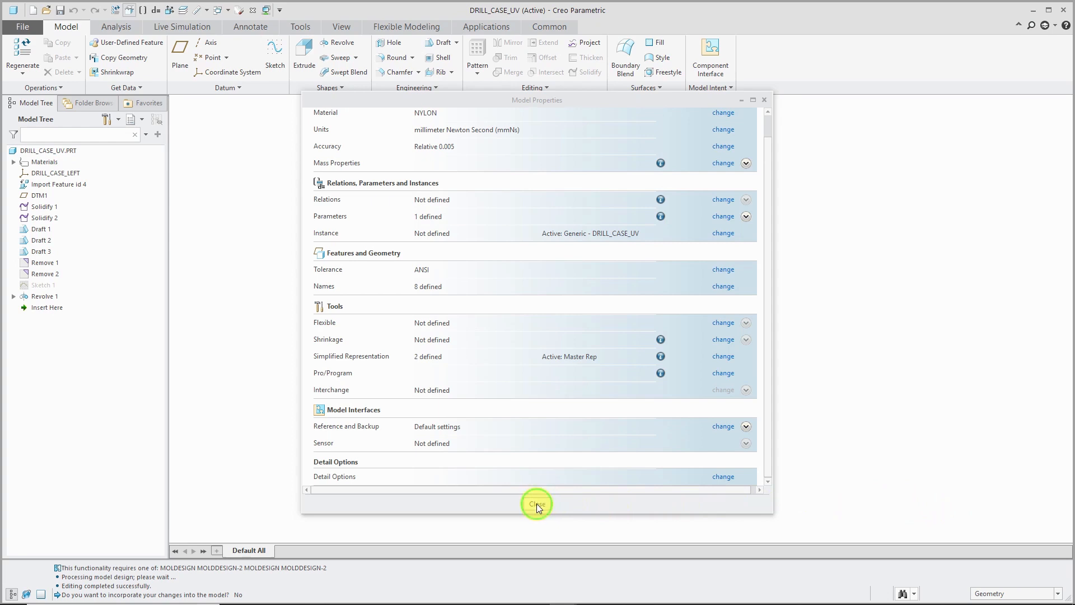
- Close the drill case properties and make DEMO.PRT the active model
{"action": "left_click", "coordinate": [537, 504]}
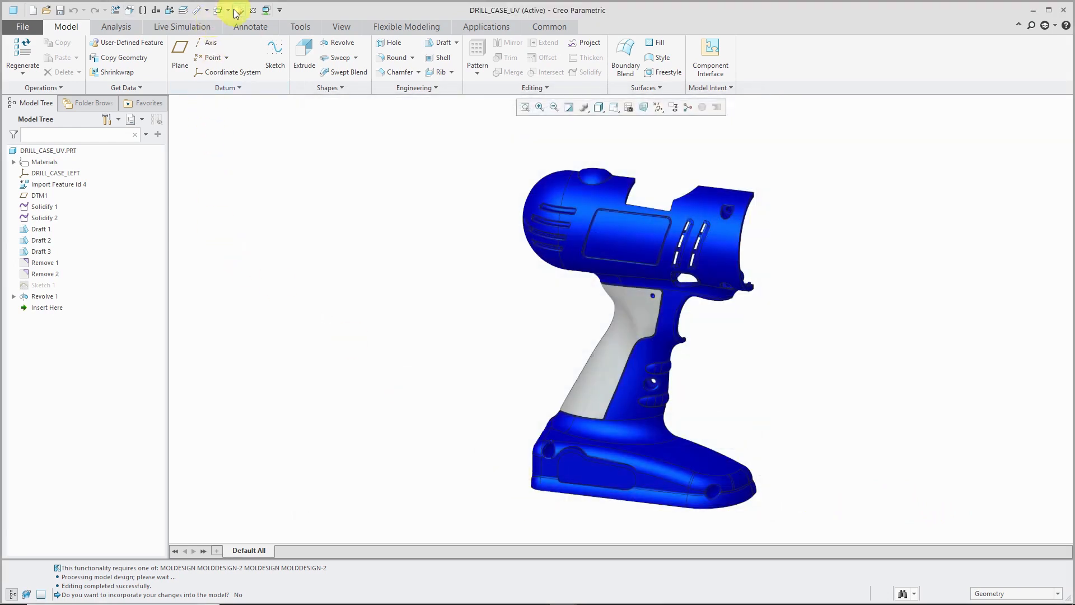
{"action": "left_click", "coordinate": [217, 10]}
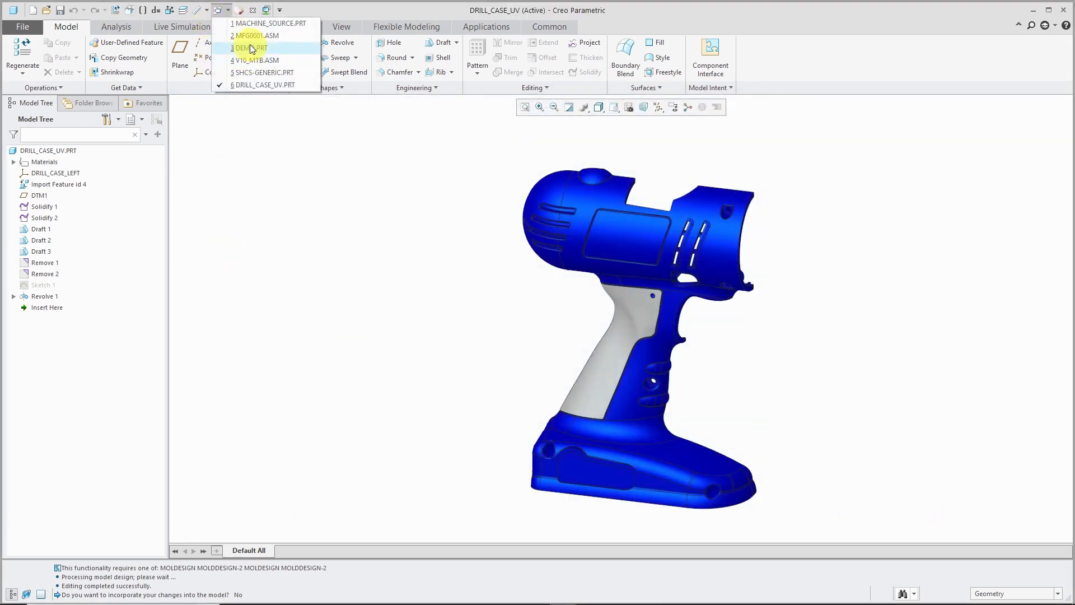
{"action": "left_click", "coordinate": [250, 48]}
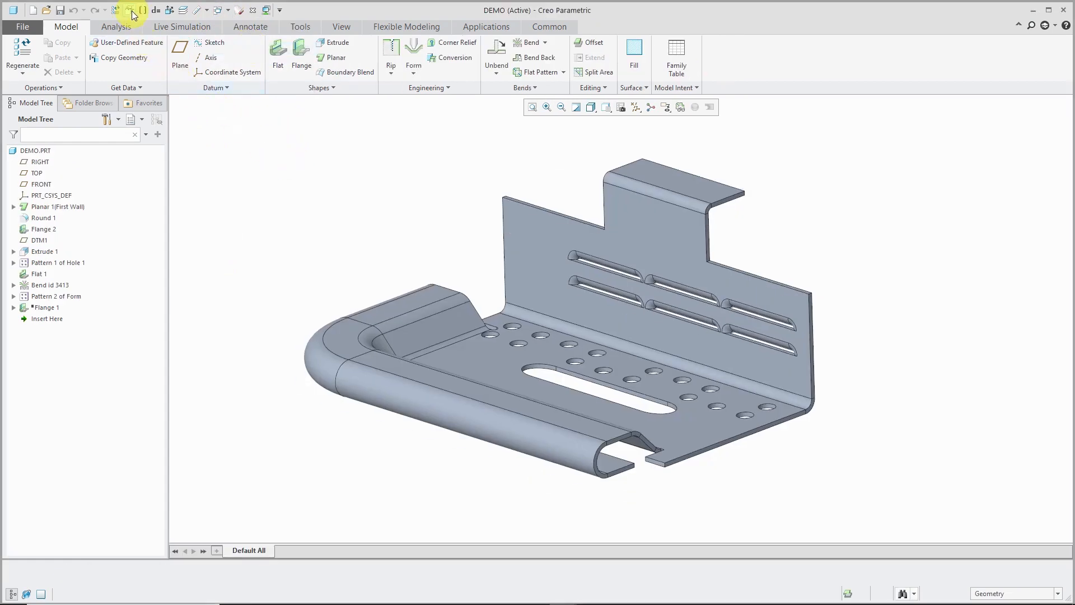
{"action": "mouse_move", "coordinate": [131, 10]}
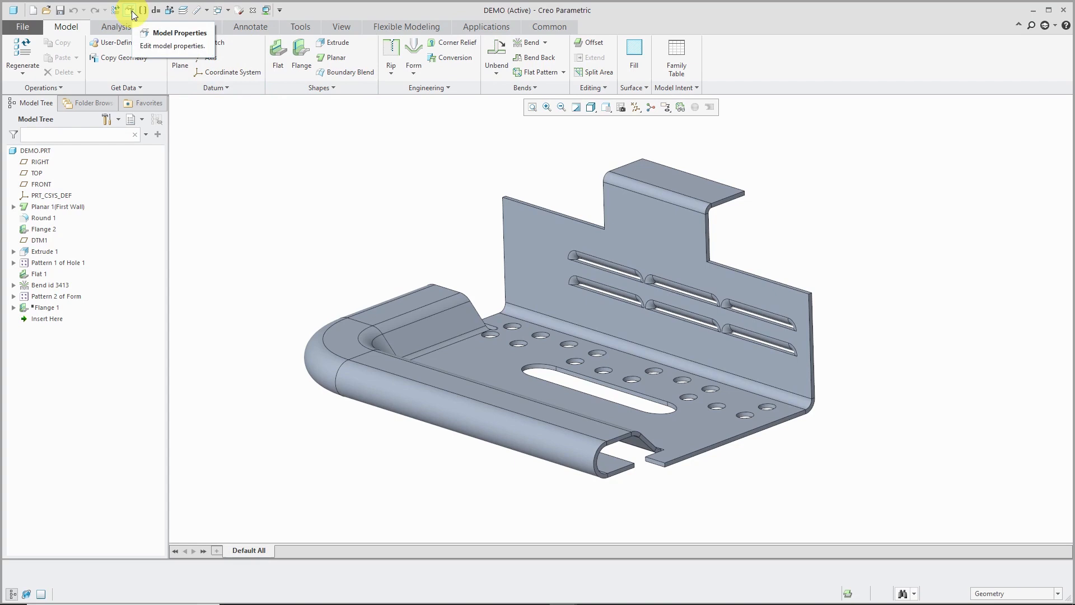
- Show the DEMO sheet metal part's Model Properties with thickness 0.125 and bend settings
{"action": "left_click", "coordinate": [133, 10]}
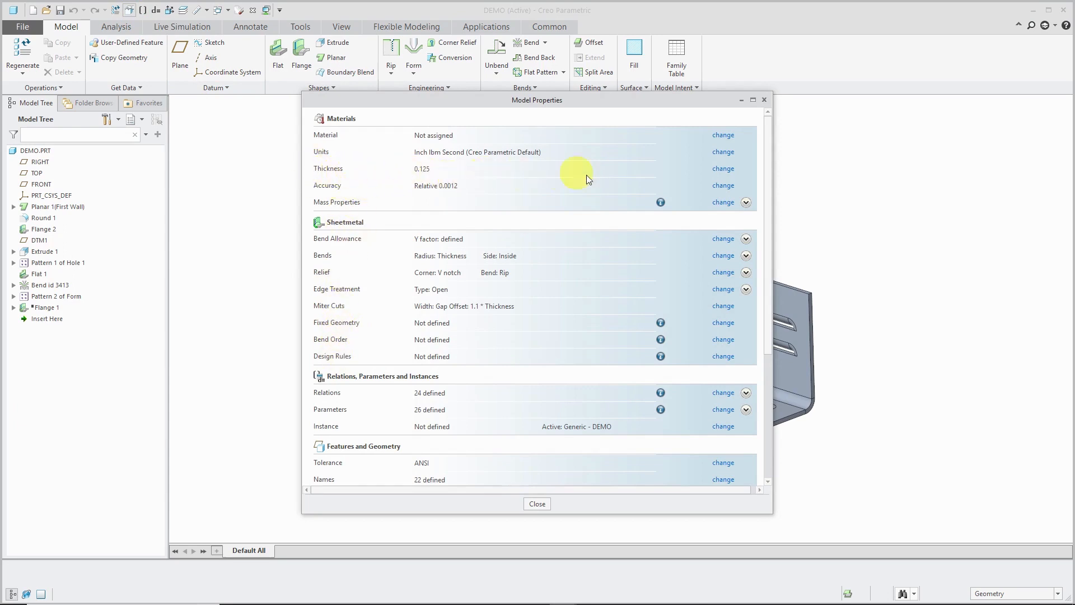
{"action": "mouse_move", "coordinate": [336, 175]}
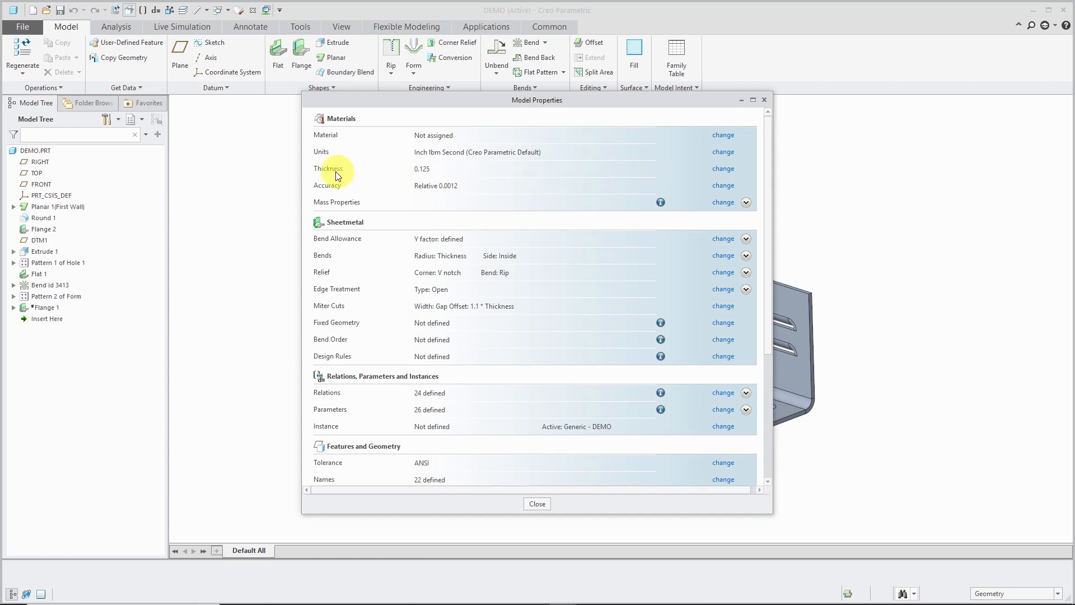
{"action": "mouse_move", "coordinate": [194, 245]}
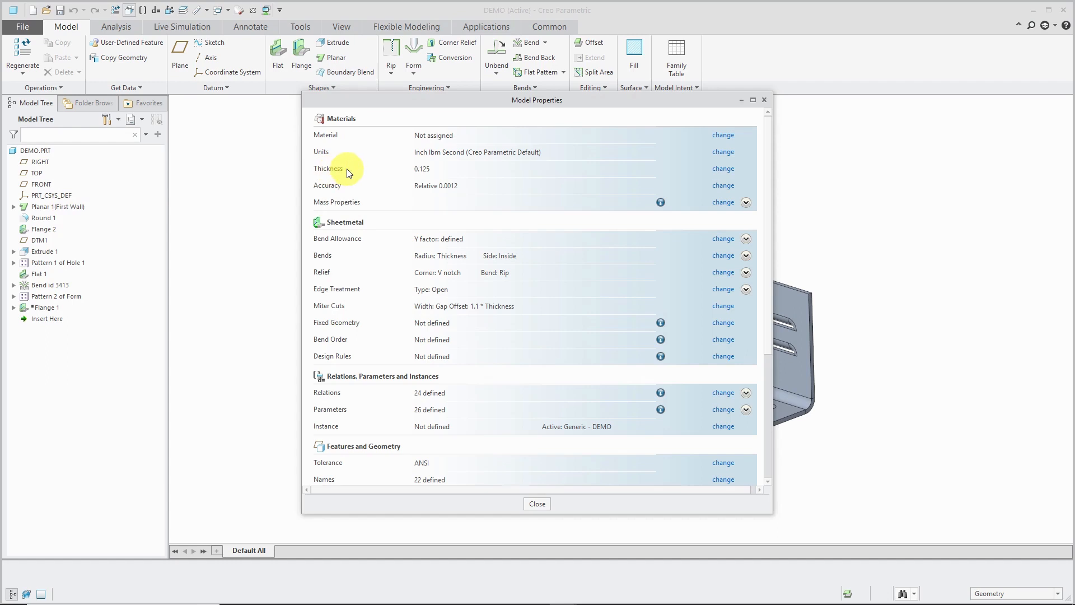
{"action": "mouse_move", "coordinate": [385, 239]}
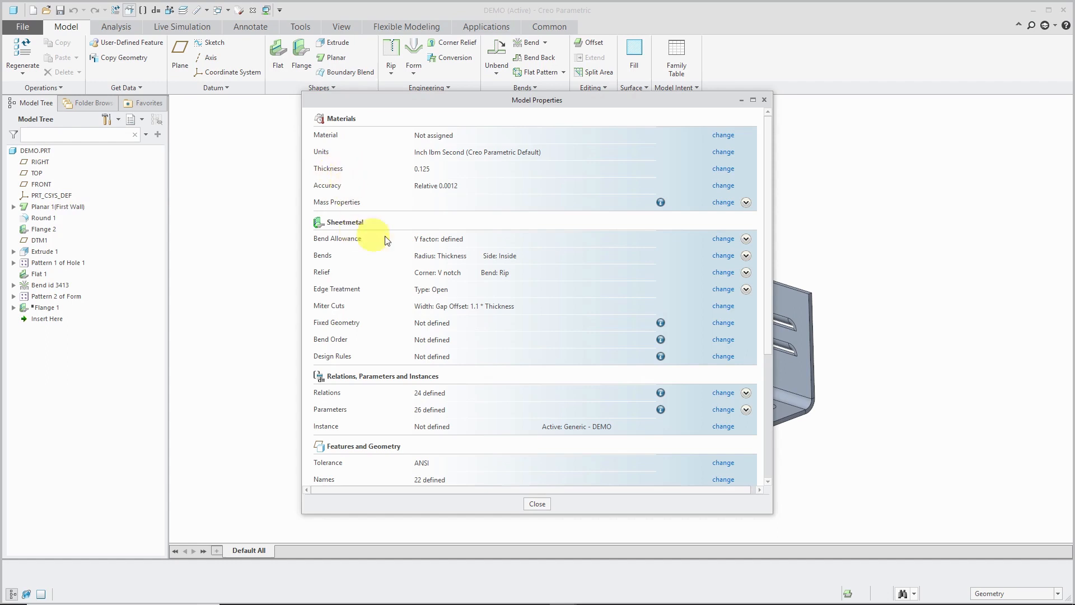
{"action": "mouse_move", "coordinate": [359, 250]}
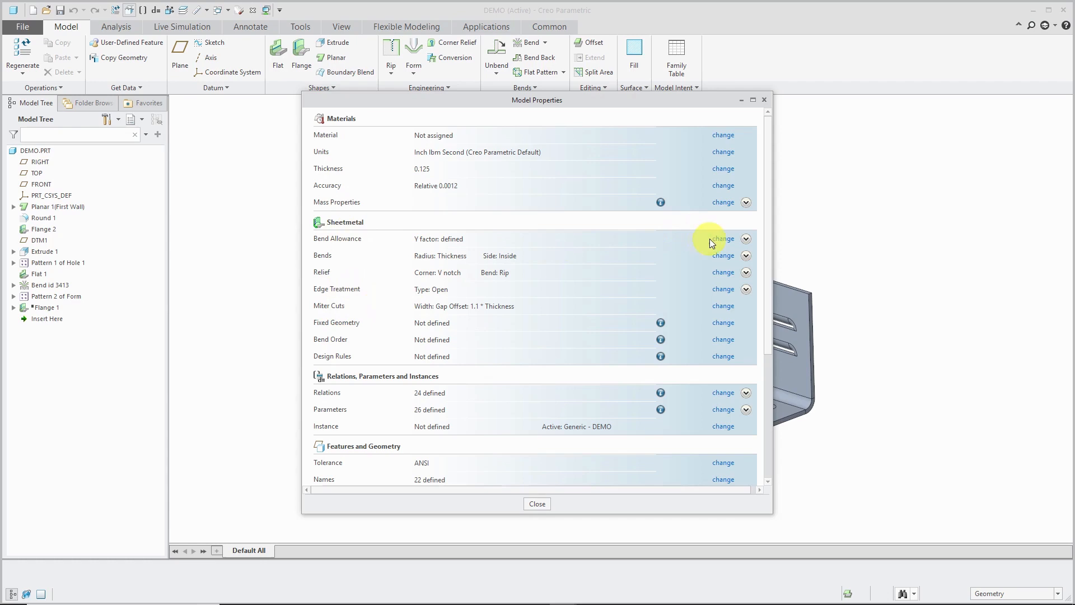
{"action": "mouse_move", "coordinate": [726, 258]}
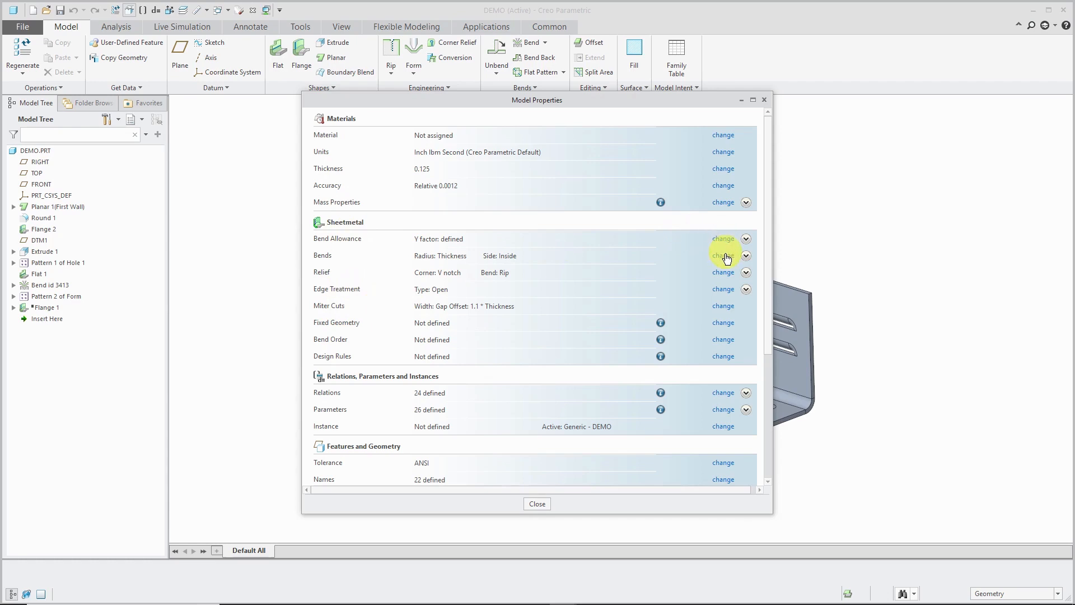
- Browse the Sheetmetal Preferences pages — bend allowance, bends, reliefs, edge treatment, miter cuts — and the Import/Export options
{"action": "left_click", "coordinate": [722, 271]}
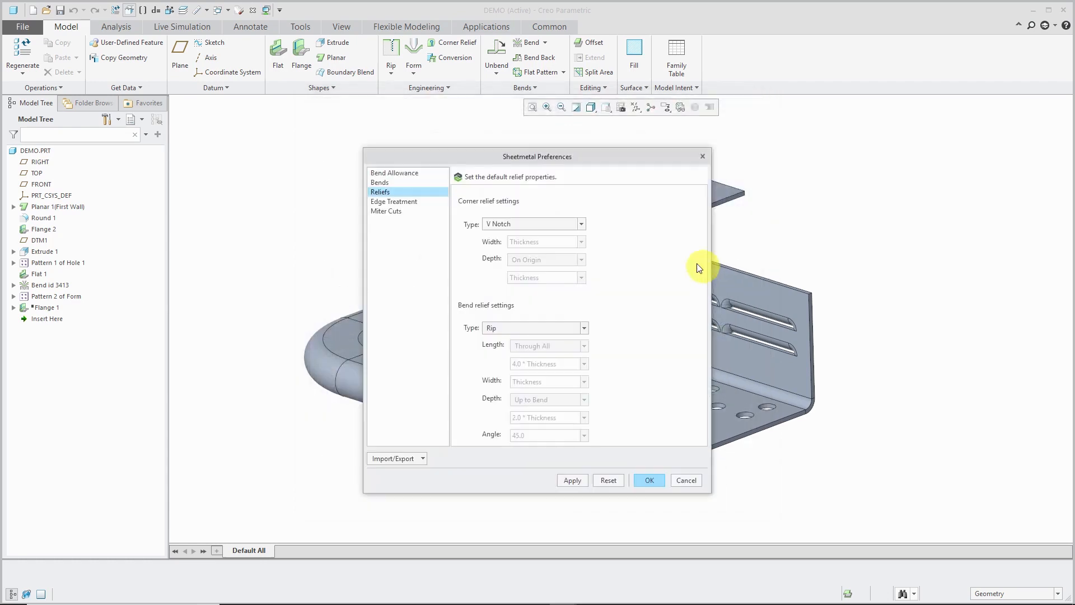
{"action": "left_click", "coordinate": [395, 173]}
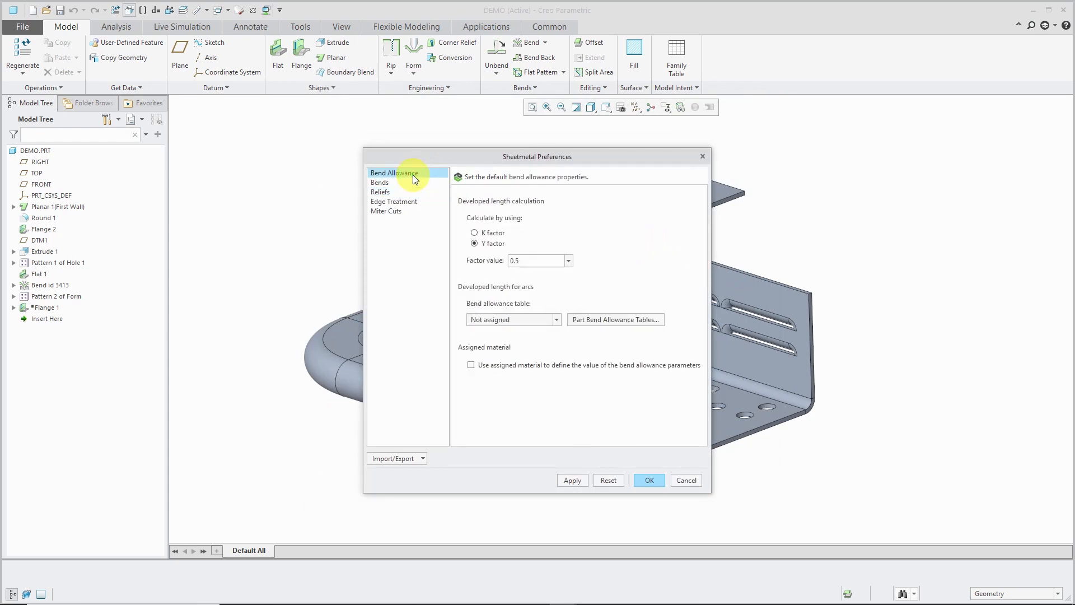
{"action": "left_click", "coordinate": [379, 181]}
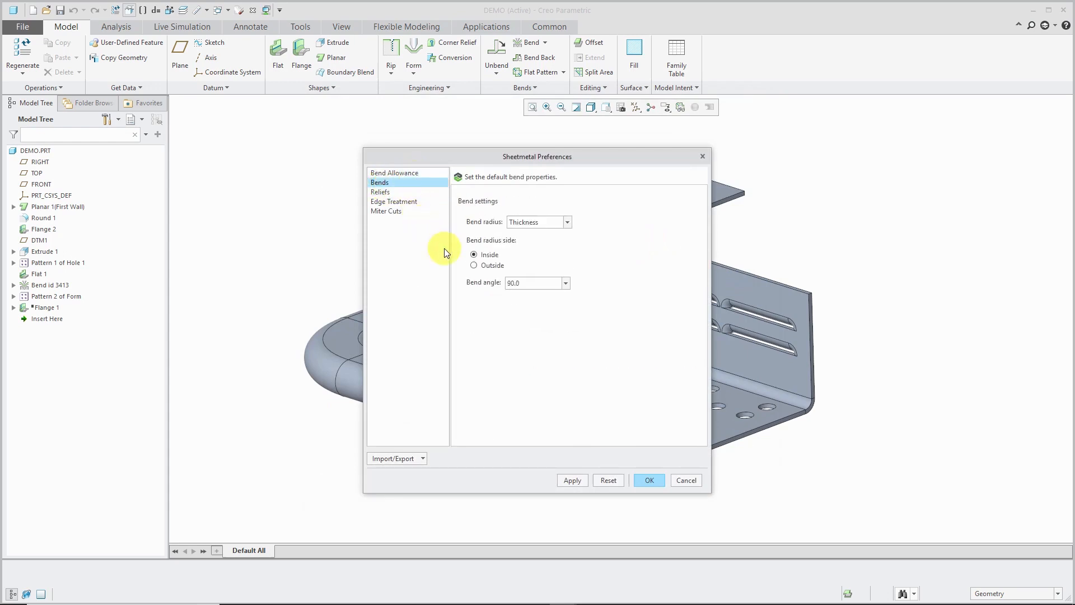
{"action": "mouse_move", "coordinate": [640, 258]}
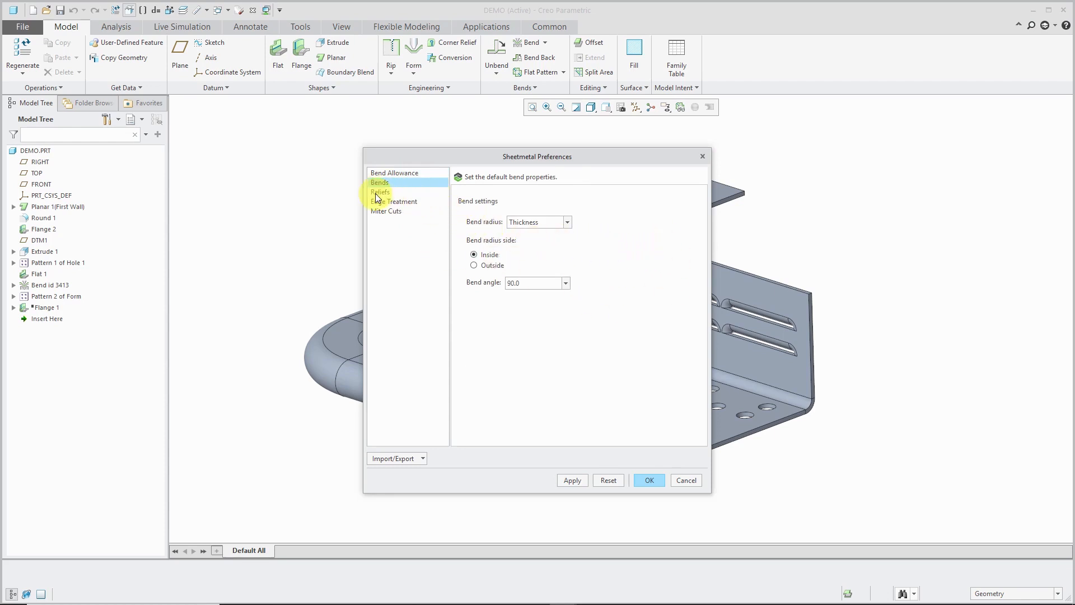
{"action": "left_click", "coordinate": [380, 192]}
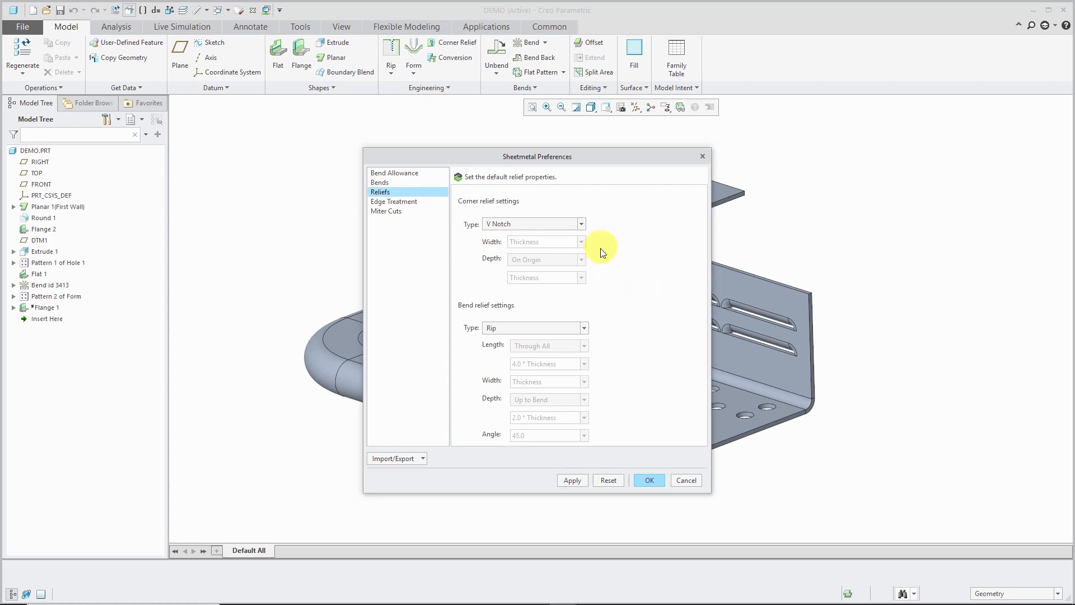
{"action": "mouse_move", "coordinate": [623, 303]}
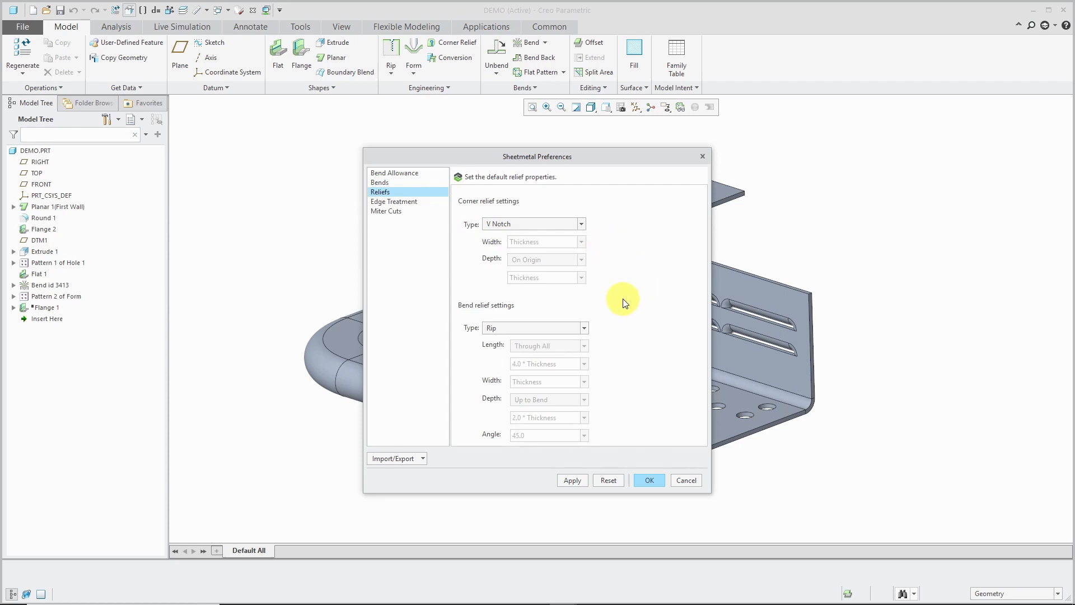
{"action": "left_click", "coordinate": [394, 201]}
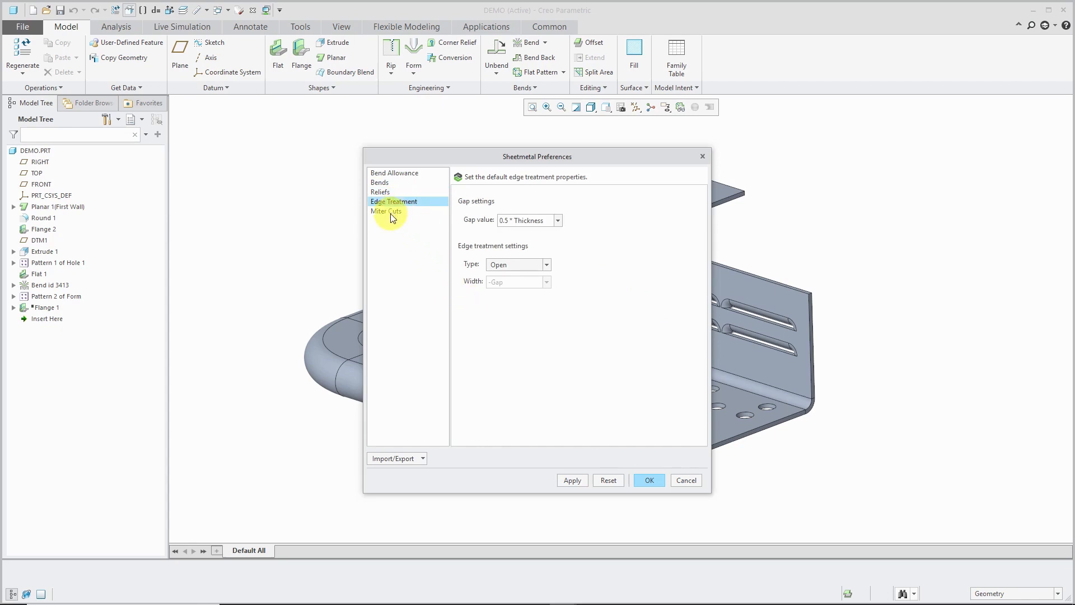
{"action": "left_click", "coordinate": [386, 211]}
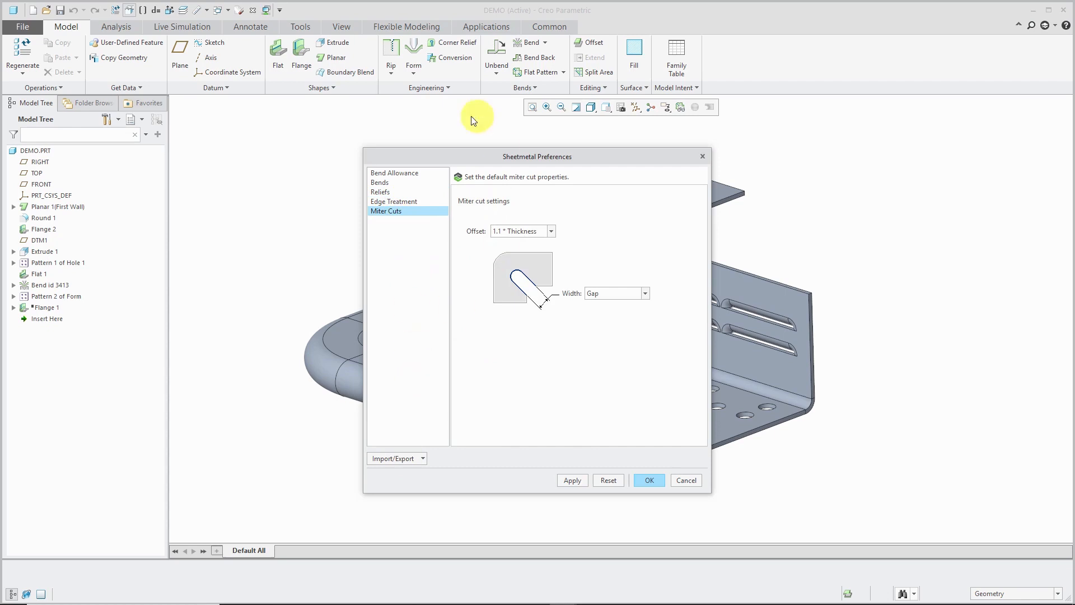
{"action": "left_click", "coordinate": [422, 457]}
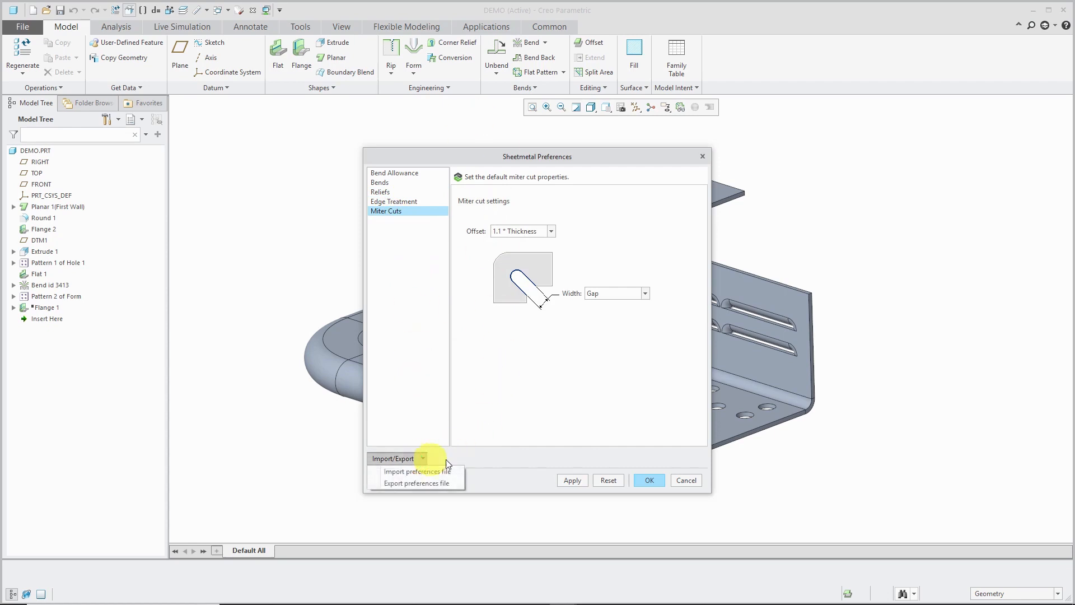
{"action": "mouse_move", "coordinate": [484, 462]}
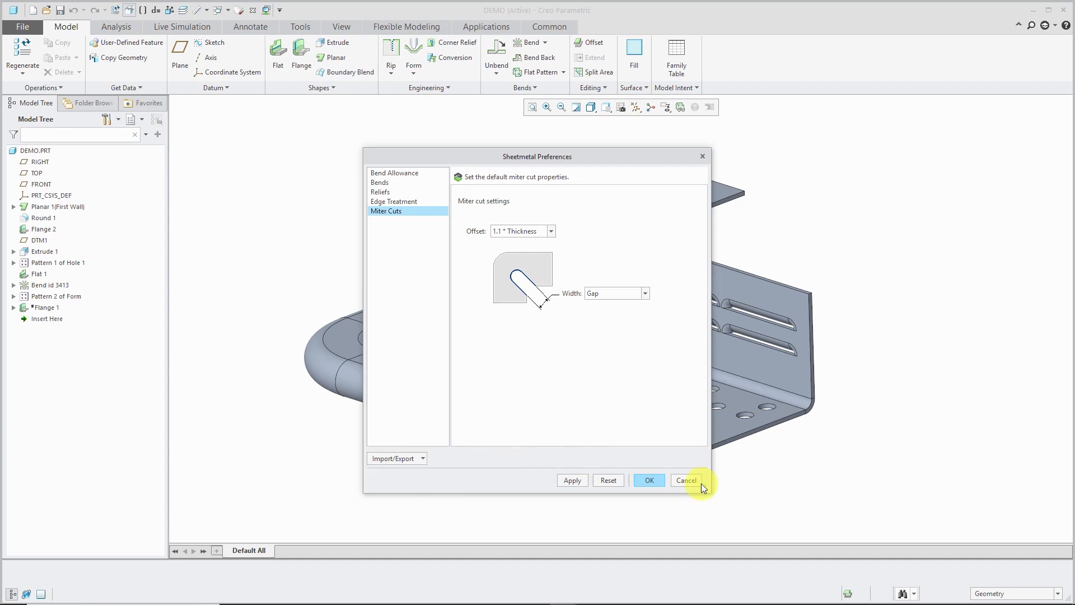
- Cancel the preferences and set the flat base surface Surf:F5(PLANAR_1) as fixed geometry
{"action": "left_click", "coordinate": [685, 480]}
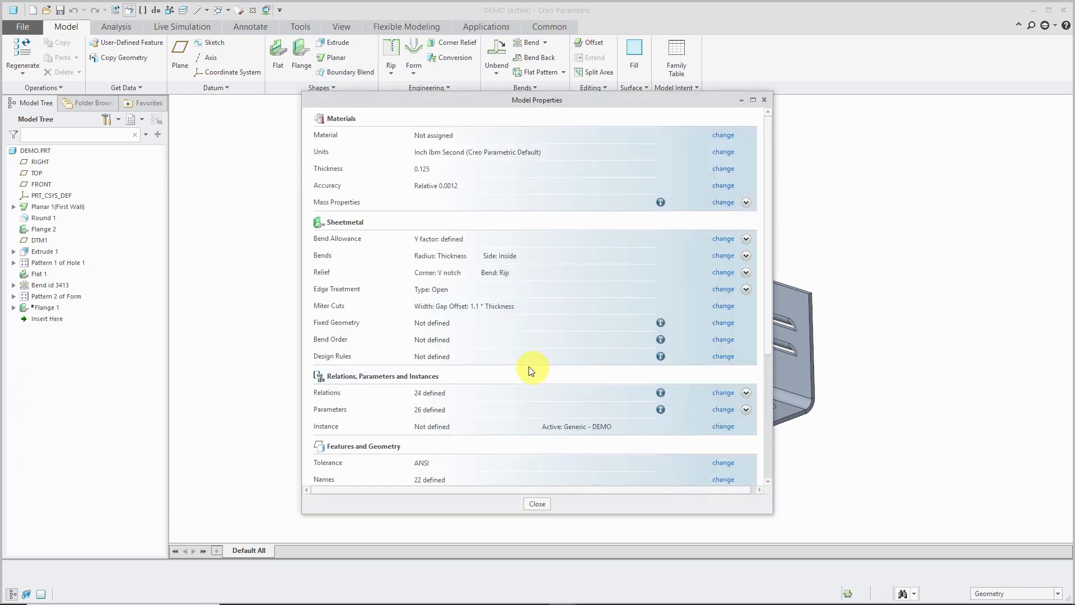
{"action": "mouse_move", "coordinate": [469, 338]}
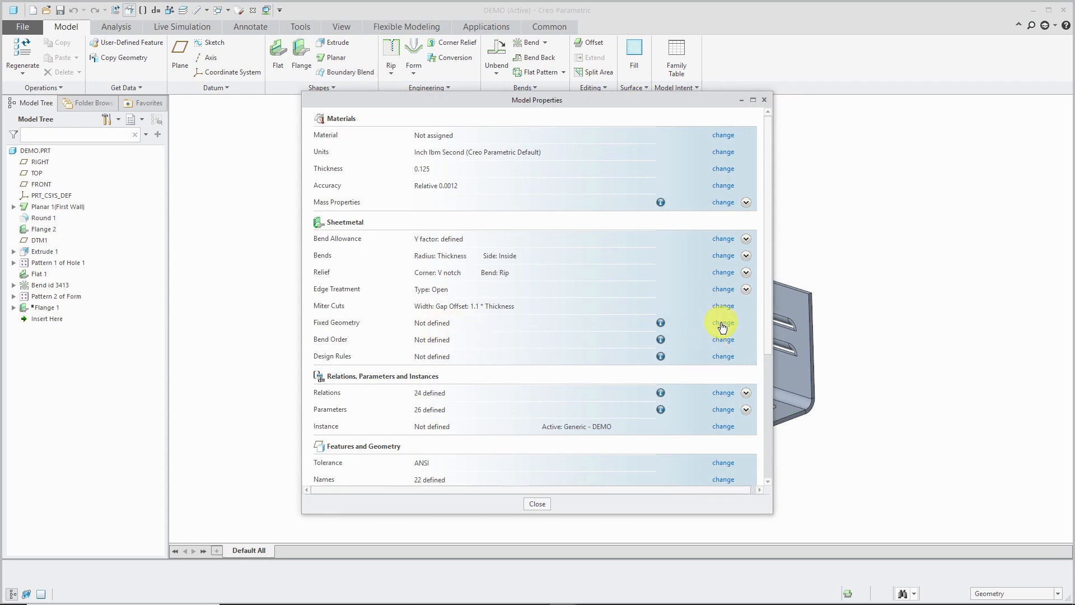
{"action": "left_click", "coordinate": [722, 322]}
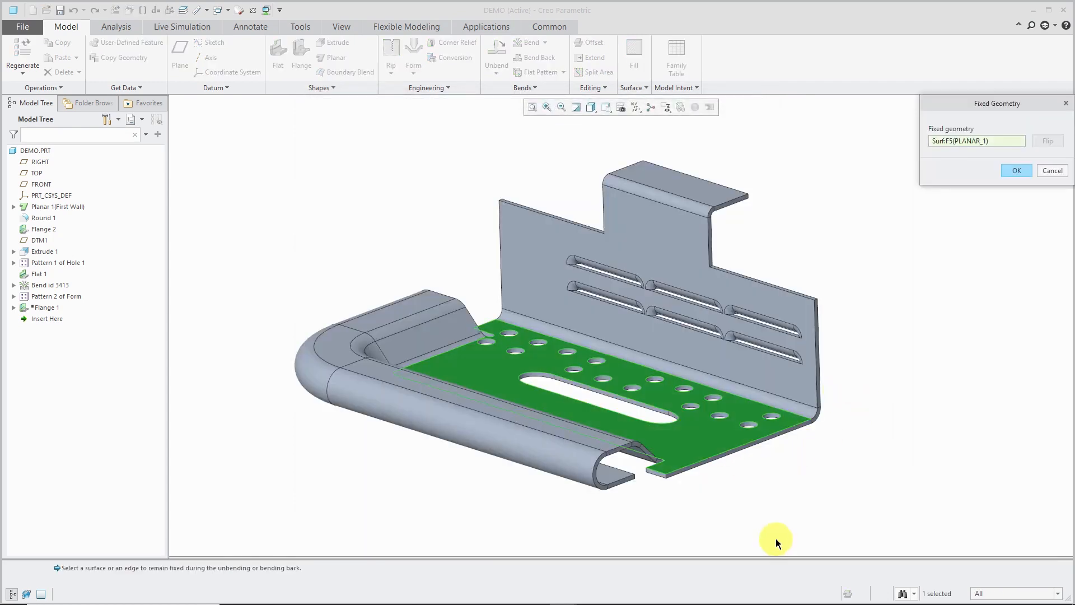
{"action": "mouse_move", "coordinate": [867, 397]}
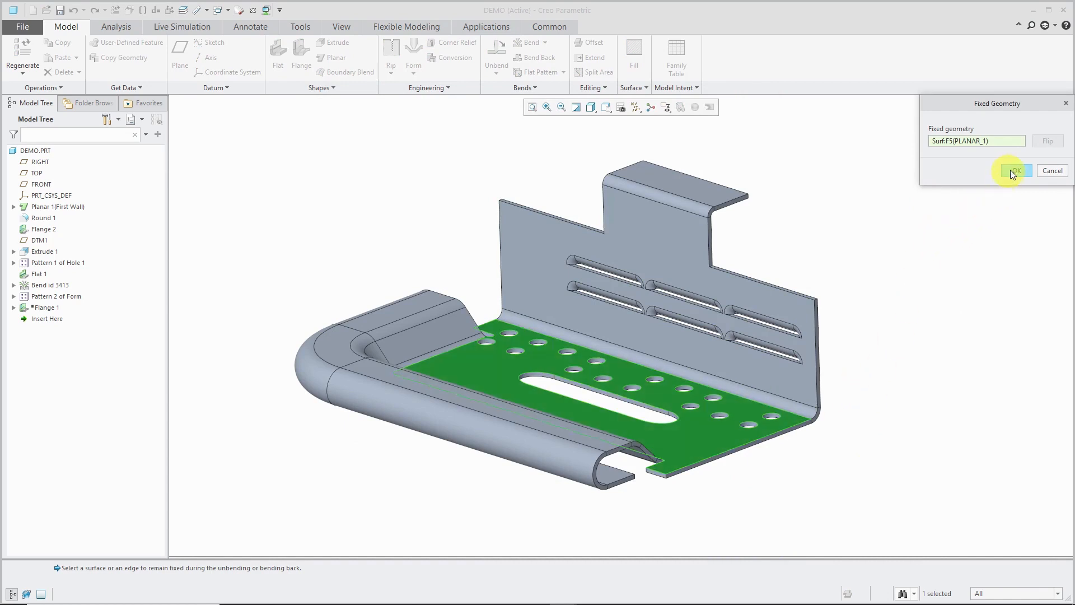
{"action": "left_click", "coordinate": [1015, 170]}
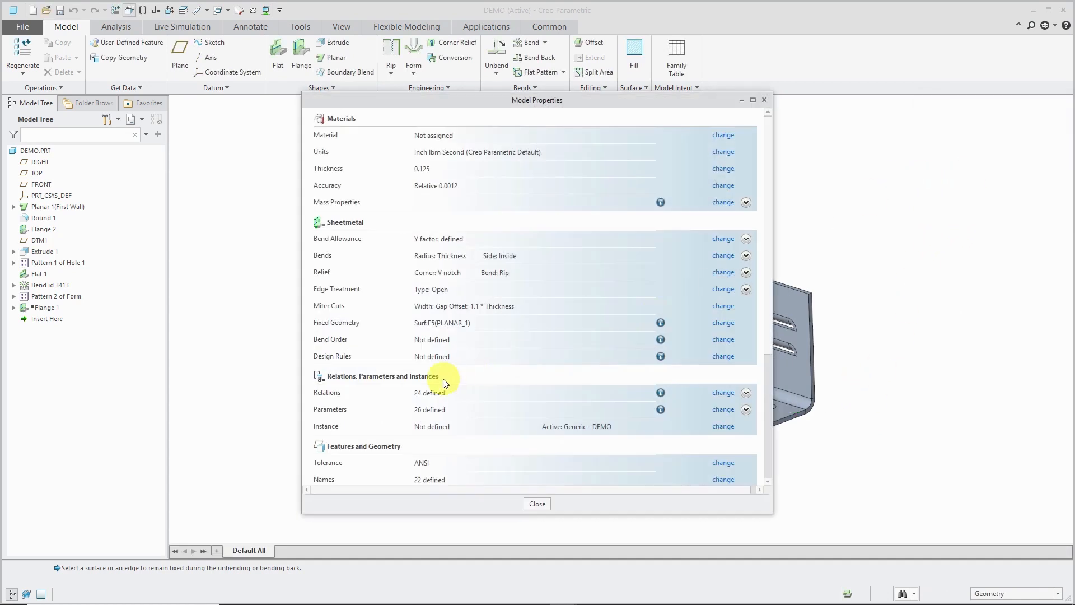
{"action": "mouse_move", "coordinate": [459, 351]}
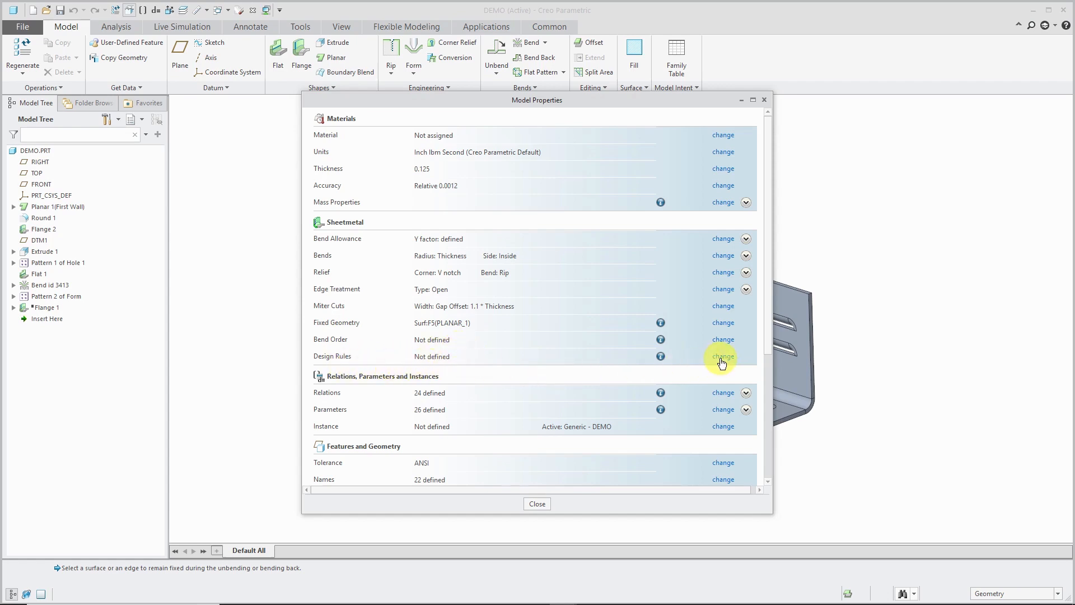
- Show the Design Rules library for DEMO.PRT, which has no rules defined
{"action": "left_click", "coordinate": [722, 356]}
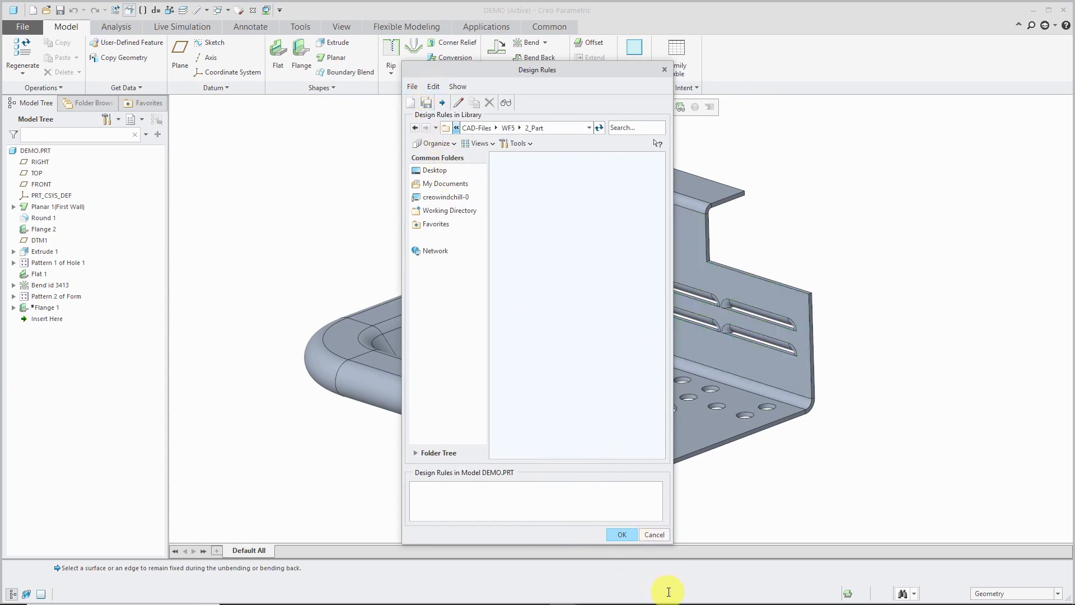
- Cancel the Design Rules dialog without adding rules and confirm
{"action": "left_click", "coordinate": [653, 534]}
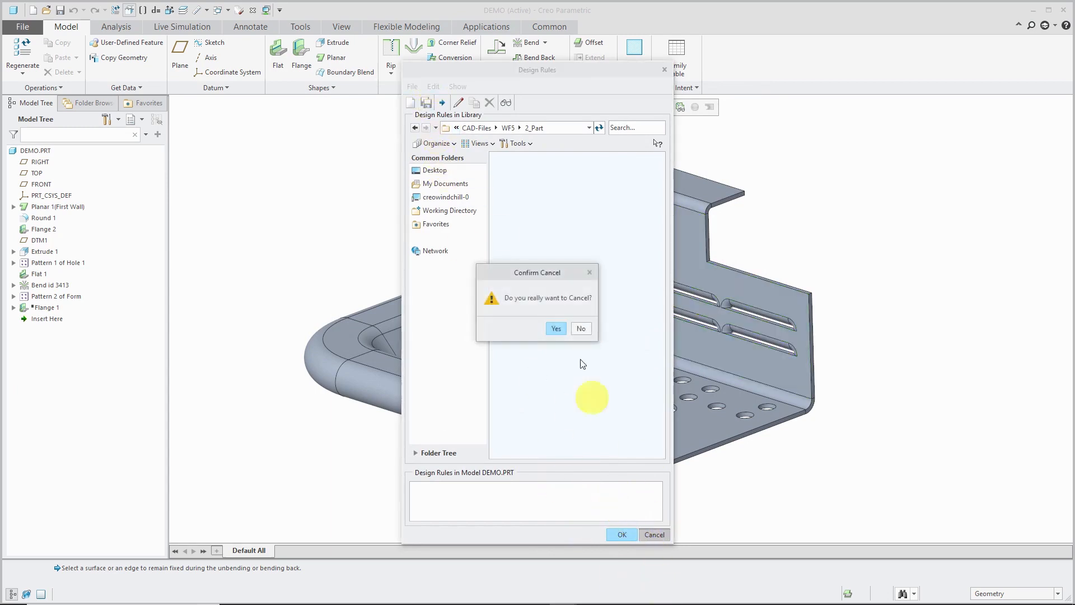
{"action": "left_click", "coordinate": [555, 328]}
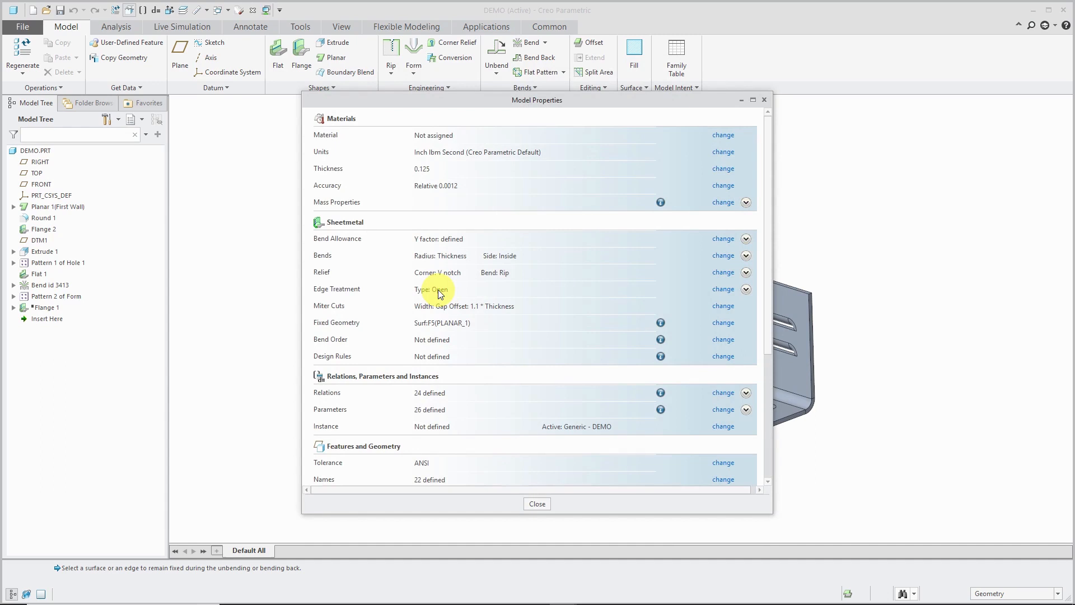
{"action": "mouse_move", "coordinate": [613, 351]}
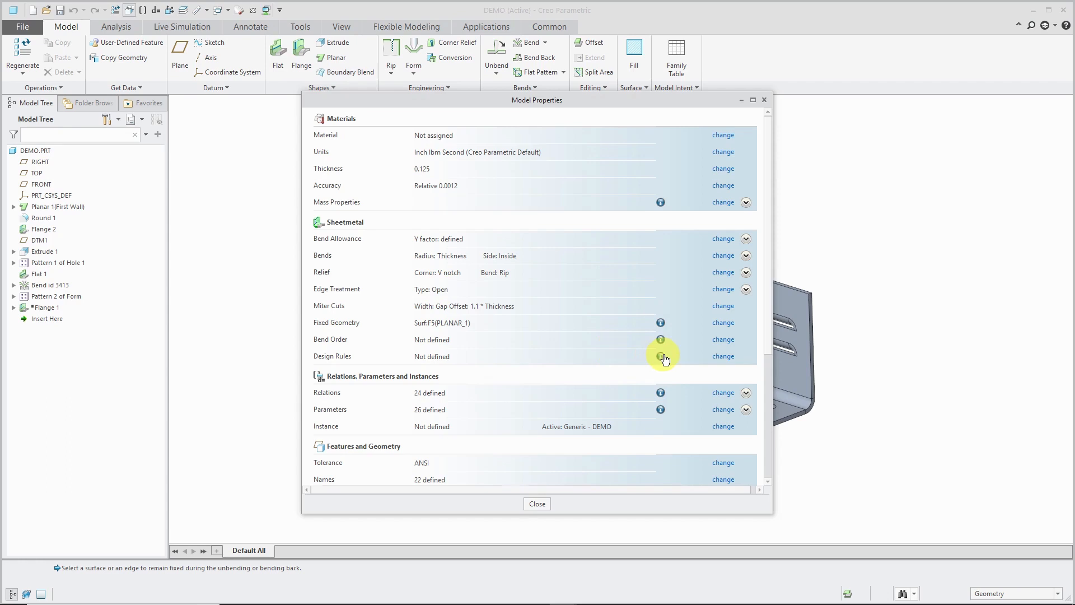
- Review the Tools, Model Interfaces and Detail Options sections, then close DEMO's Model Properties
{"action": "scroll", "scroll_direction": "down", "scroll_amount": 3}
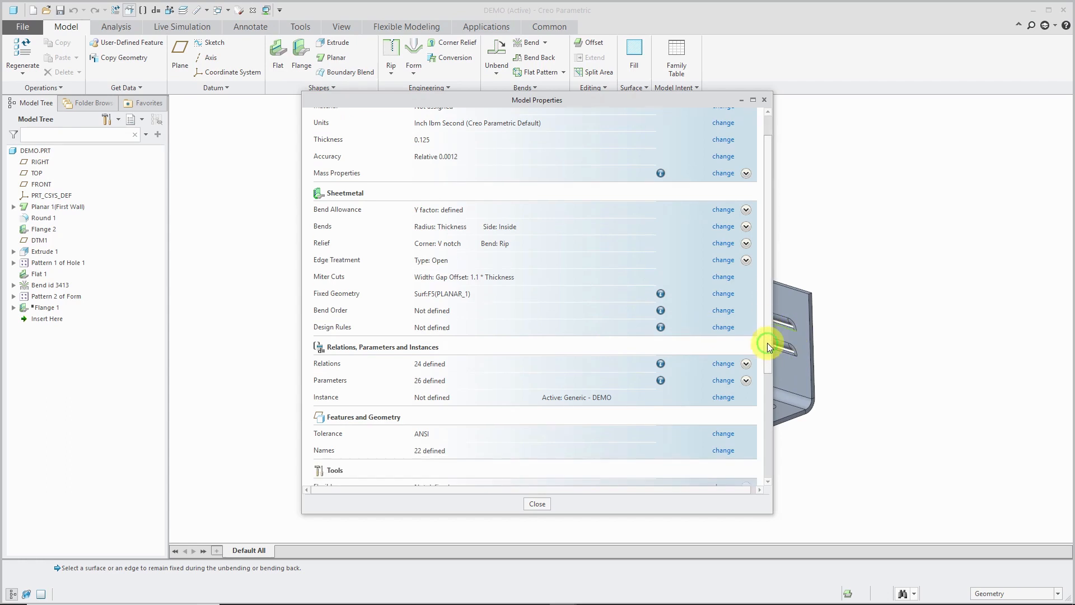
{"action": "scroll", "scroll_direction": "down", "scroll_amount": 3}
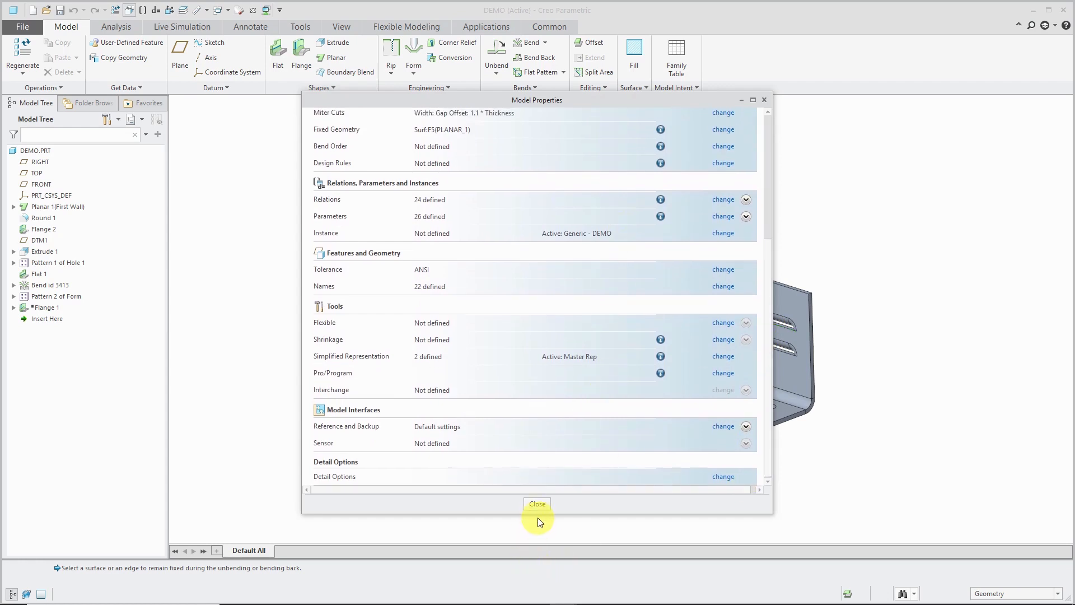
{"action": "left_click", "coordinate": [536, 503]}
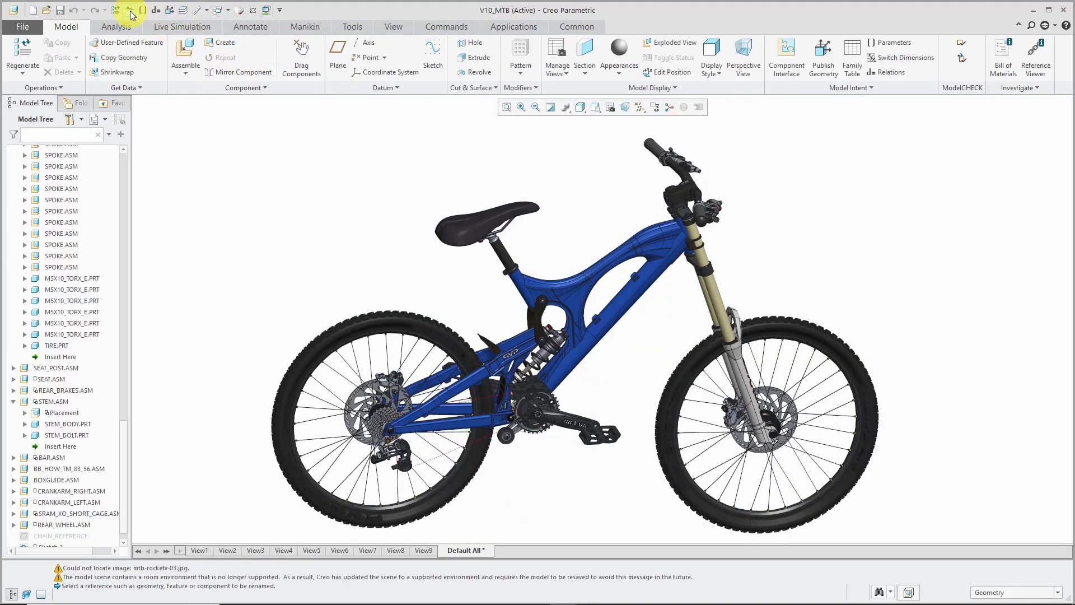
- Bring up the V10_MTB assembly's Model Properties and reach the Assembly section
{"action": "left_click", "coordinate": [129, 10]}
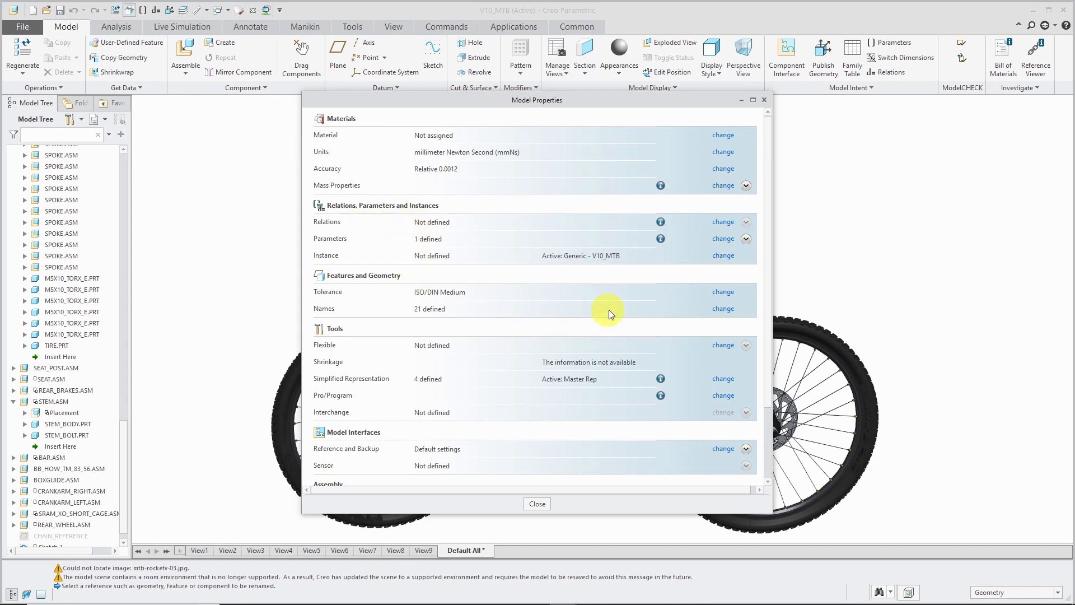
{"action": "mouse_move", "coordinate": [405, 439]}
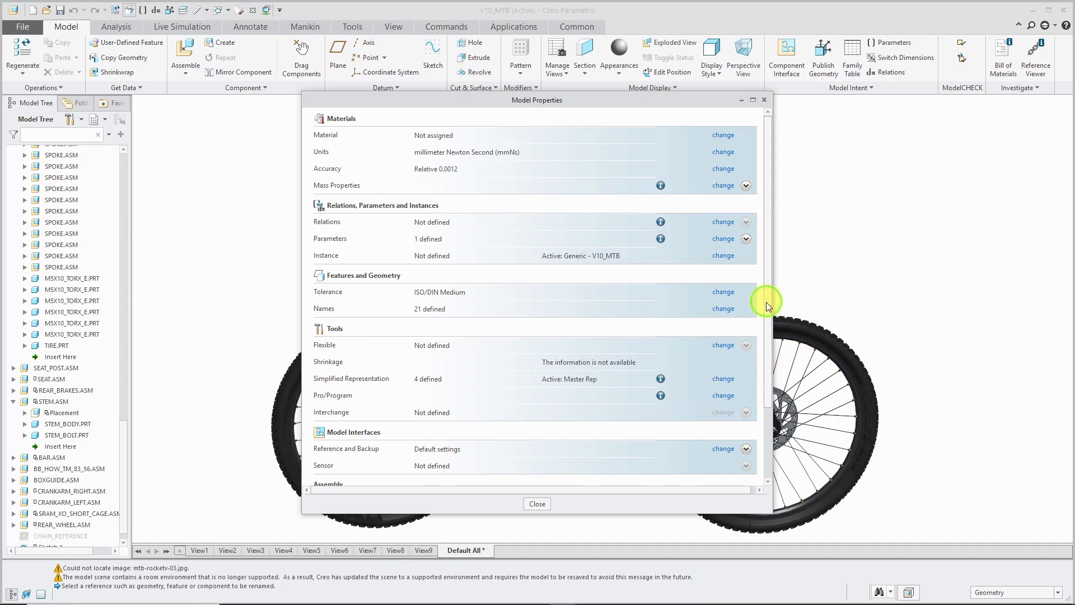
{"action": "scroll", "scroll_direction": "down", "scroll_amount": 3}
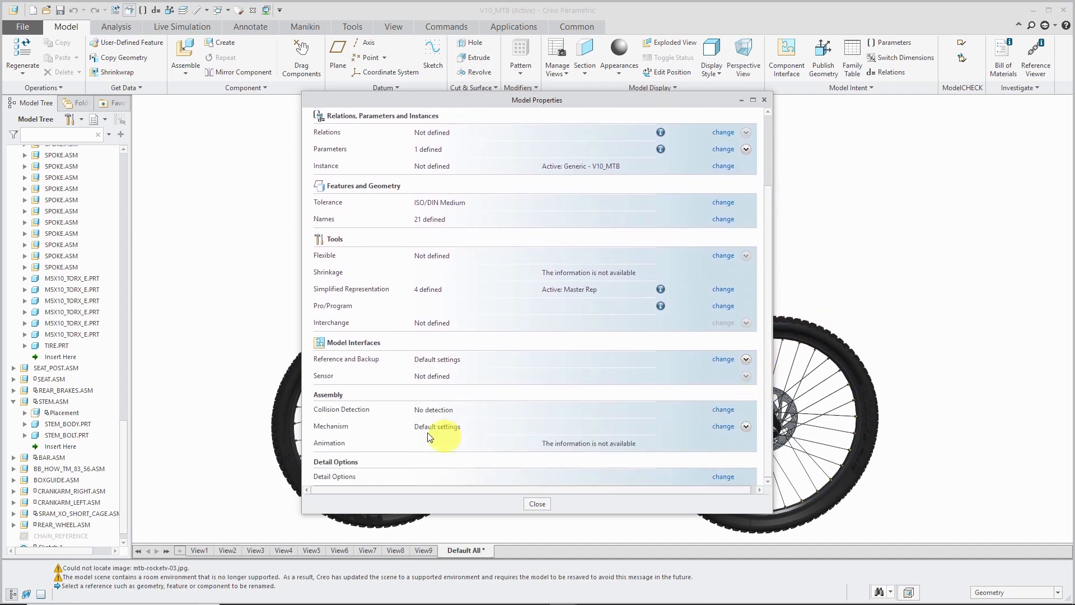
{"action": "mouse_move", "coordinate": [378, 432]}
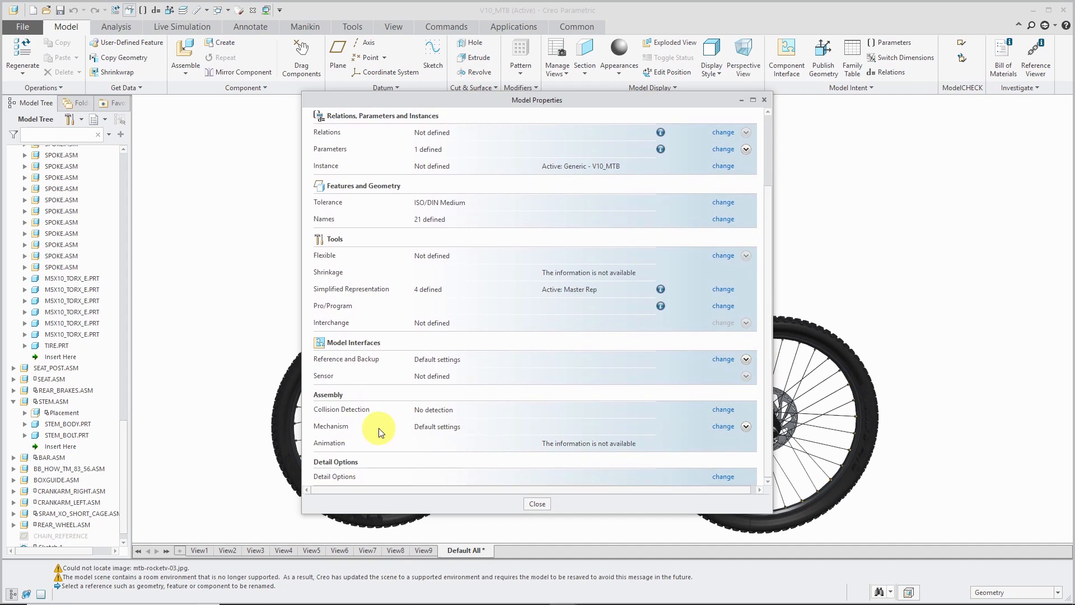
{"action": "mouse_move", "coordinate": [368, 417]}
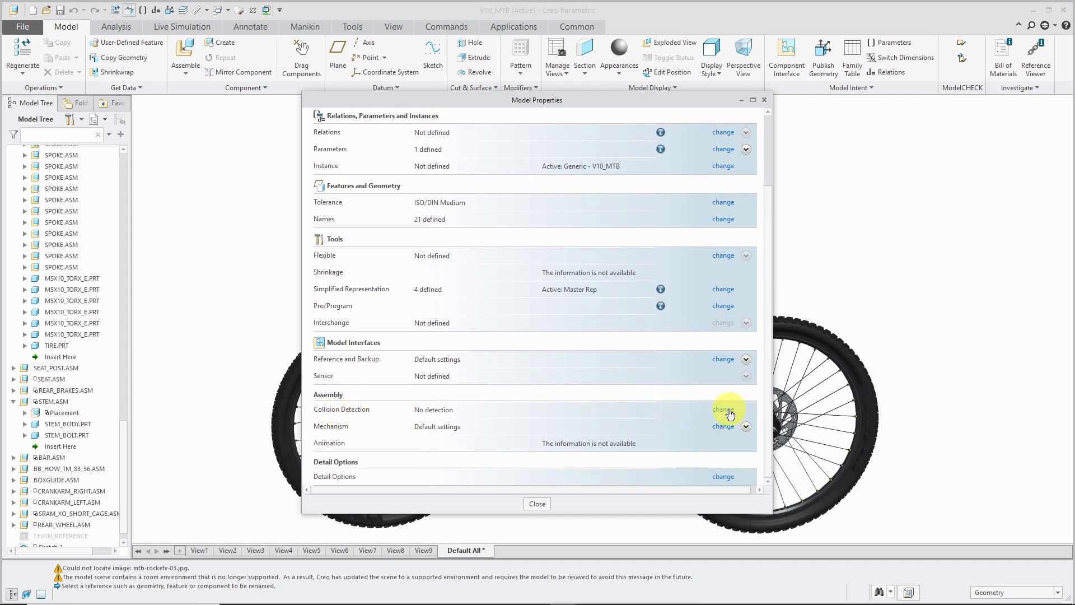
- Try Partial collision detection in the assembly settings and cancel, leaving detection off
{"action": "left_click", "coordinate": [722, 410]}
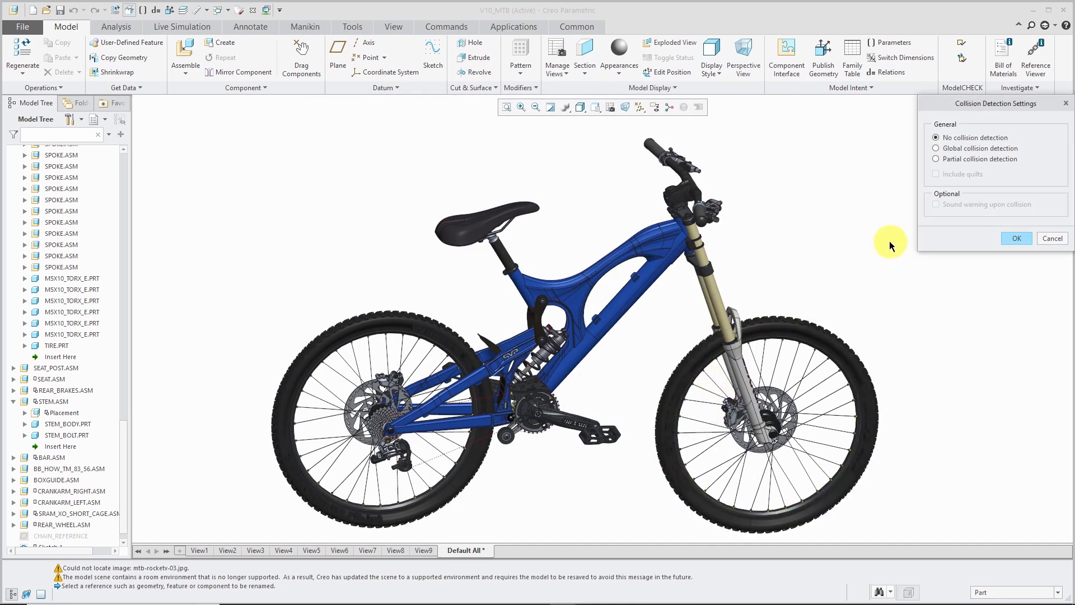
{"action": "mouse_move", "coordinate": [987, 149]}
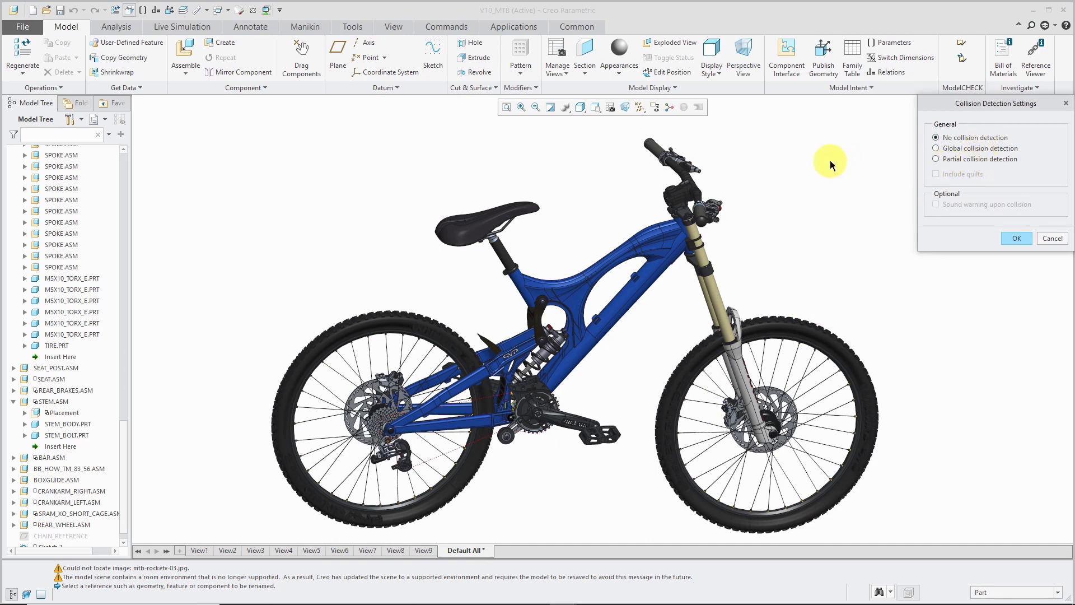
{"action": "mouse_move", "coordinate": [935, 148]}
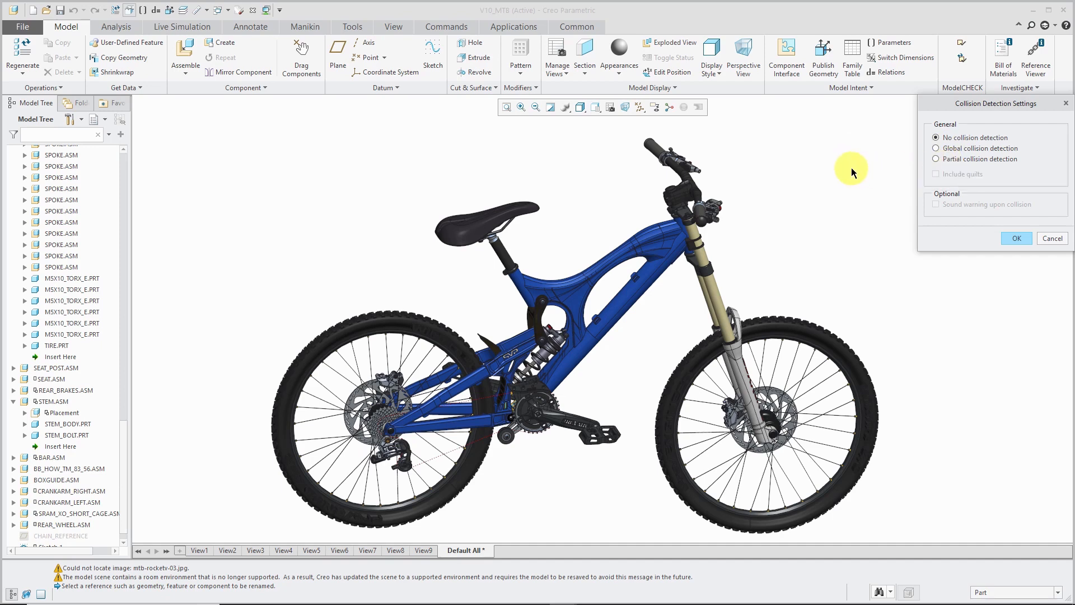
{"action": "left_click", "coordinate": [936, 158]}
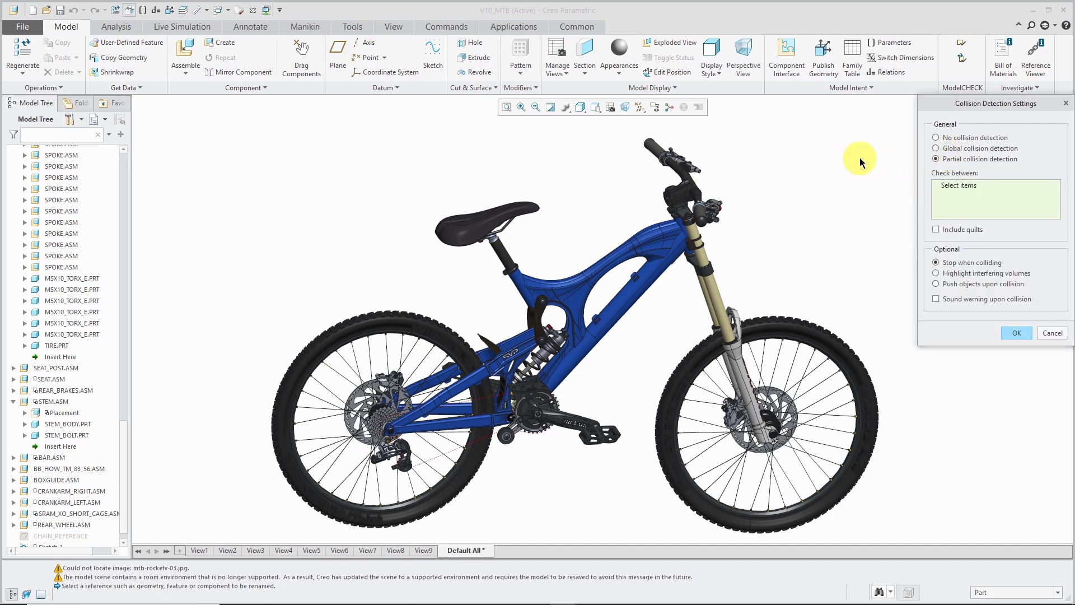
{"action": "mouse_move", "coordinate": [952, 226]}
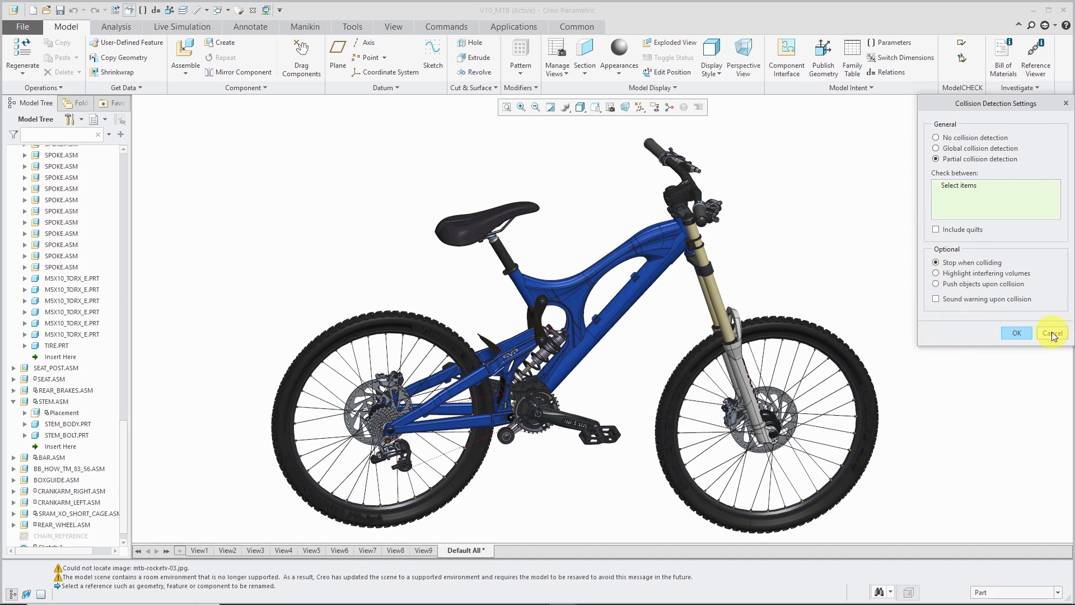
{"action": "left_click", "coordinate": [1050, 332]}
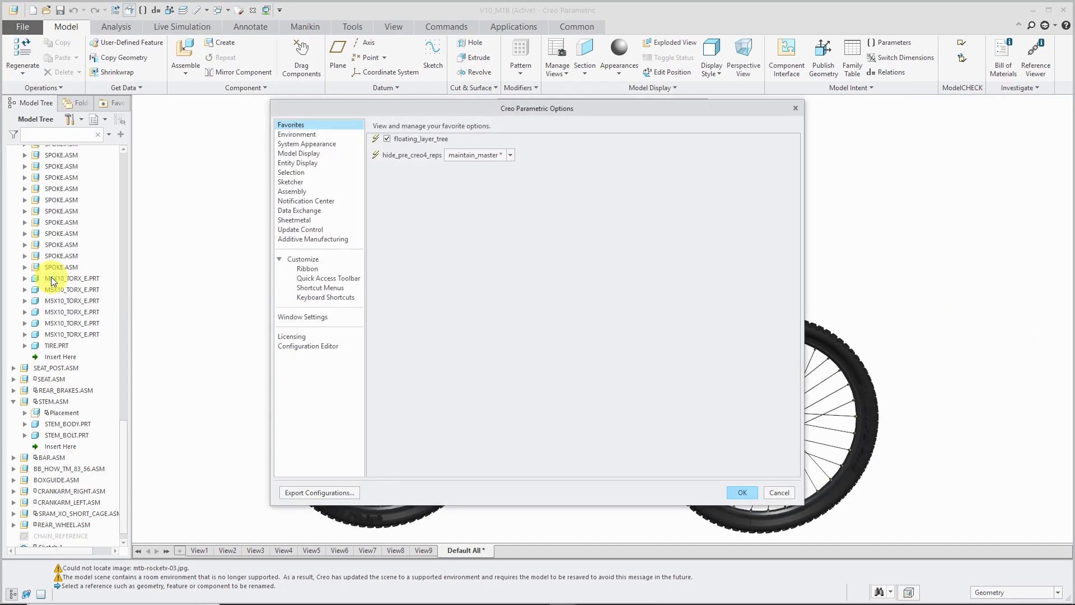
- Review enable_advance_collision (set to yes) in the Configuration Editor and cancel without changes
{"action": "left_click", "coordinate": [307, 346]}
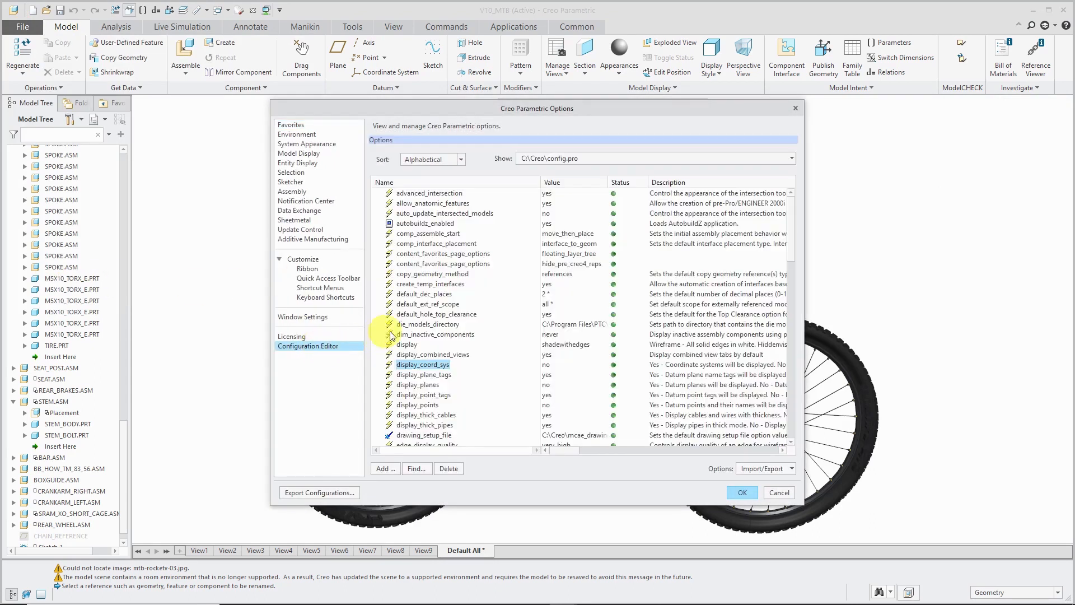
{"action": "mouse_move", "coordinate": [793, 245]}
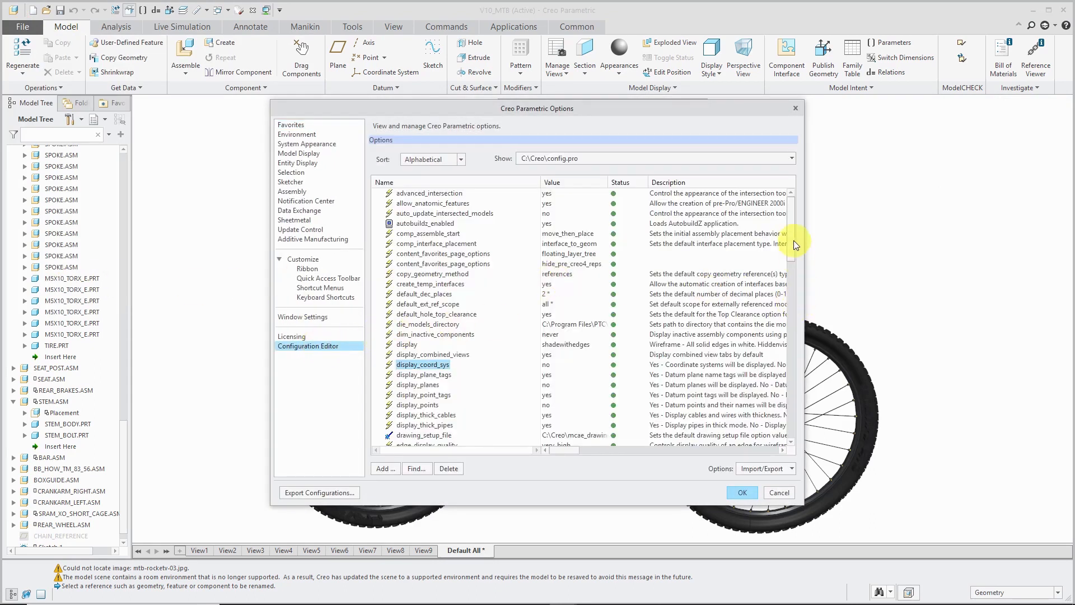
{"action": "scroll", "scroll_direction": "down", "scroll_amount": 3}
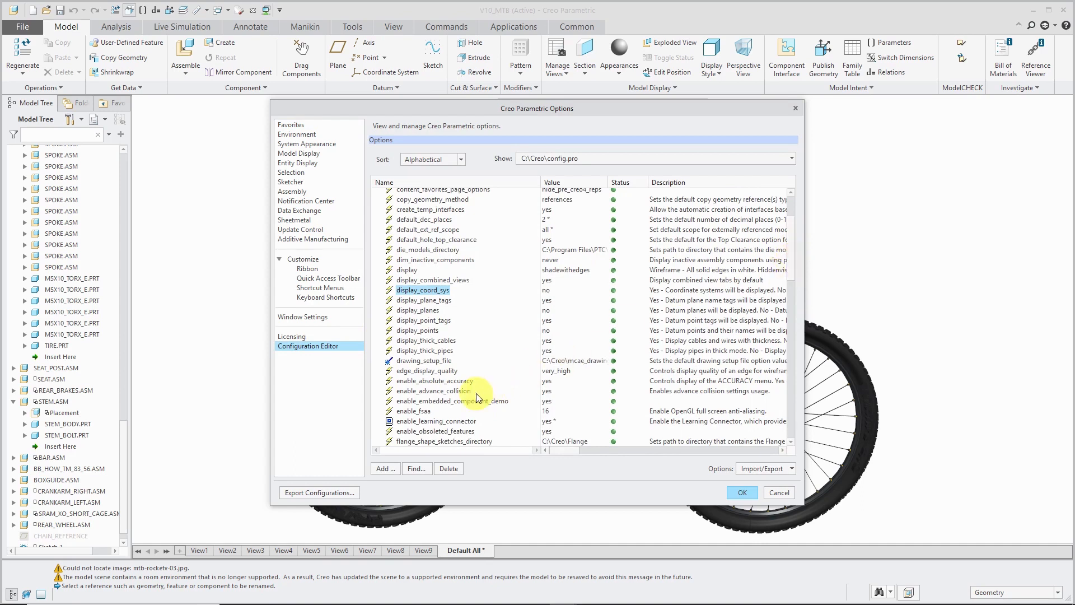
{"action": "left_click", "coordinate": [435, 390]}
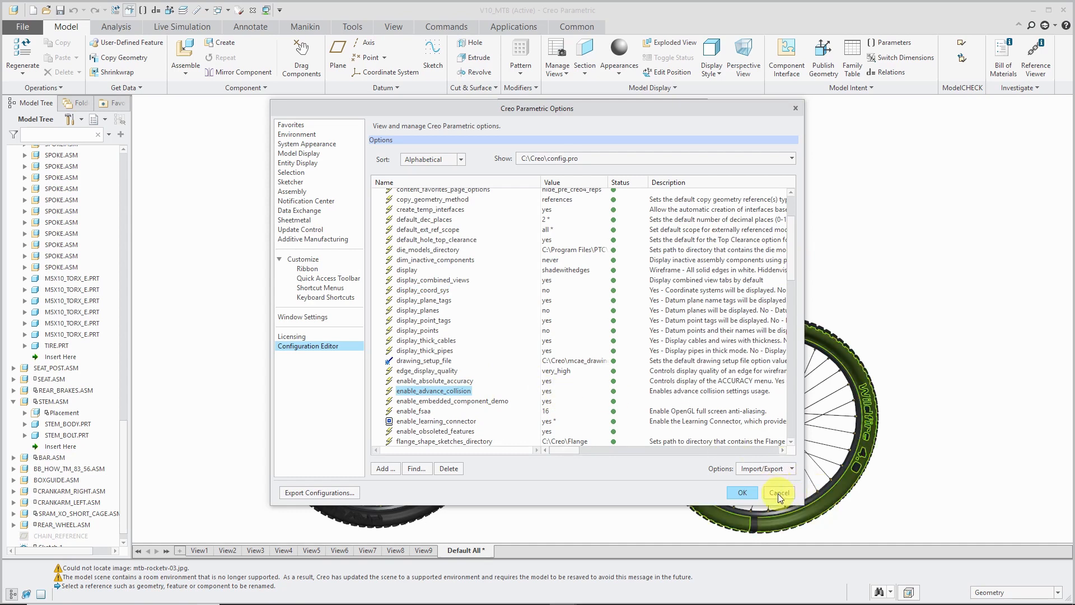
{"action": "left_click", "coordinate": [778, 492]}
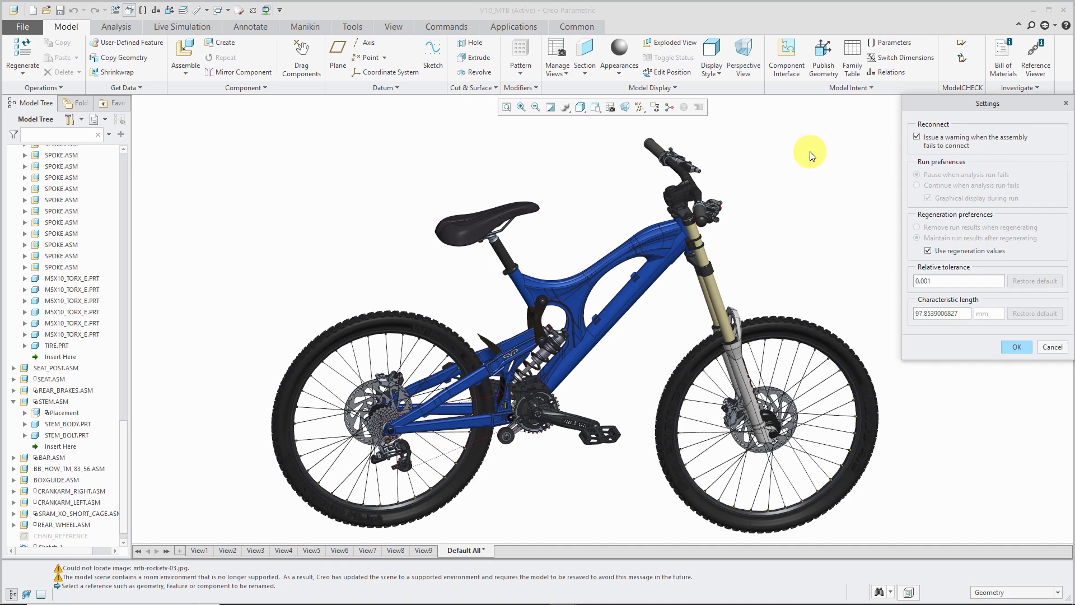
{"action": "mouse_move", "coordinate": [821, 181]}
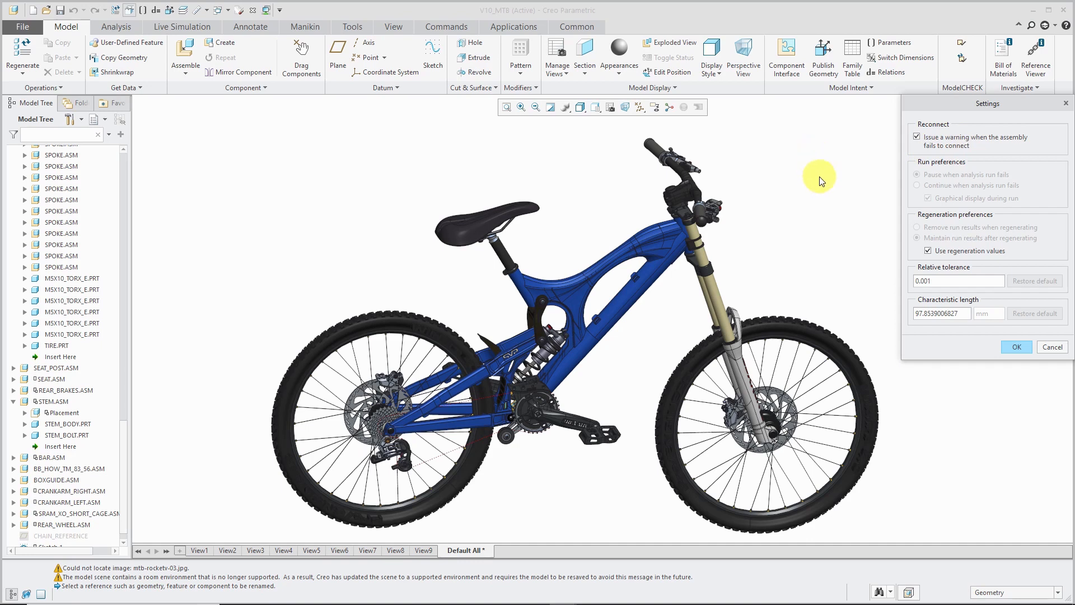
{"action": "mouse_move", "coordinate": [973, 258]}
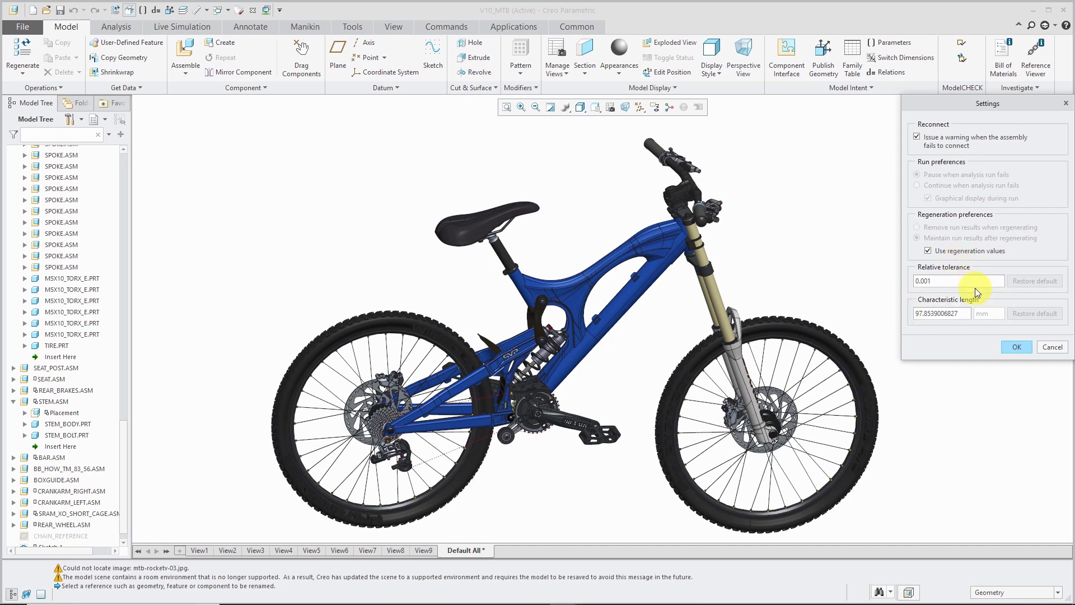
{"action": "mouse_move", "coordinate": [866, 297]}
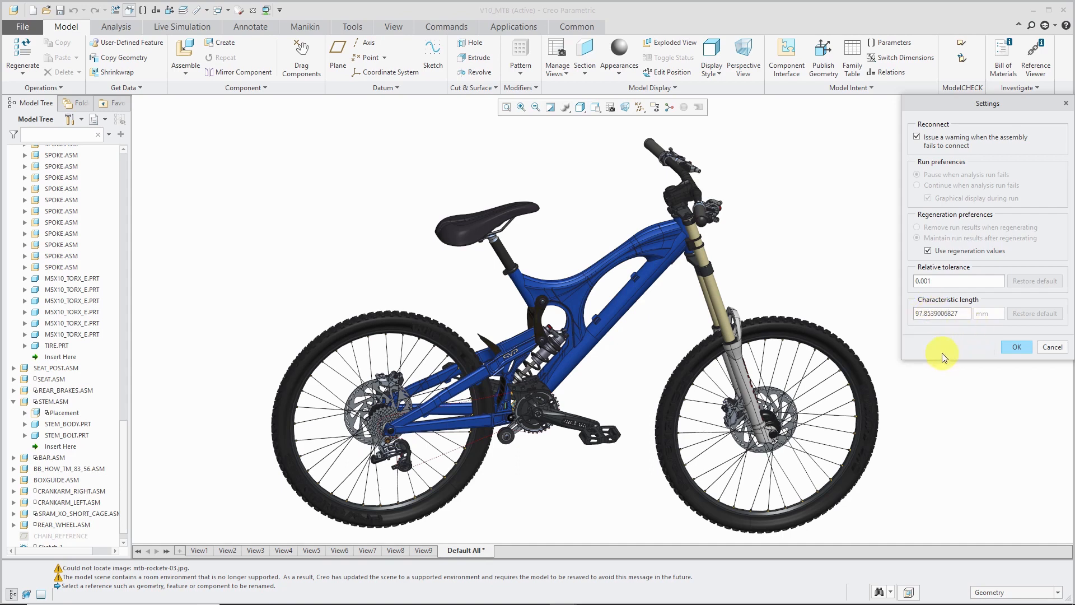
{"action": "mouse_move", "coordinate": [942, 345]}
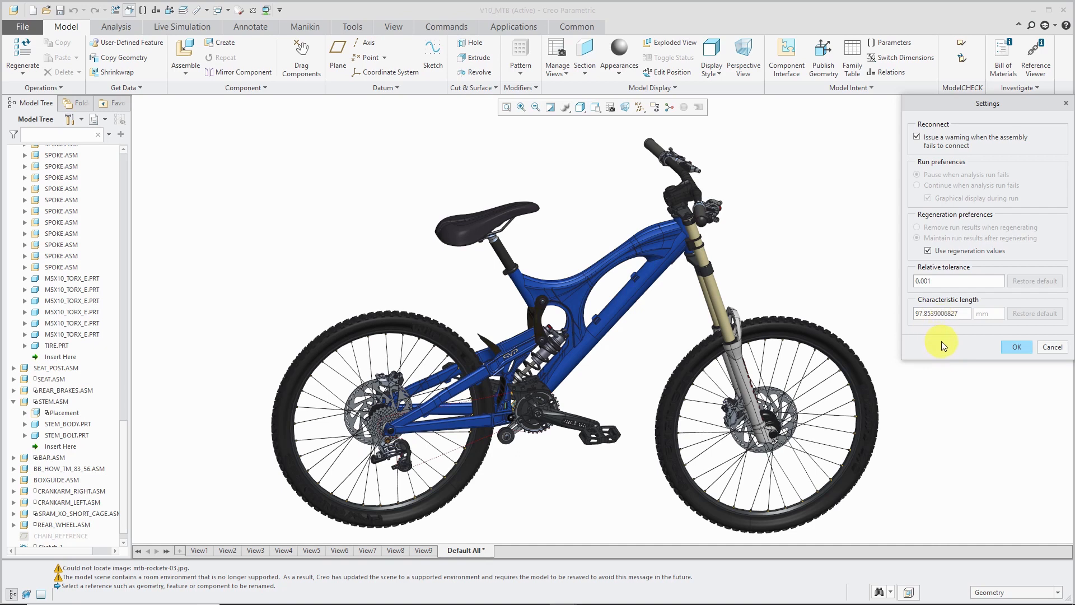
{"action": "mouse_move", "coordinate": [1051, 347]}
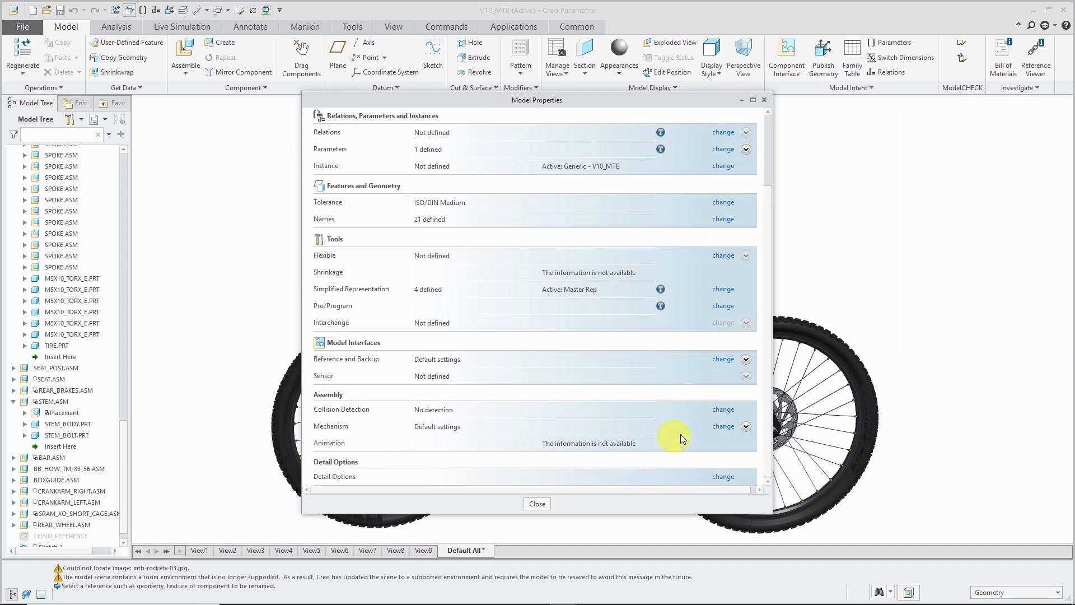
{"action": "mouse_move", "coordinate": [537, 503]}
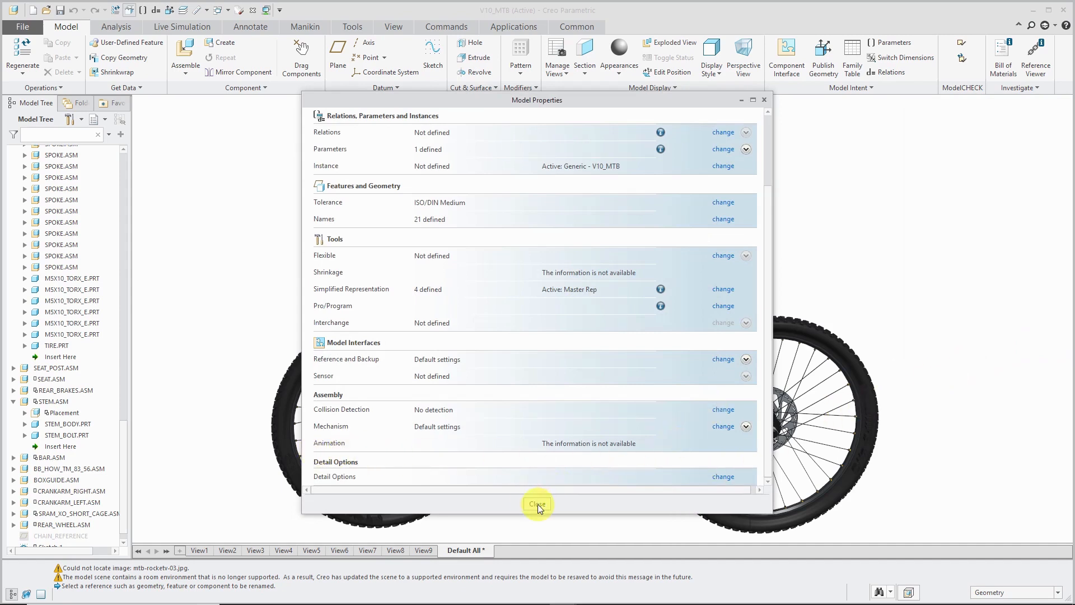
- Close Model Properties and show the Applications tools for mechanism, animation and simulation
{"action": "left_click", "coordinate": [536, 504]}
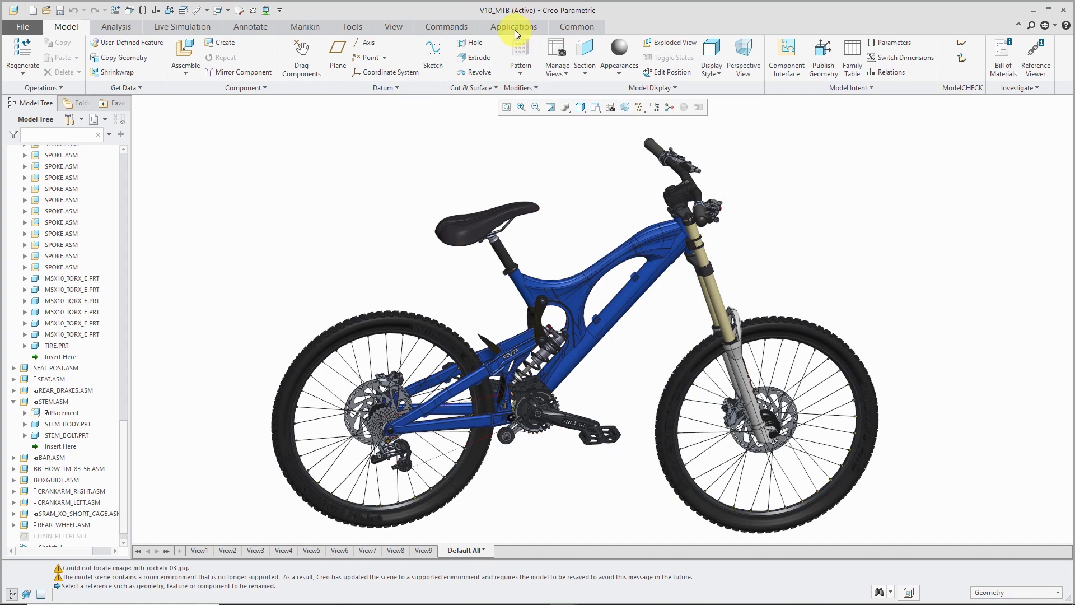
{"action": "left_click", "coordinate": [513, 27]}
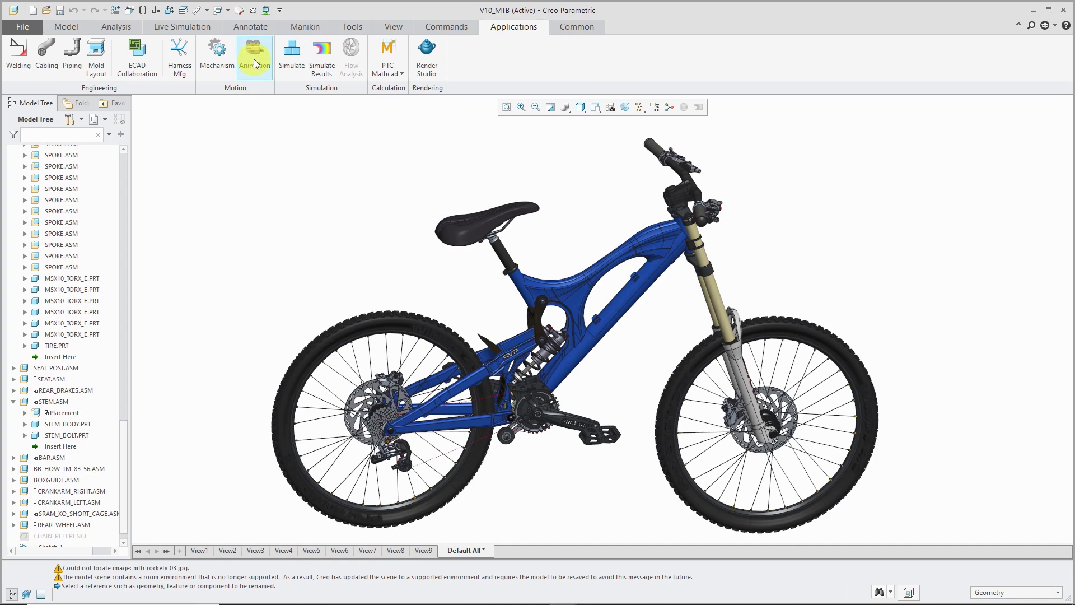
{"action": "mouse_move", "coordinate": [254, 56]}
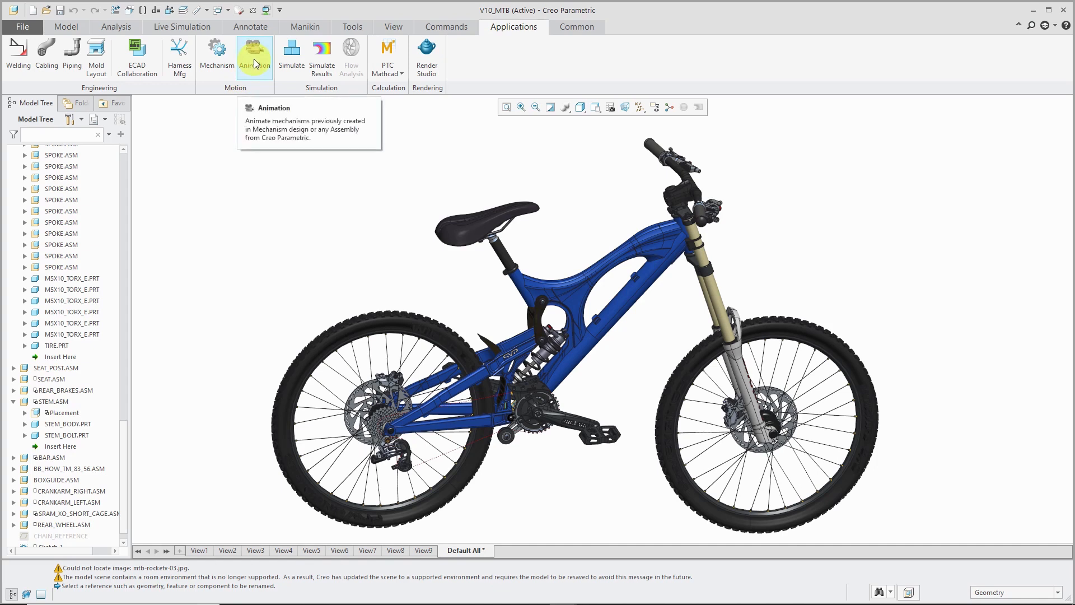
- Enter Animation mode for the bicycle assembly, listing Animation1 with a timeline
{"action": "left_click", "coordinate": [254, 57]}
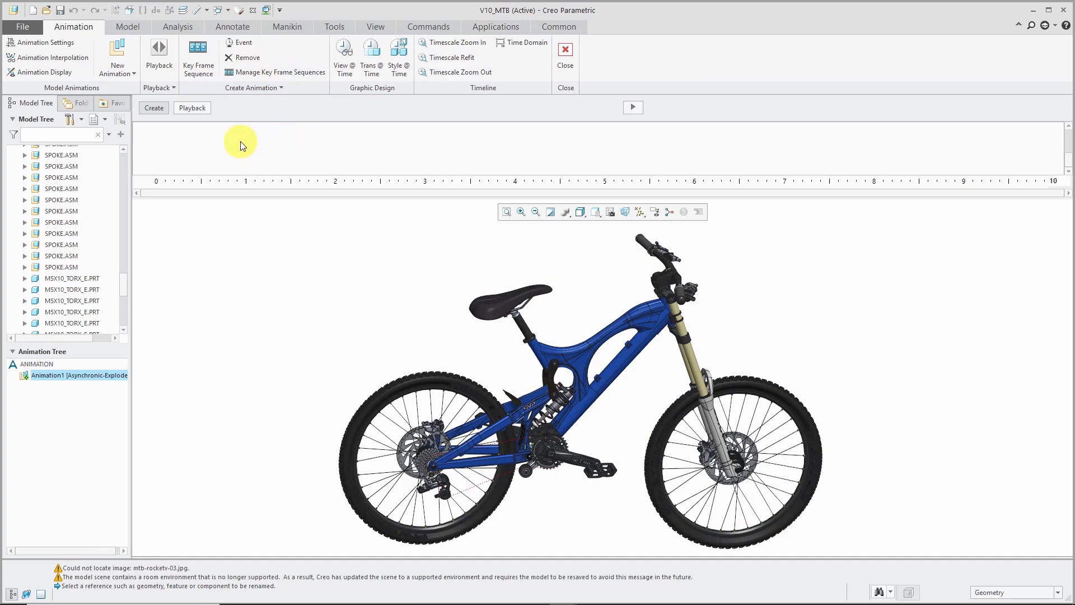
{"action": "mouse_move", "coordinate": [317, 228]}
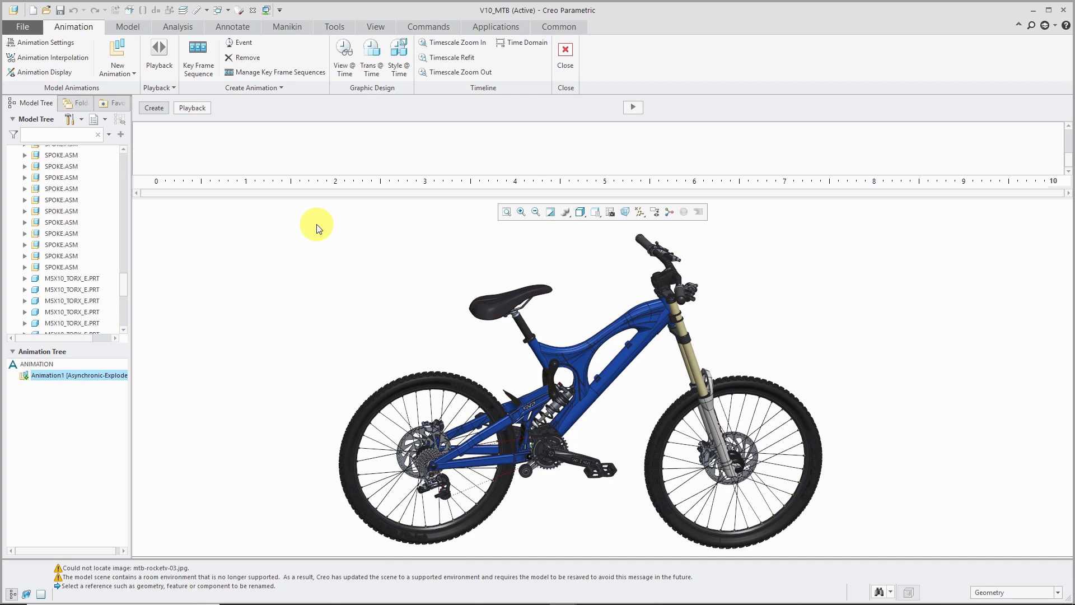
{"action": "mouse_move", "coordinate": [368, 218]}
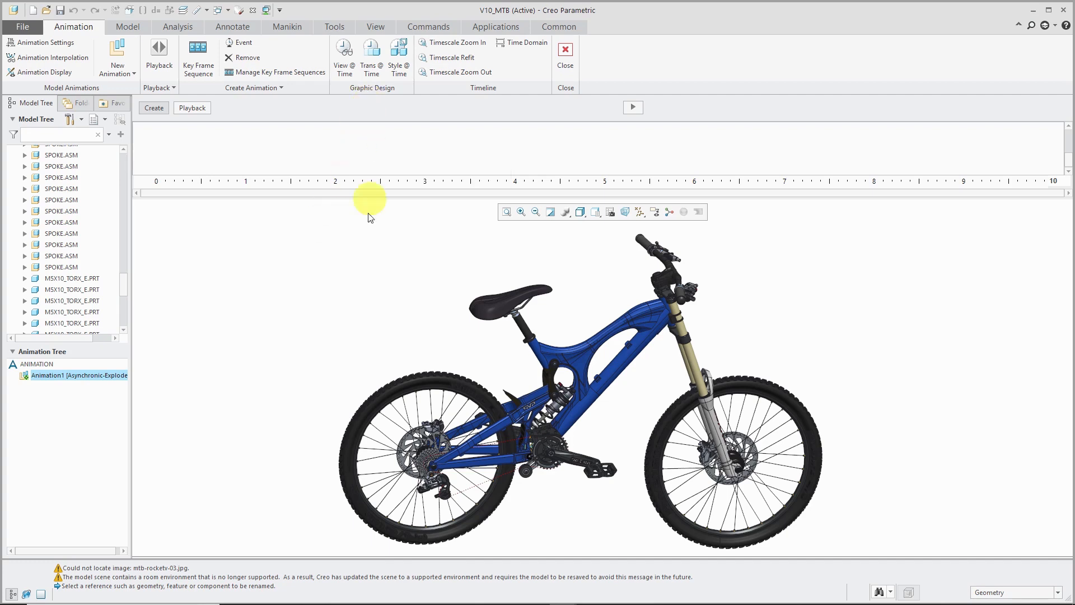
{"action": "mouse_move", "coordinate": [334, 288]}
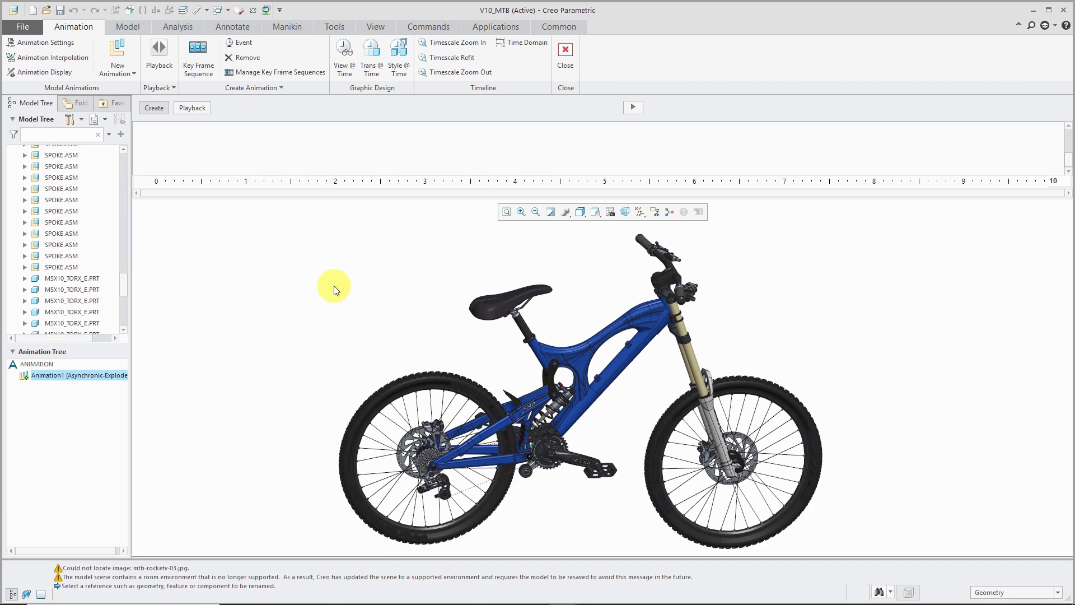